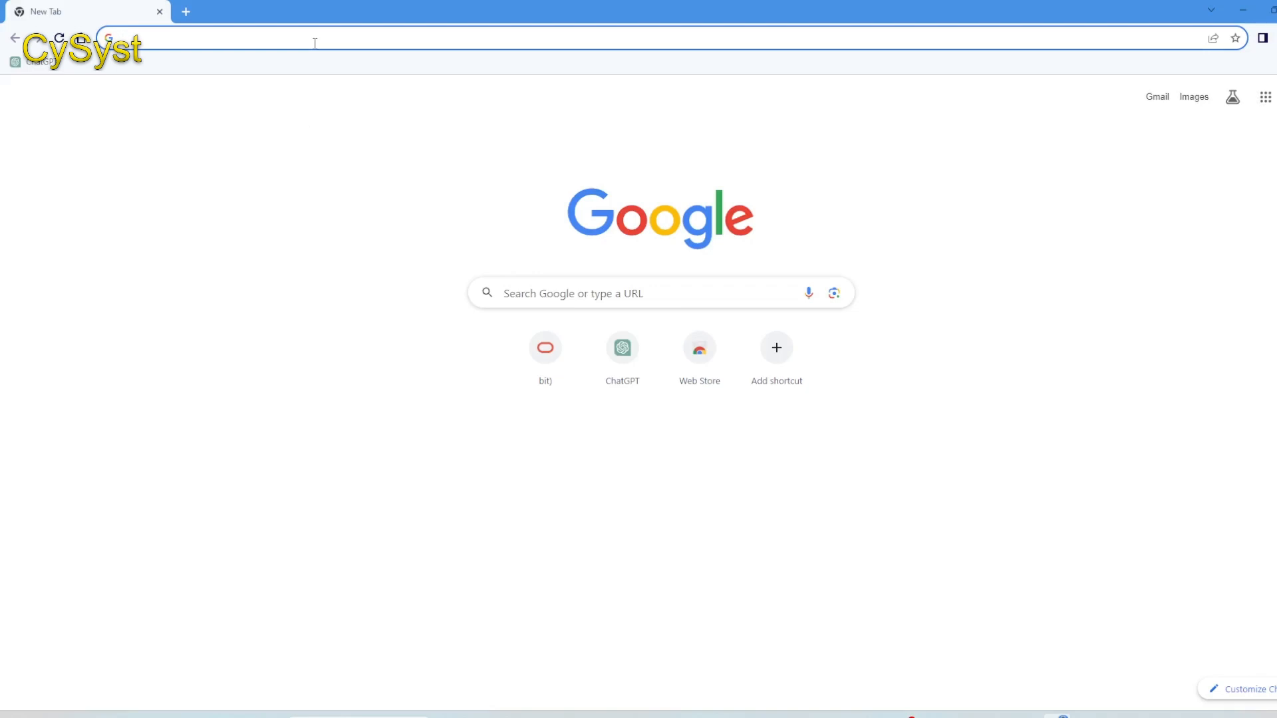
- Search Google for the latest Oracle Database and open the 19c Windows x64 download page
{"action": "type", "text": "oracle database latest version"}
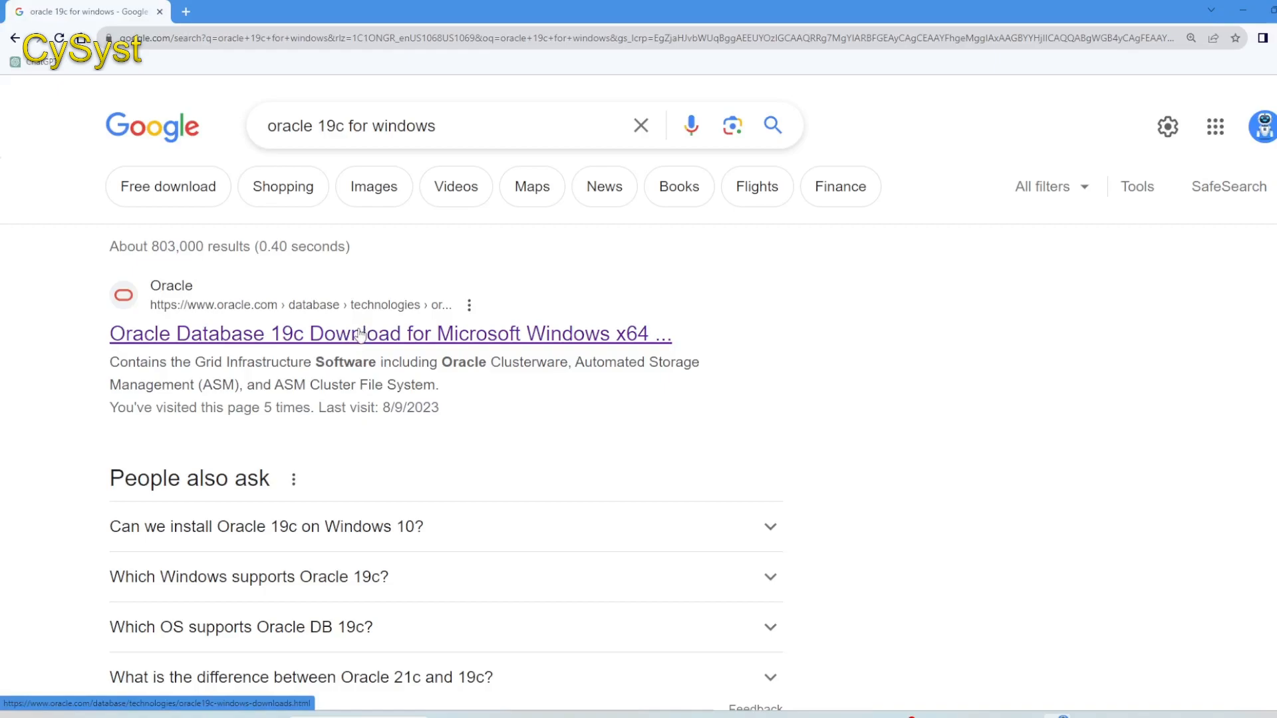
{"action": "mouse_move", "coordinate": [373, 338]}
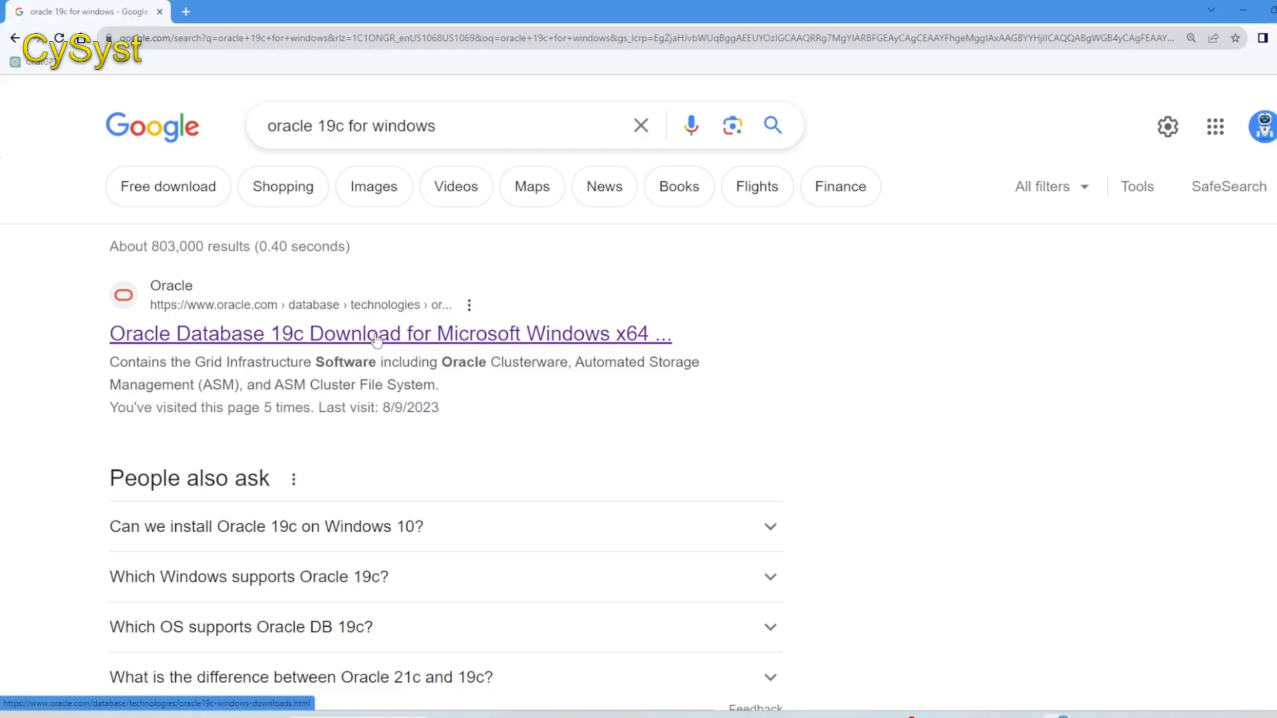
{"action": "left_click", "coordinate": [391, 333]}
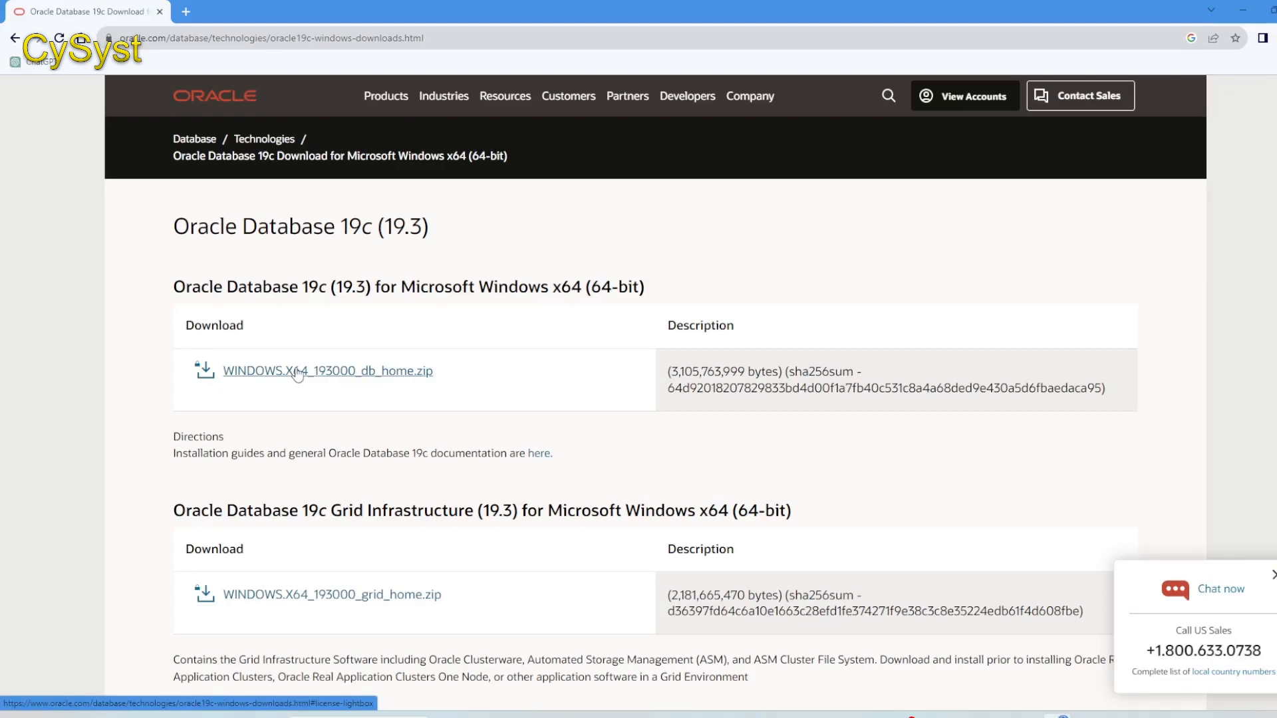
{"action": "mouse_move", "coordinate": [967, 104]}
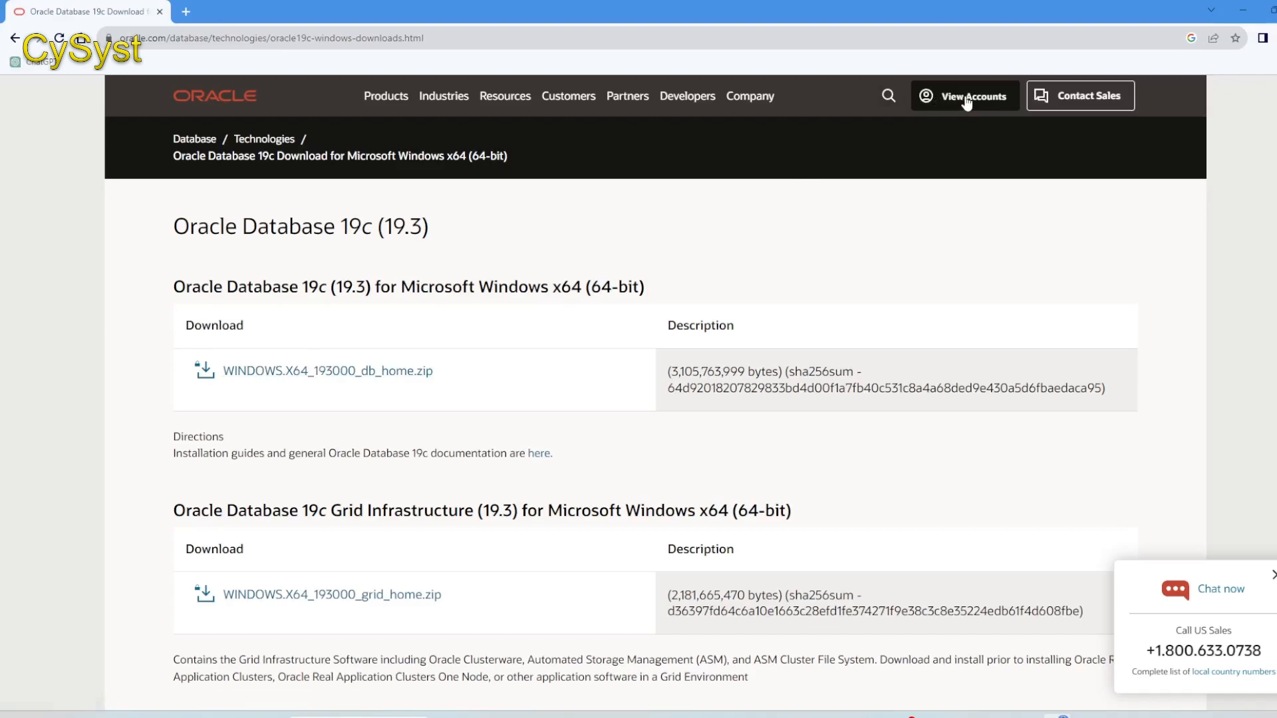
{"action": "left_click", "coordinate": [964, 95]}
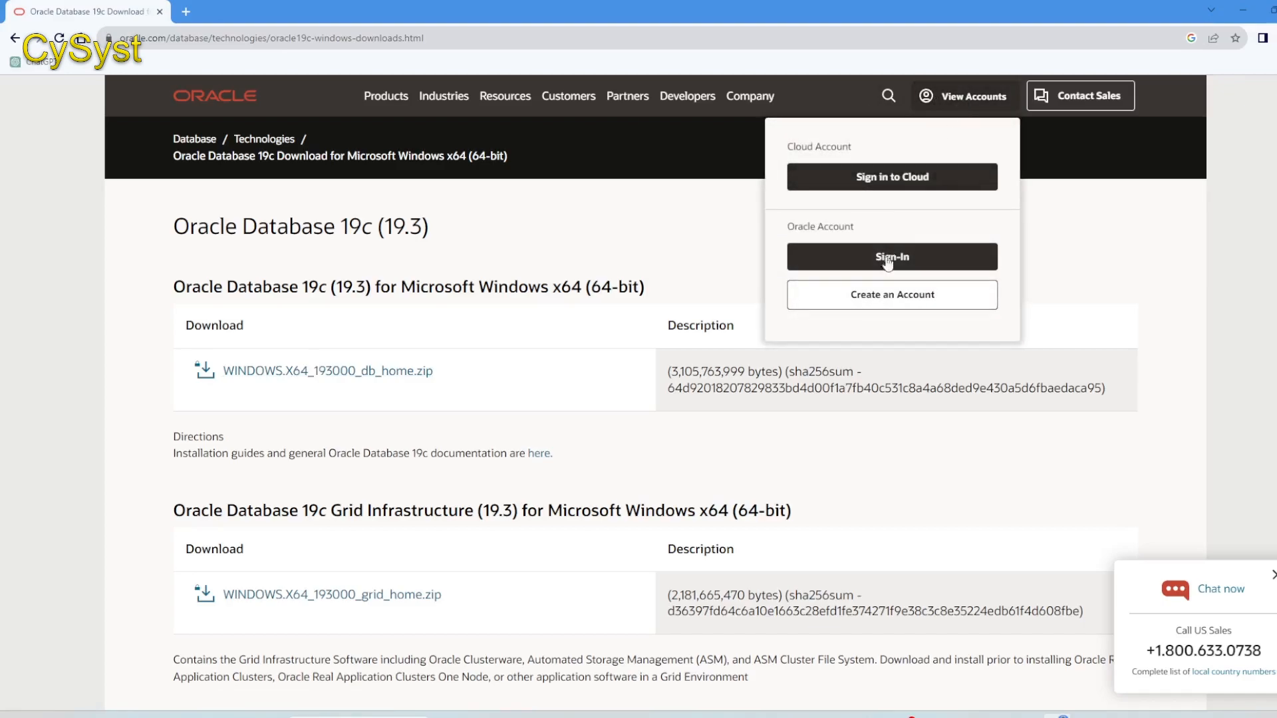
{"action": "mouse_move", "coordinate": [891, 295]}
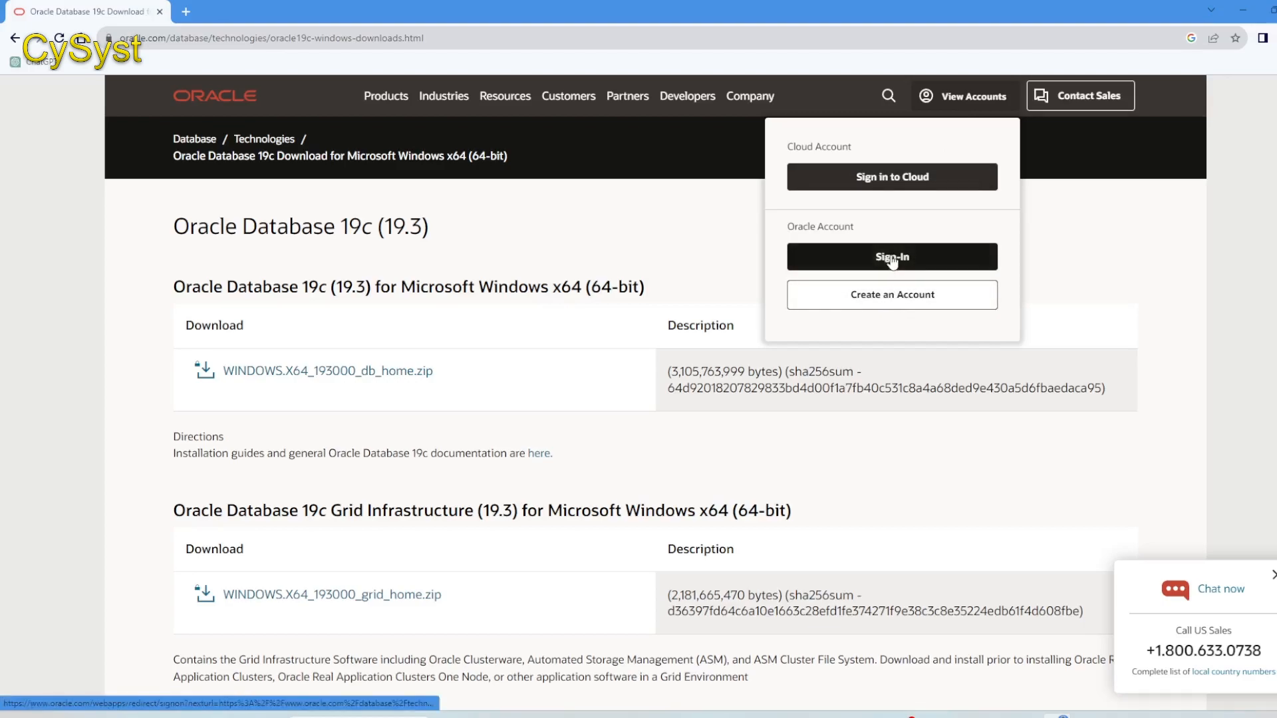
{"action": "mouse_move", "coordinate": [892, 295]}
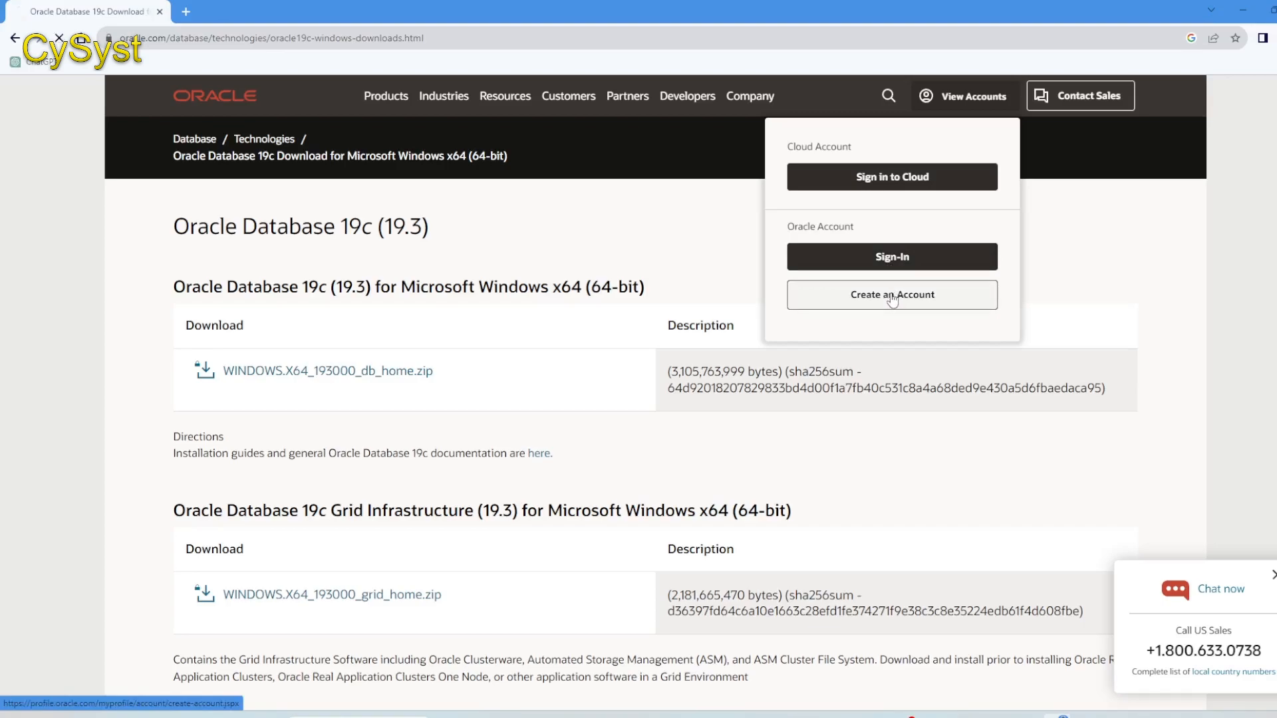
{"action": "left_click", "coordinate": [891, 294]}
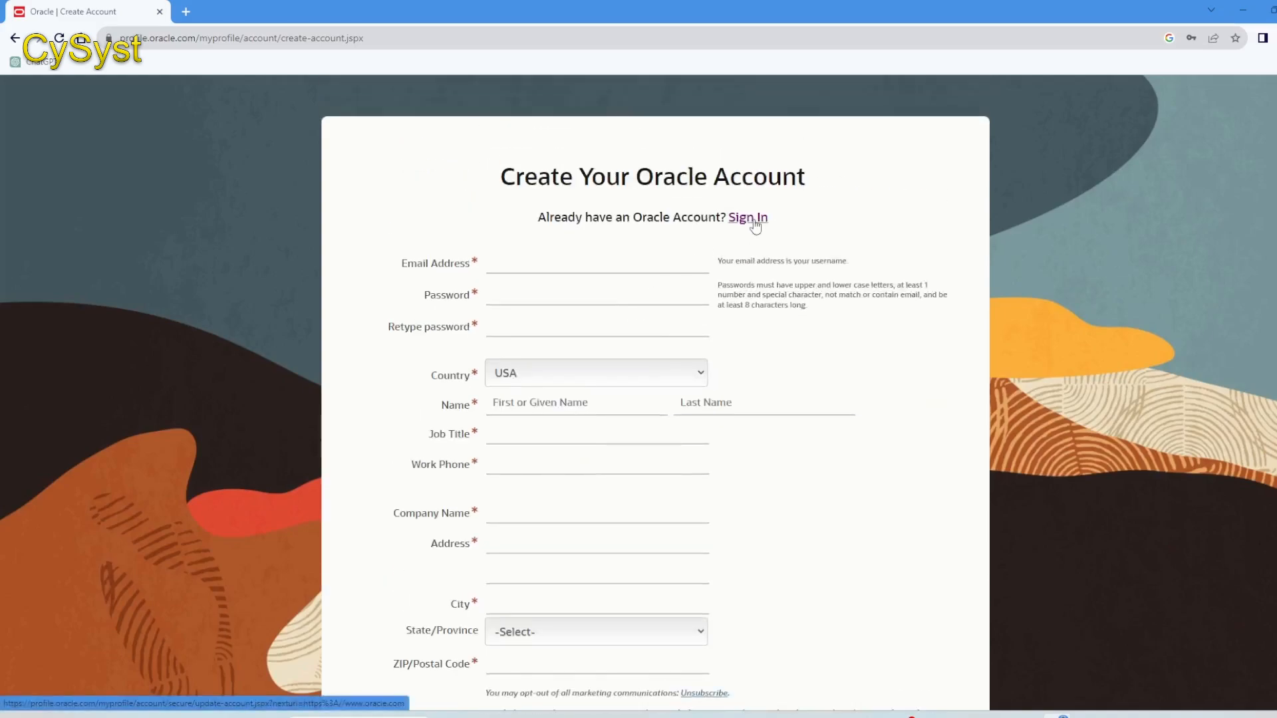
{"action": "left_click", "coordinate": [747, 217]}
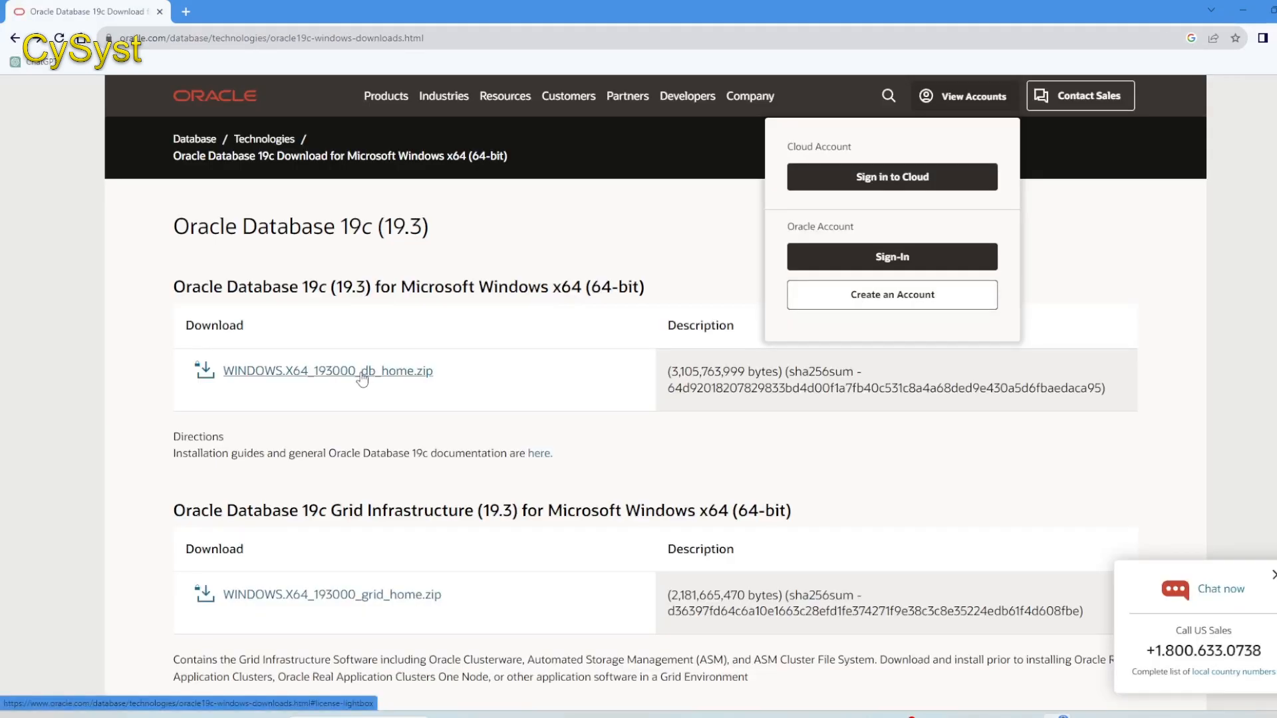
- Accept the license and download WINDOWS.X64_193000_db_home.zip
{"action": "left_click", "coordinate": [328, 370]}
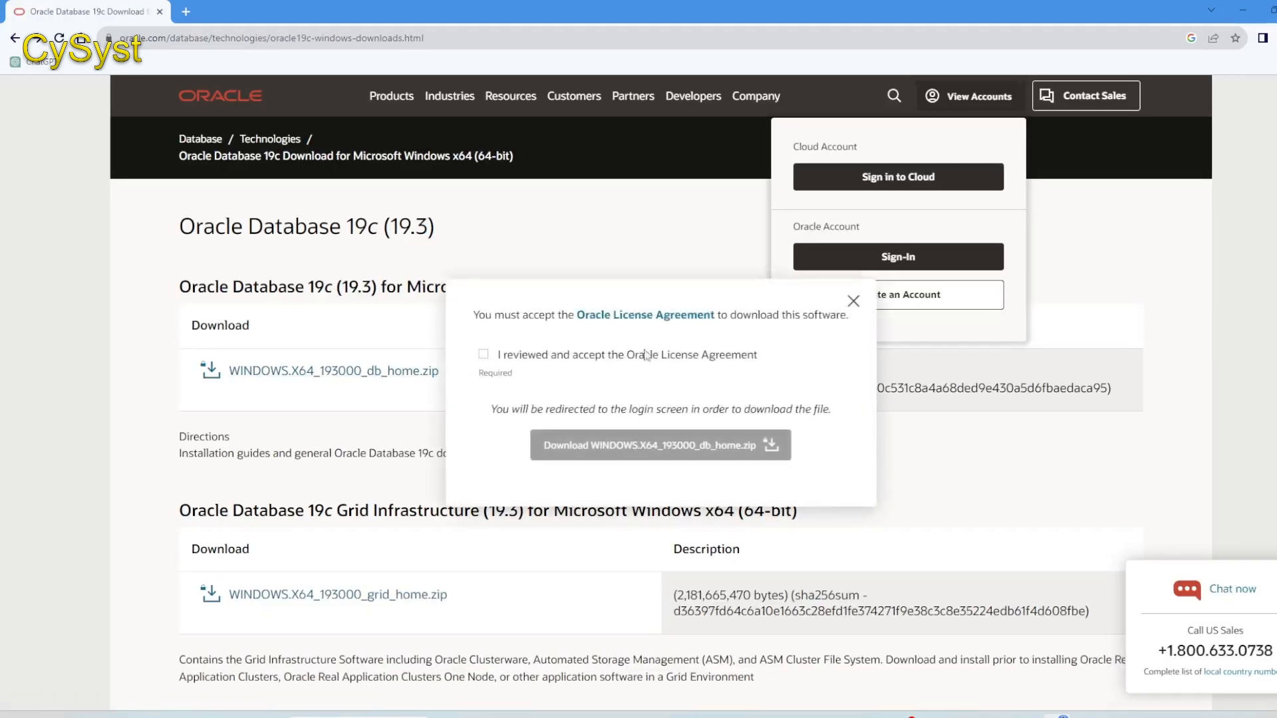
{"action": "mouse_move", "coordinate": [565, 367]}
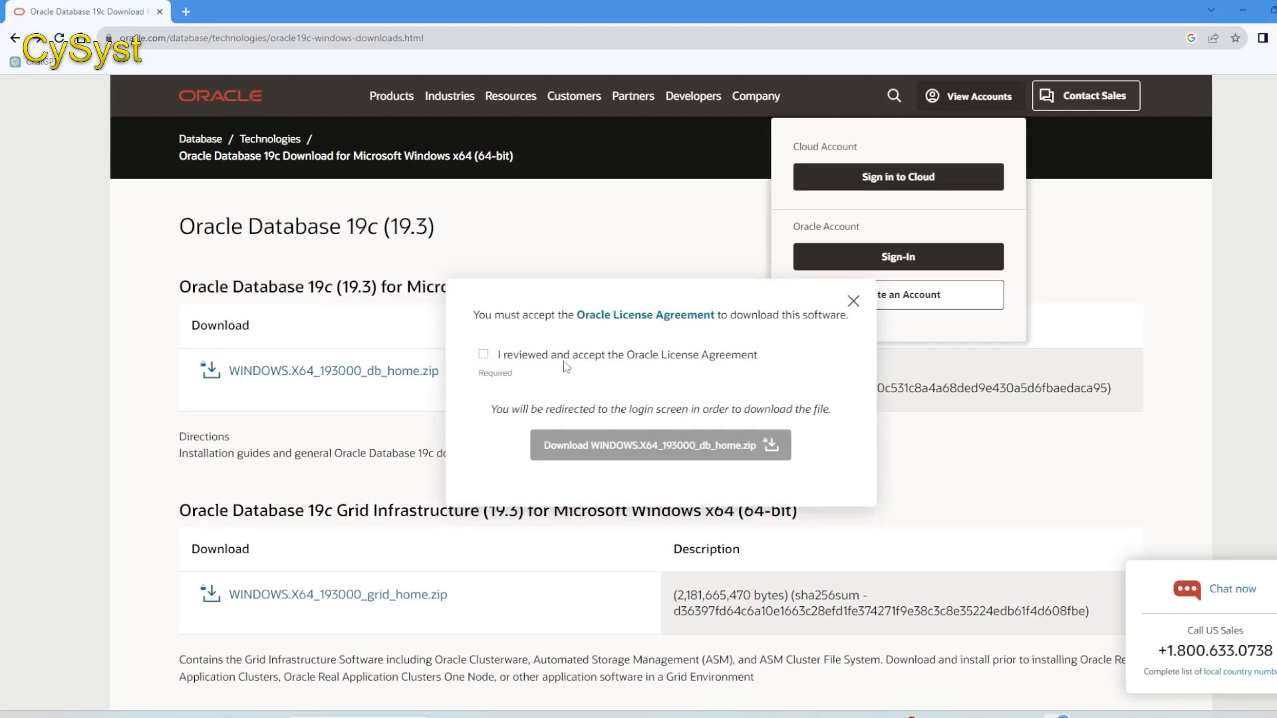
{"action": "mouse_move", "coordinate": [511, 366]}
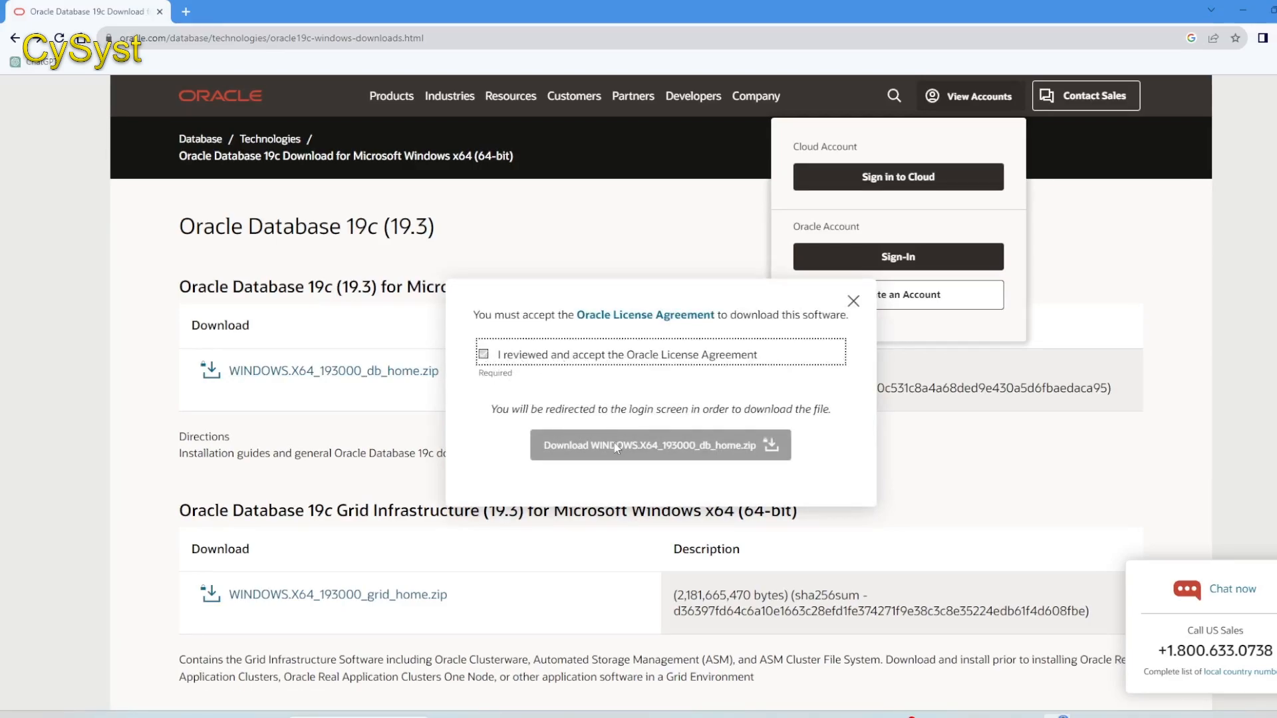
{"action": "left_click", "coordinate": [483, 353]}
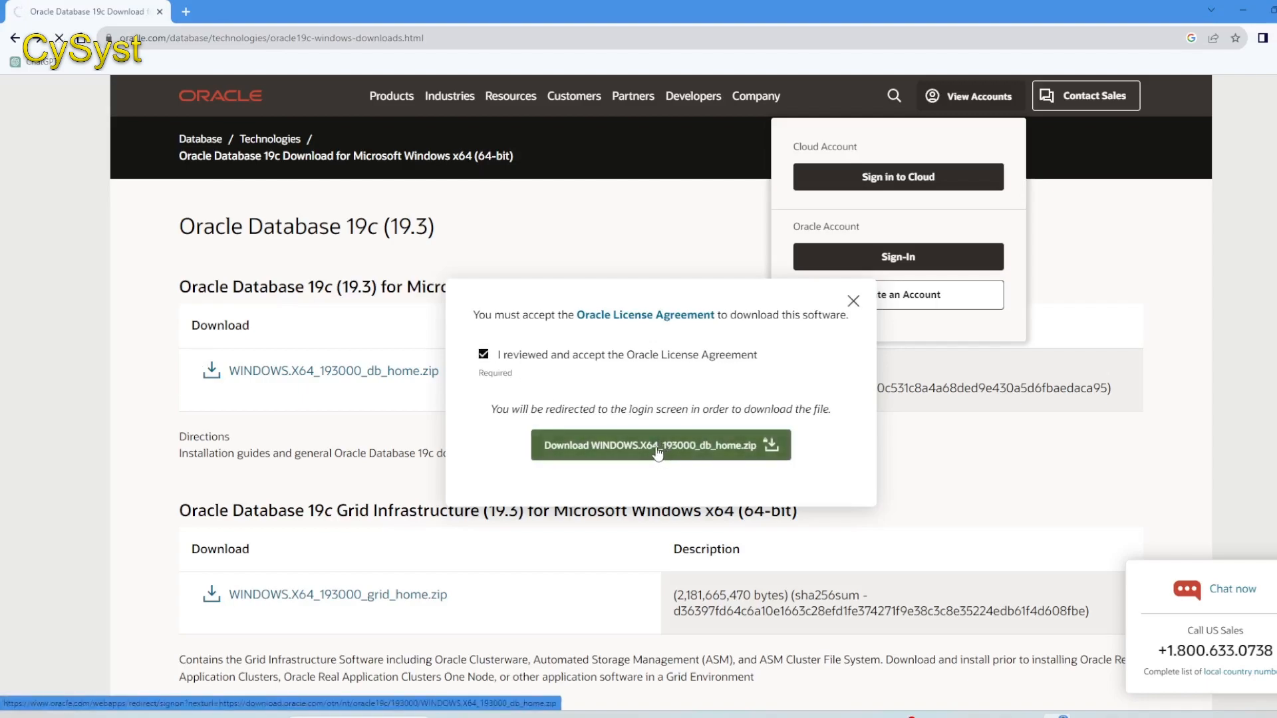
{"action": "left_click", "coordinate": [660, 445]}
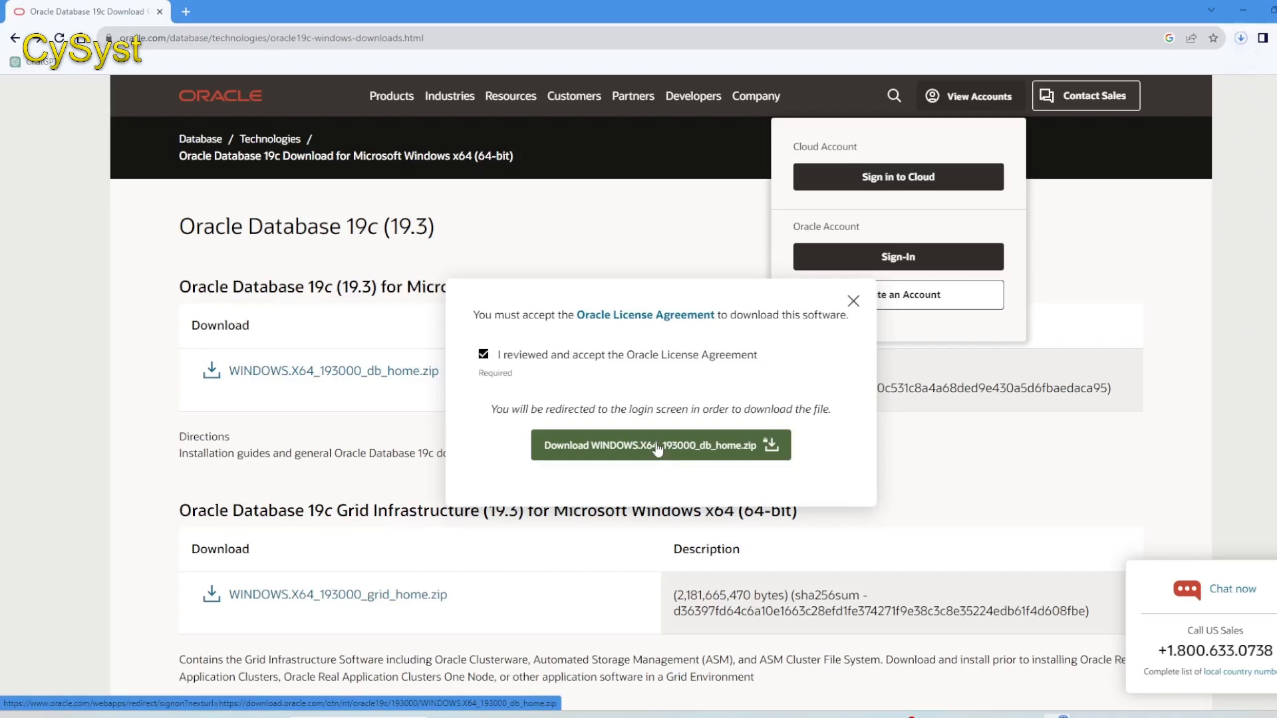
{"action": "mouse_move", "coordinate": [1255, 286]}
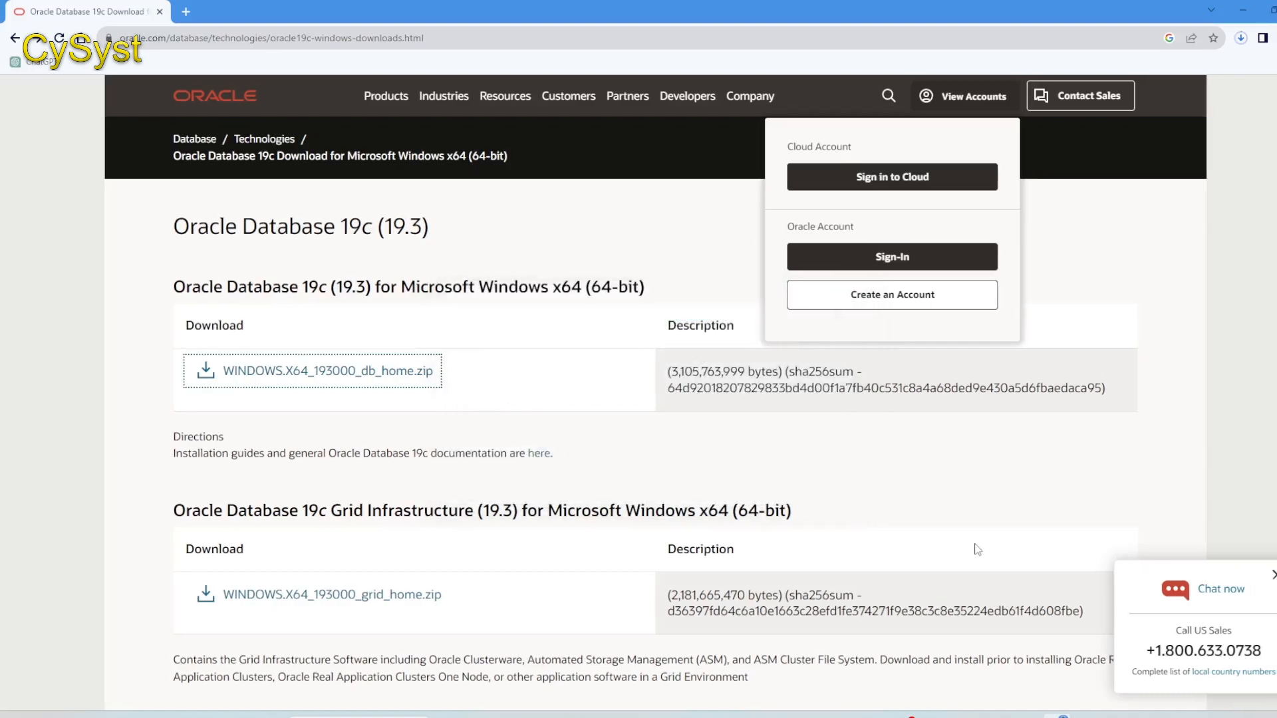
{"action": "mouse_move", "coordinate": [1012, 452]}
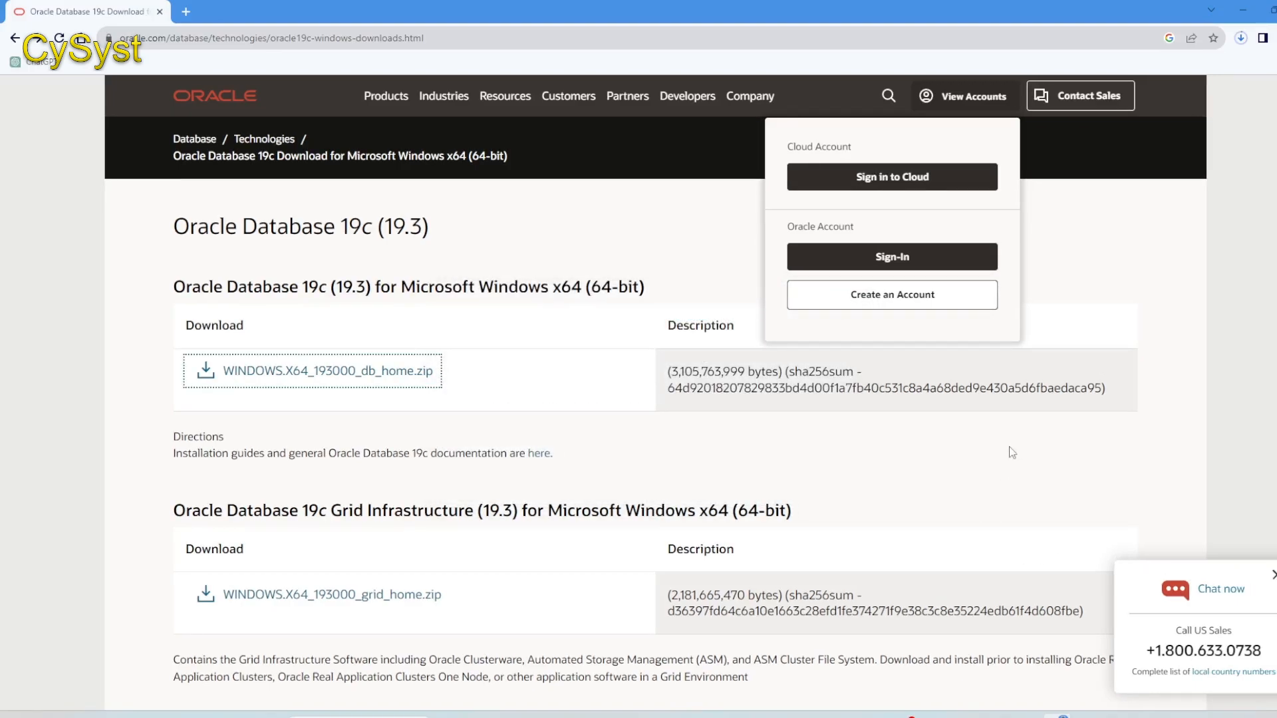
{"action": "mouse_move", "coordinate": [1002, 454]}
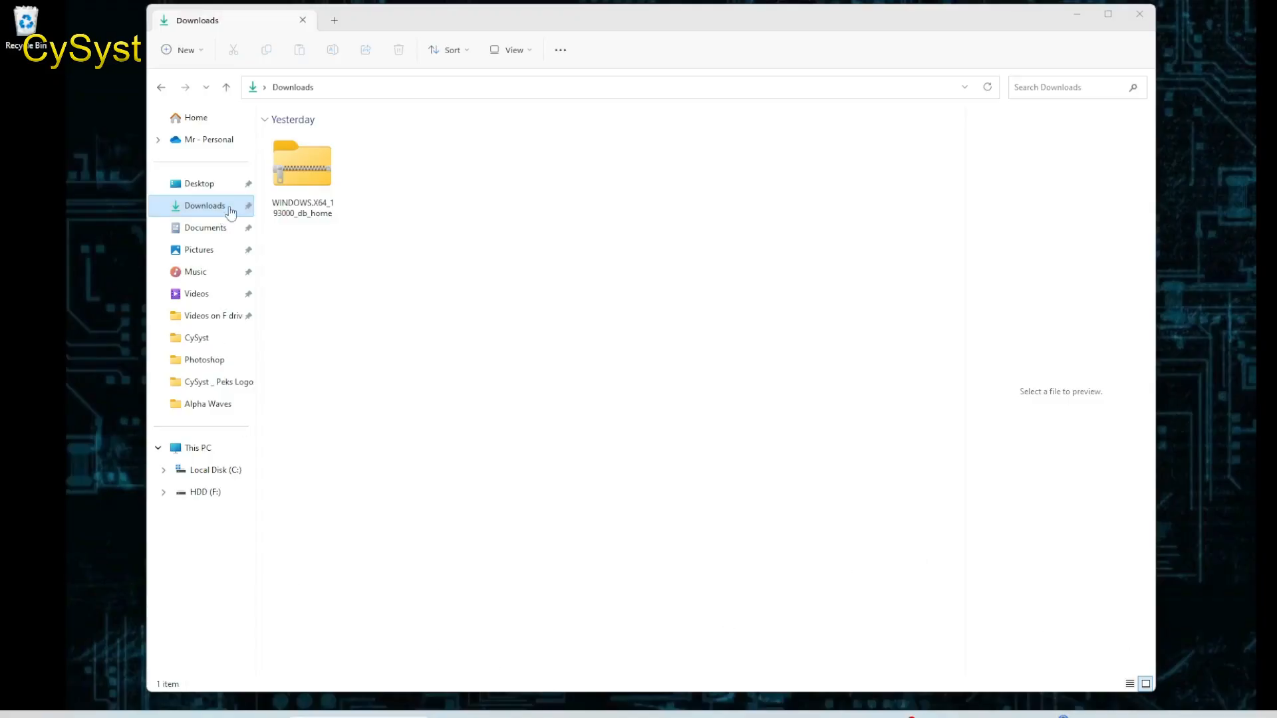
- Extract the WINDOWS.X64_193000_db_home zip in Downloads into its default same-named folder
{"action": "left_click", "coordinate": [302, 167]}
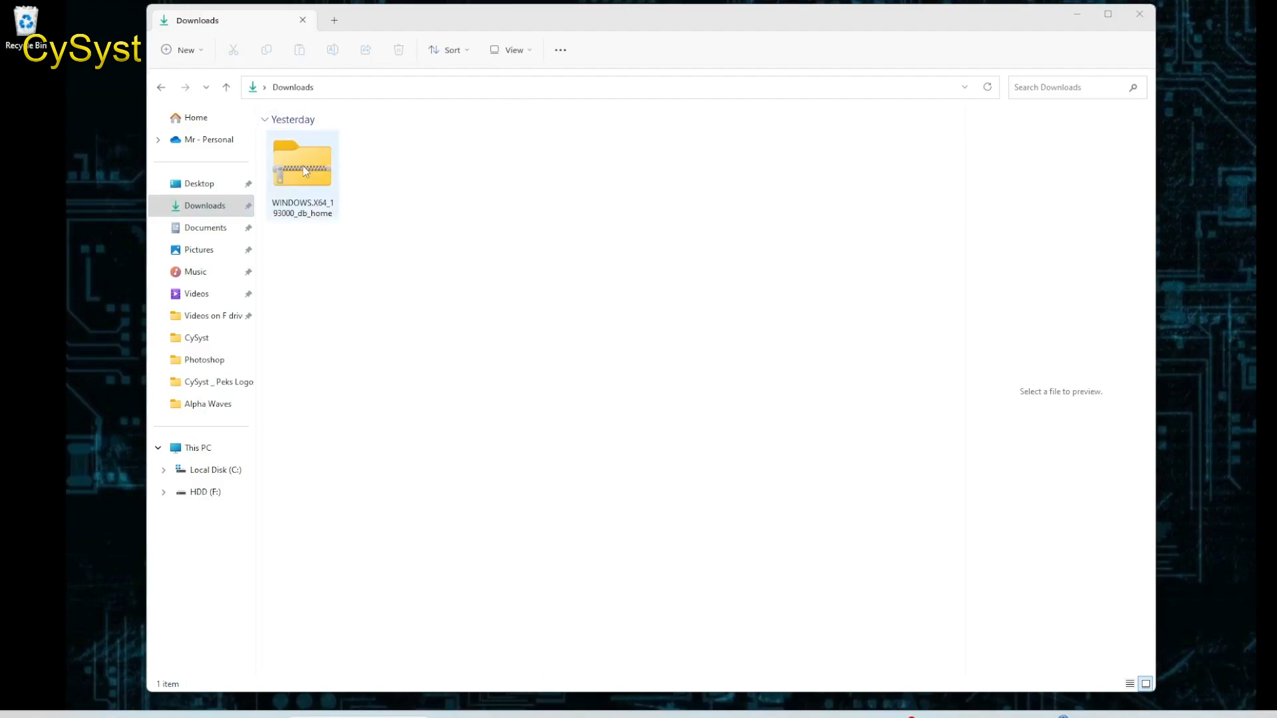
{"action": "right_click", "coordinate": [302, 167]}
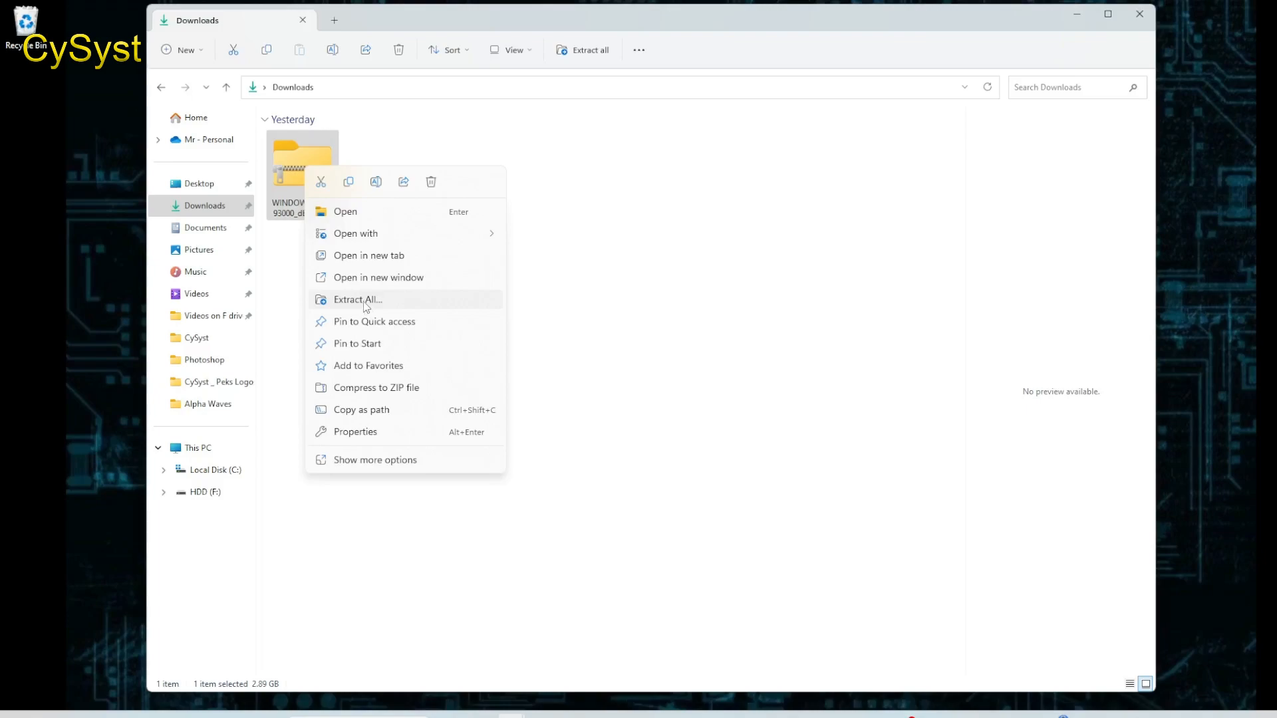
{"action": "left_click", "coordinate": [357, 299]}
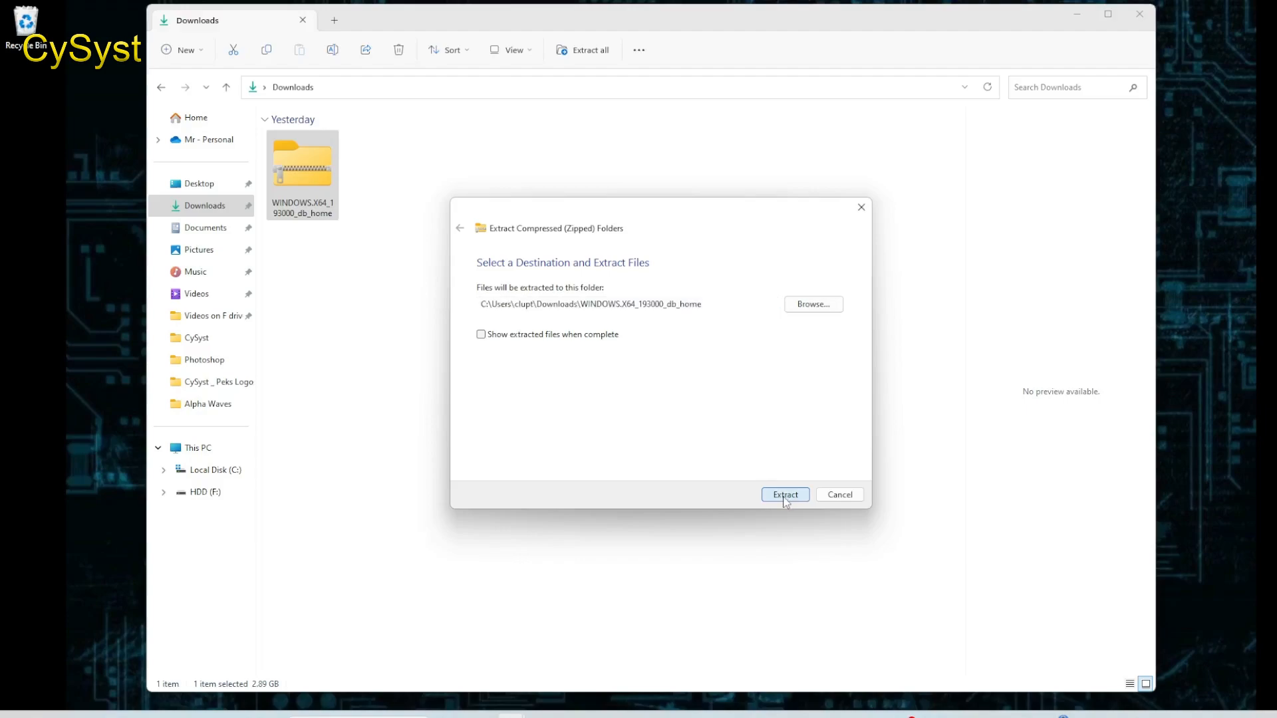
{"action": "left_click", "coordinate": [784, 494]}
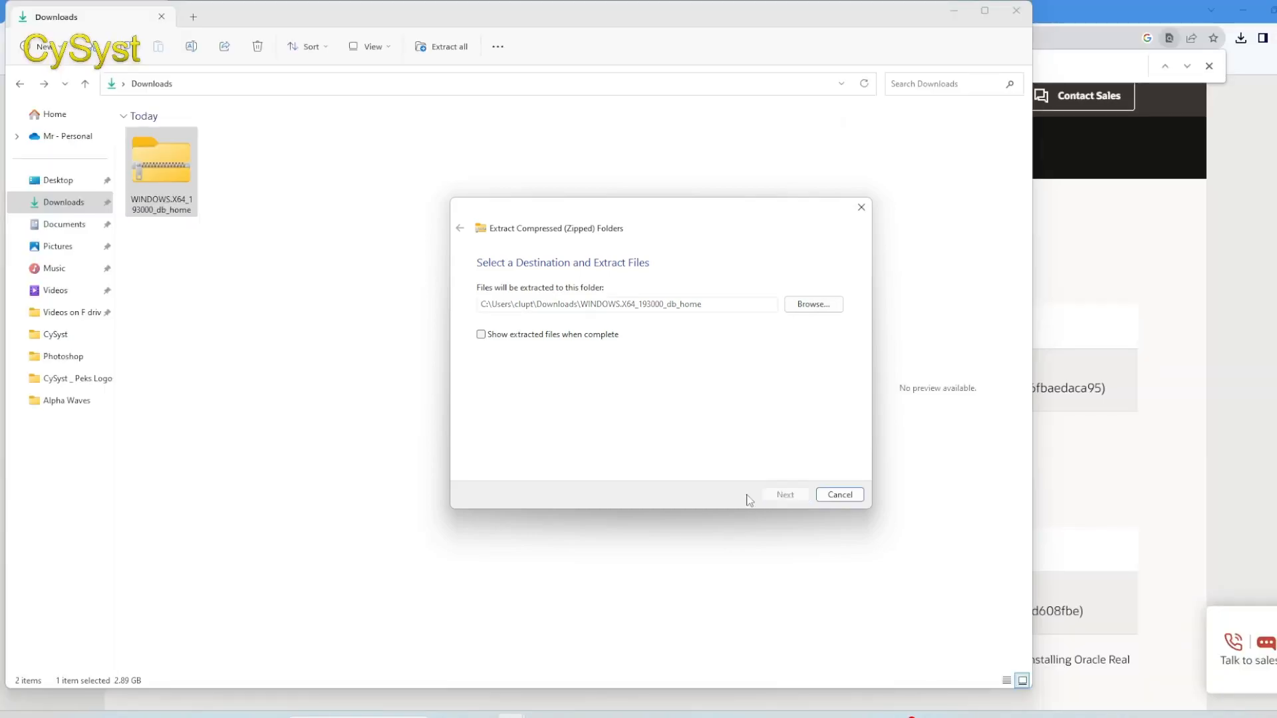
{"action": "left_click", "coordinate": [783, 494]}
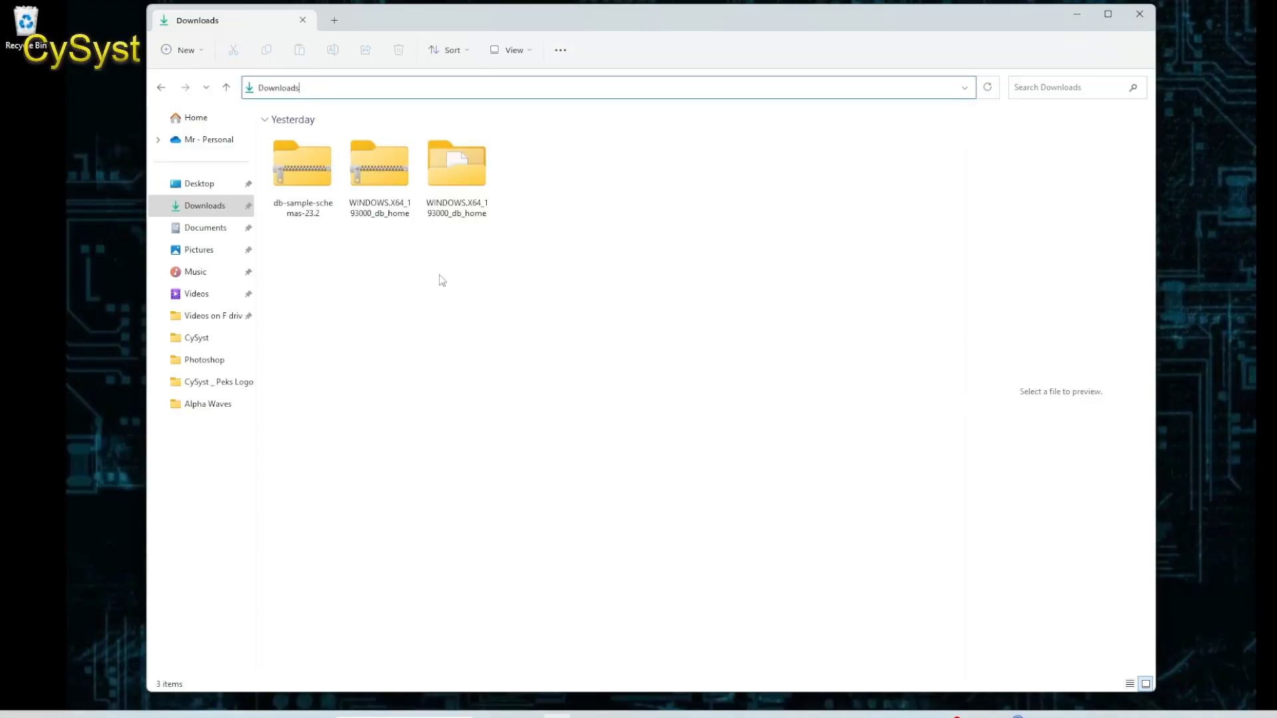
- Open the extracted WINDOWS.X64_193000_db_home folder and run setup.exe to launch the installer
{"action": "double_click", "coordinate": [457, 163]}
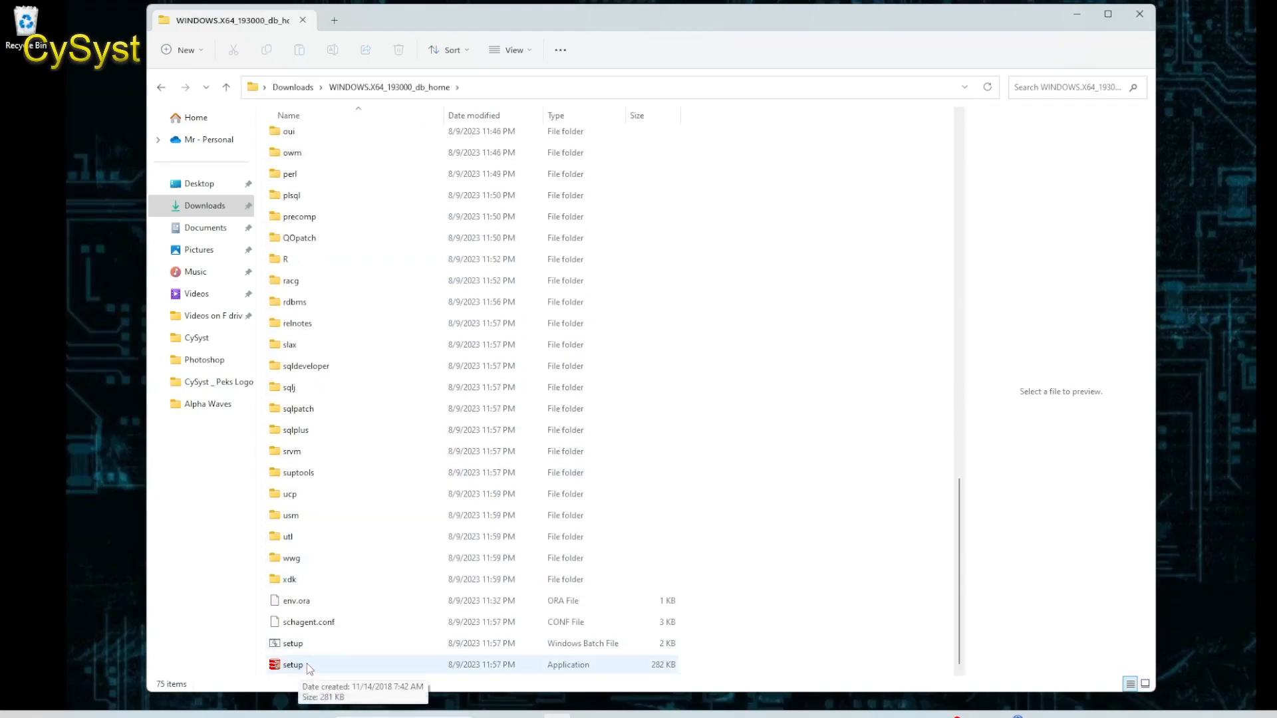
{"action": "double_click", "coordinate": [292, 664]}
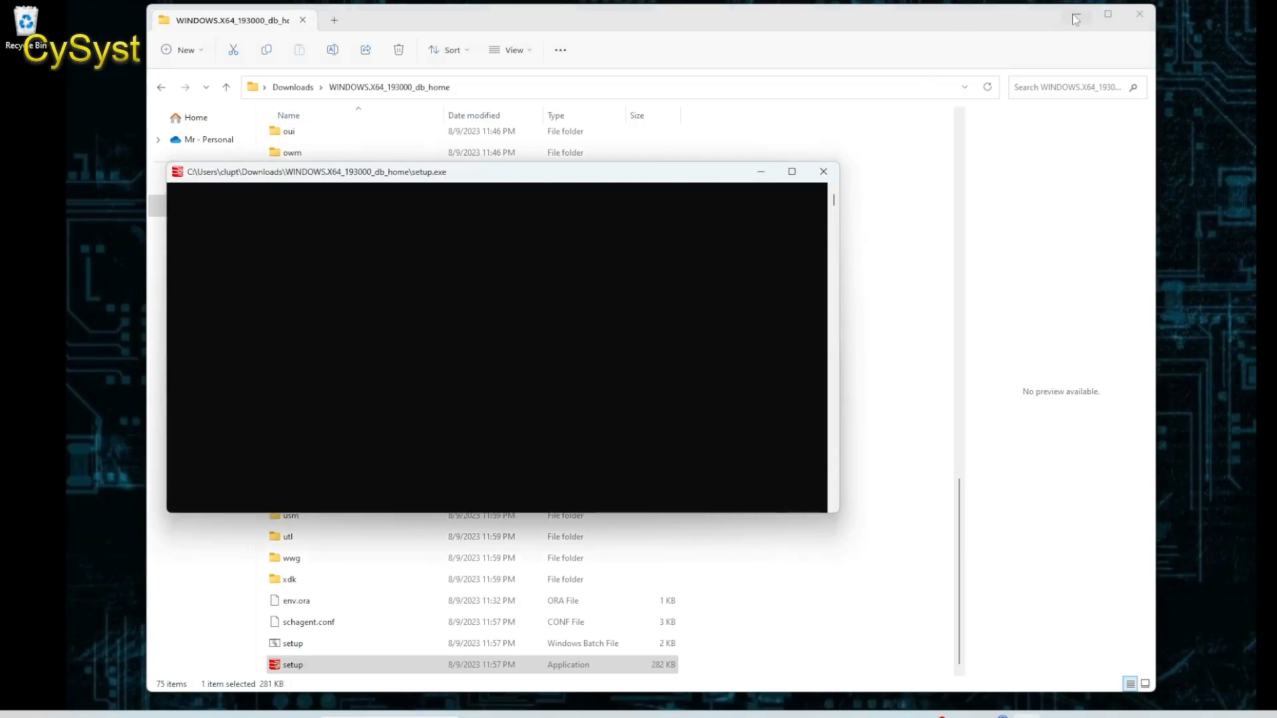
{"action": "left_click", "coordinate": [823, 172]}
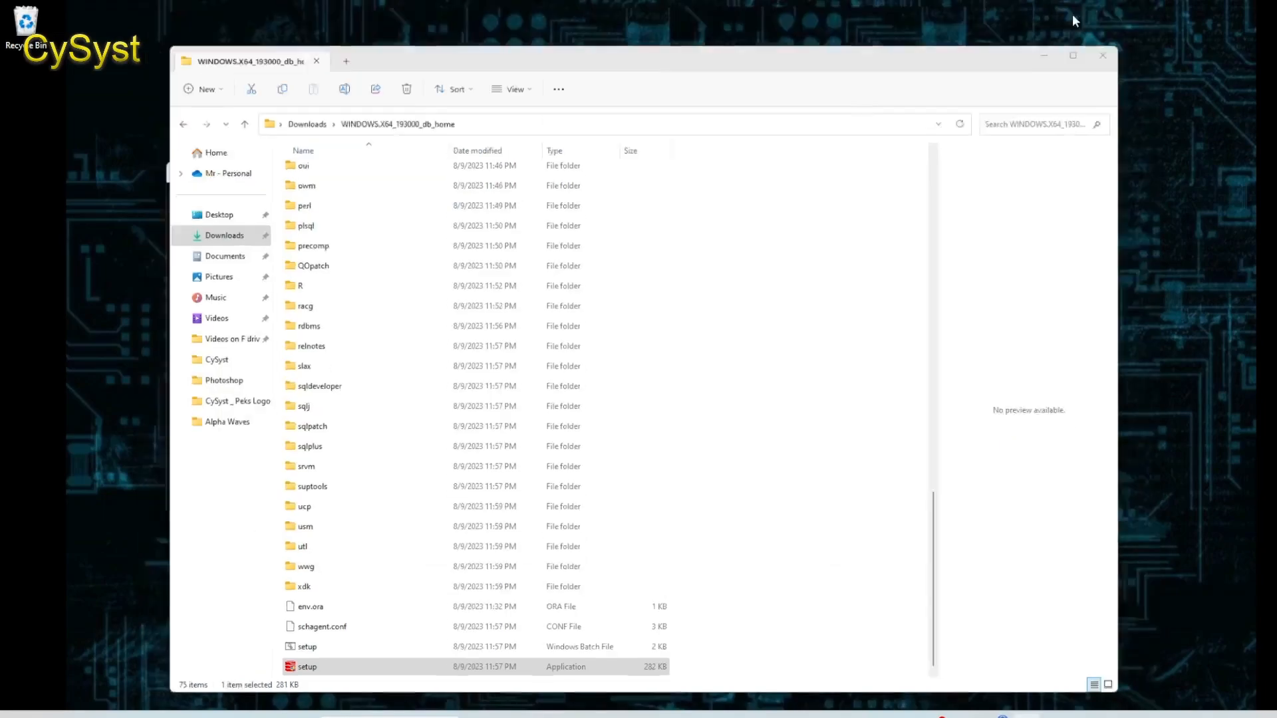
{"action": "double_click", "coordinate": [307, 666]}
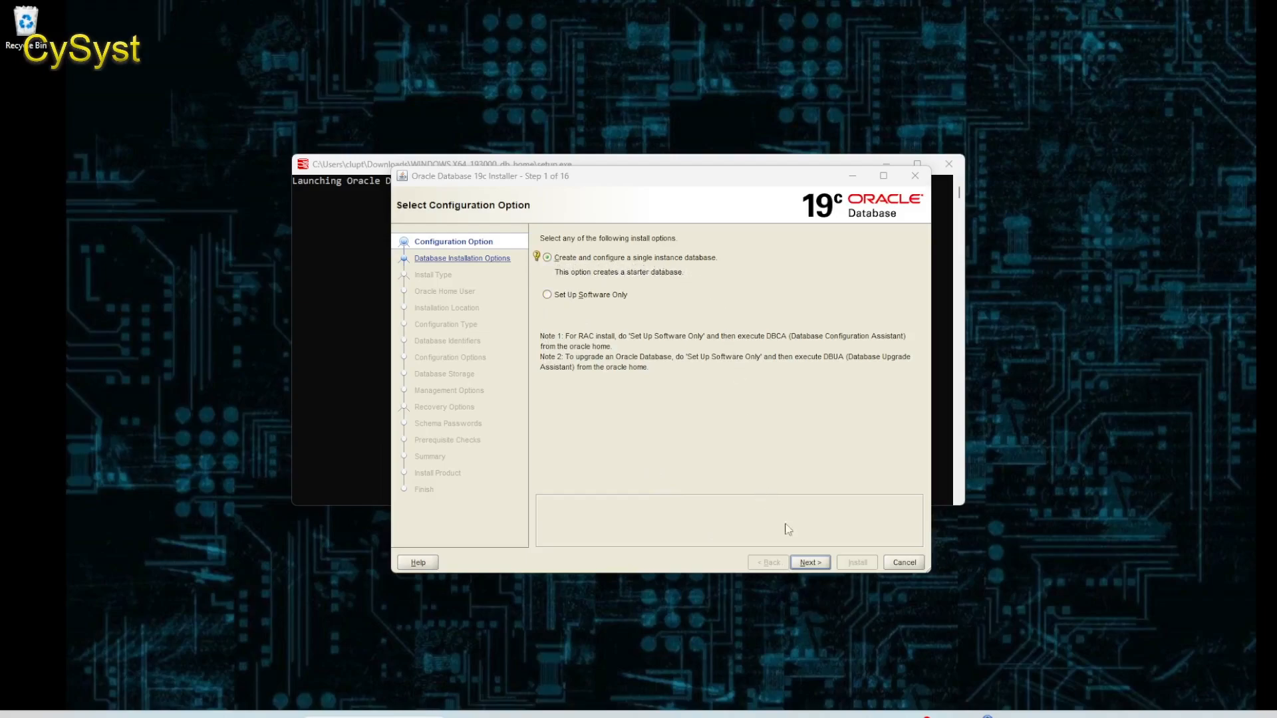
- Keep the single-instance database option and Desktop class, advancing to the Oracle Home User step
{"action": "left_click", "coordinate": [808, 562]}
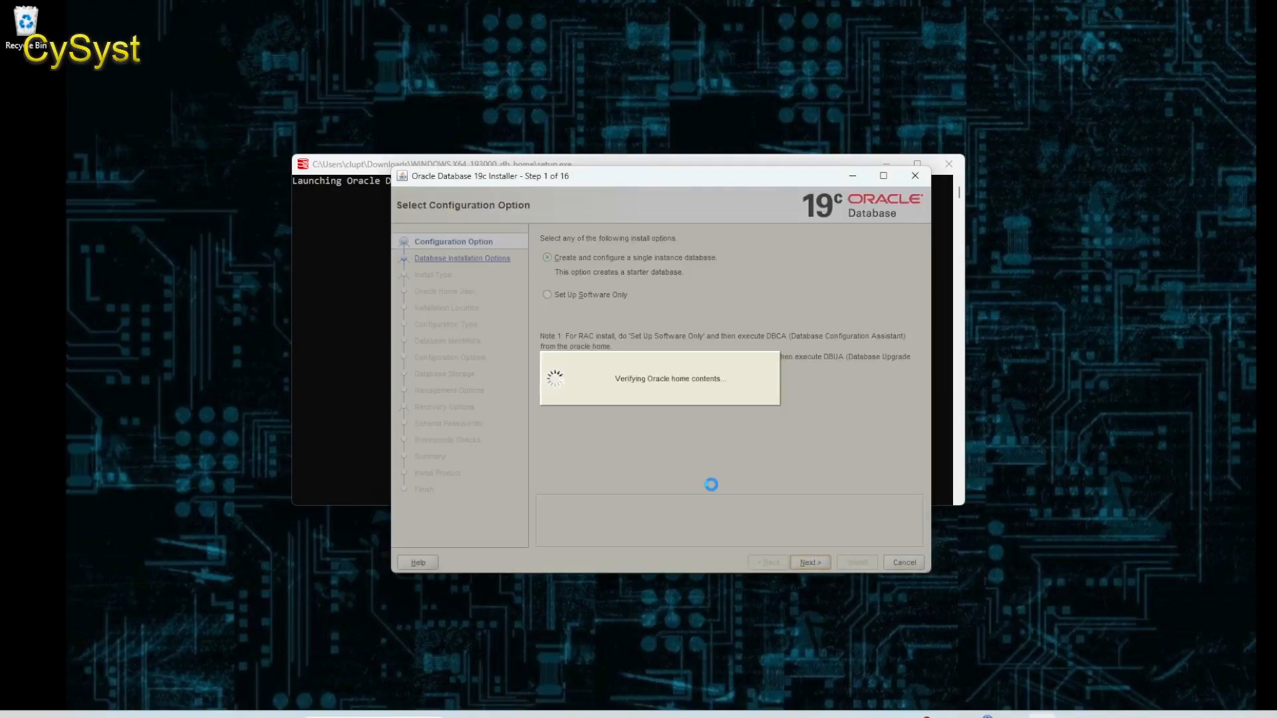
{"action": "left_click", "coordinate": [808, 562]}
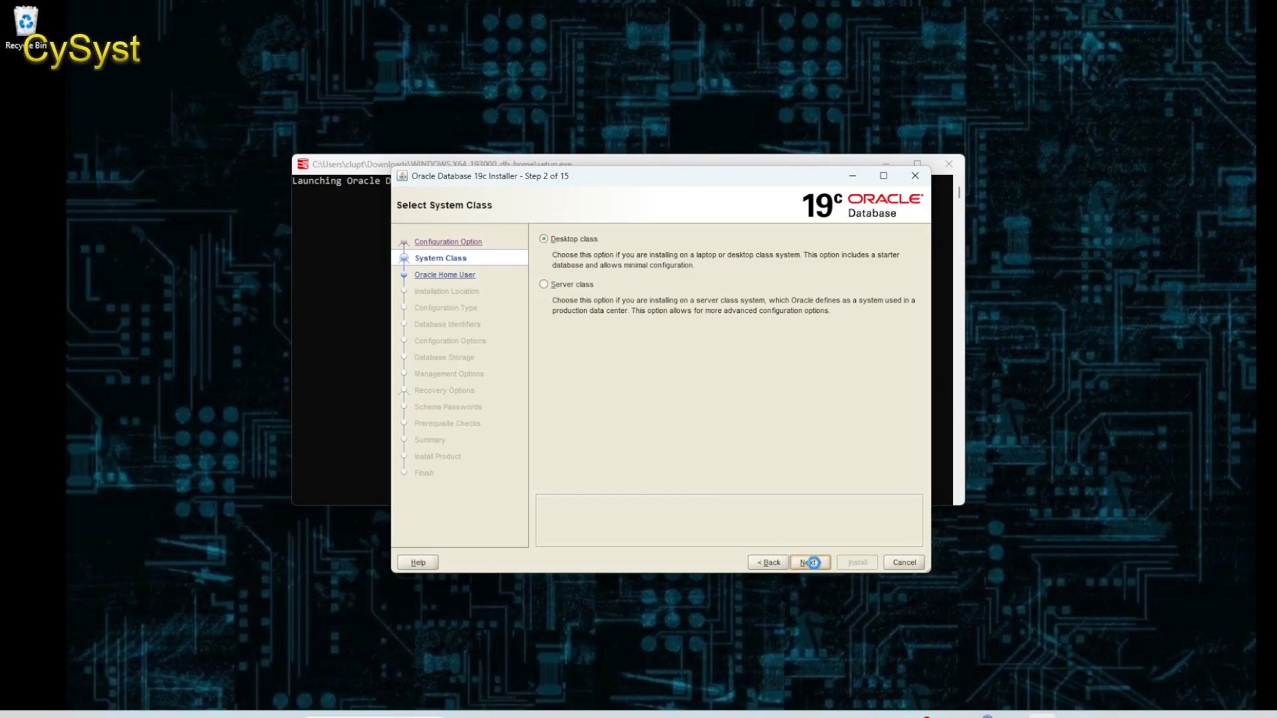
{"action": "left_click", "coordinate": [806, 562]}
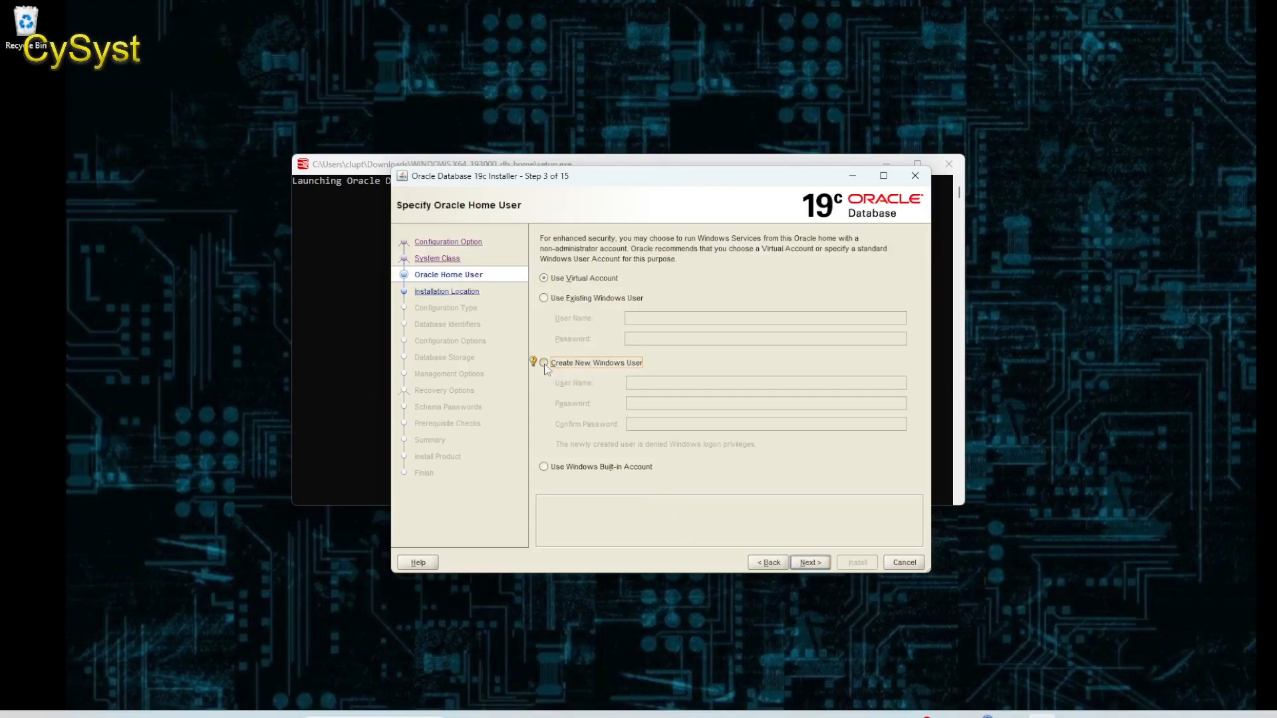
- Create new Windows user 'cysyst' with a password as the Oracle home user
{"action": "left_click", "coordinate": [543, 363]}
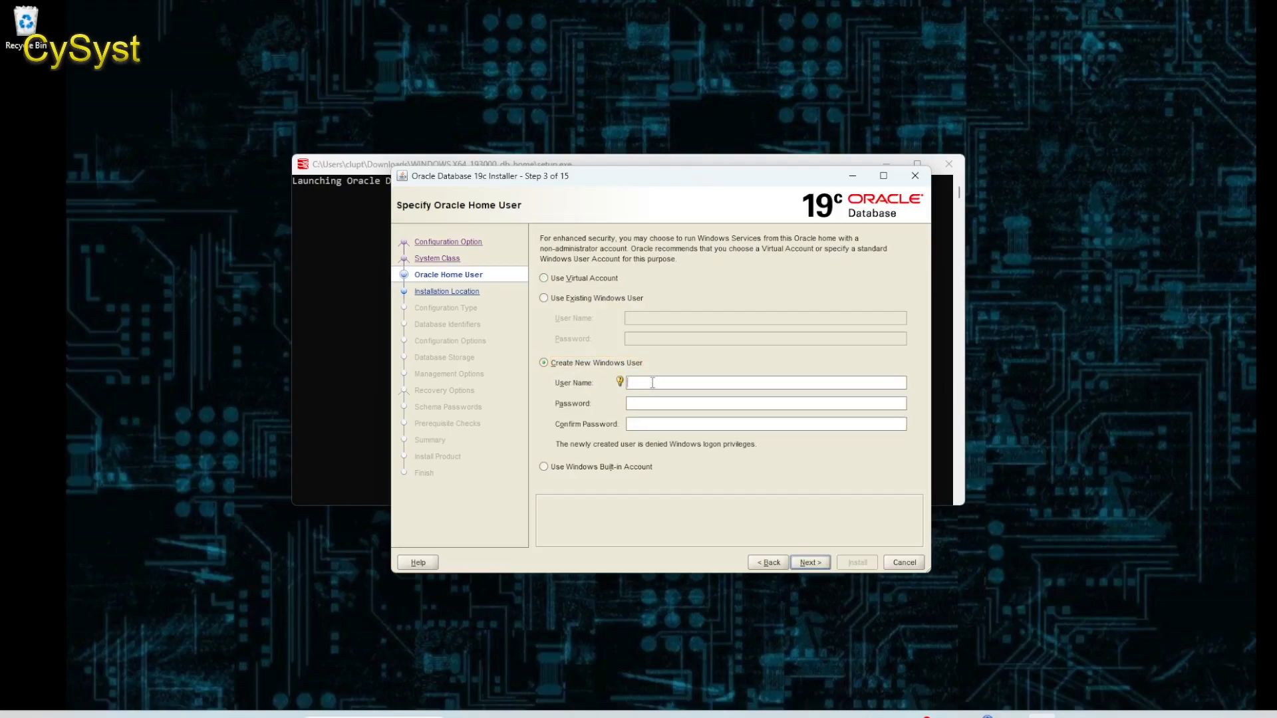
{"action": "type", "text": "cysyst"}
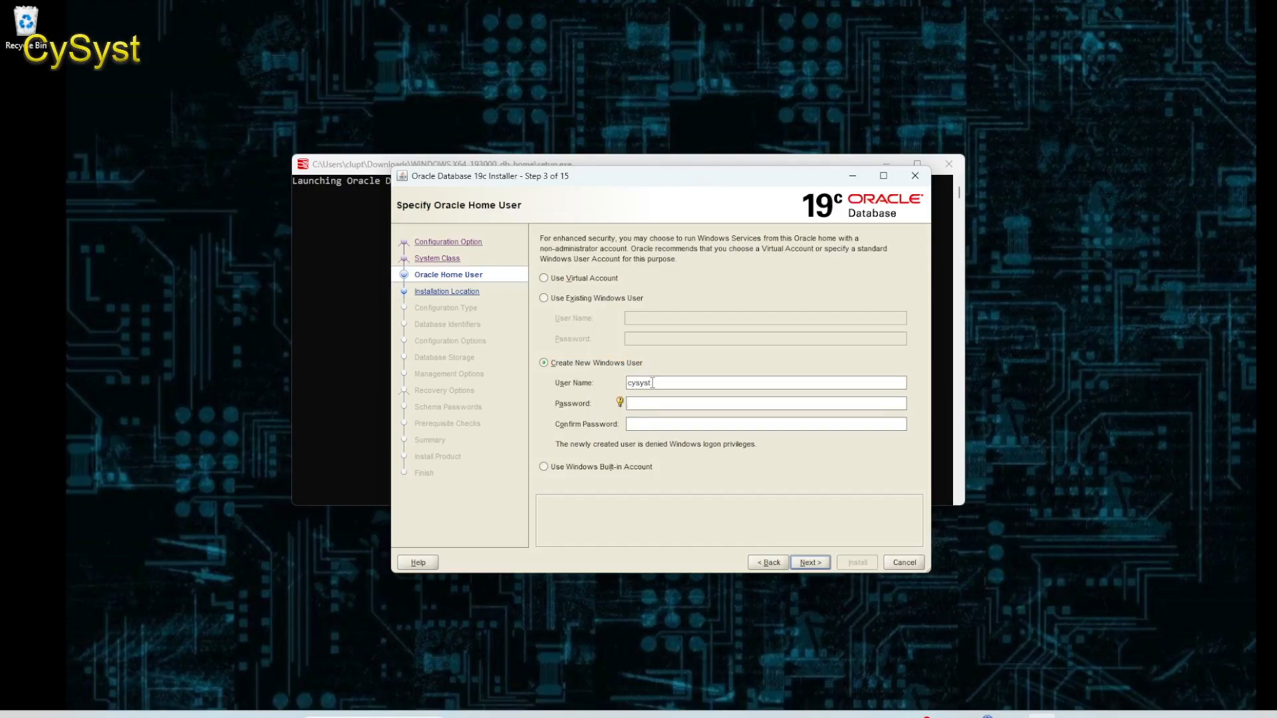
{"action": "type", "text": "••"}
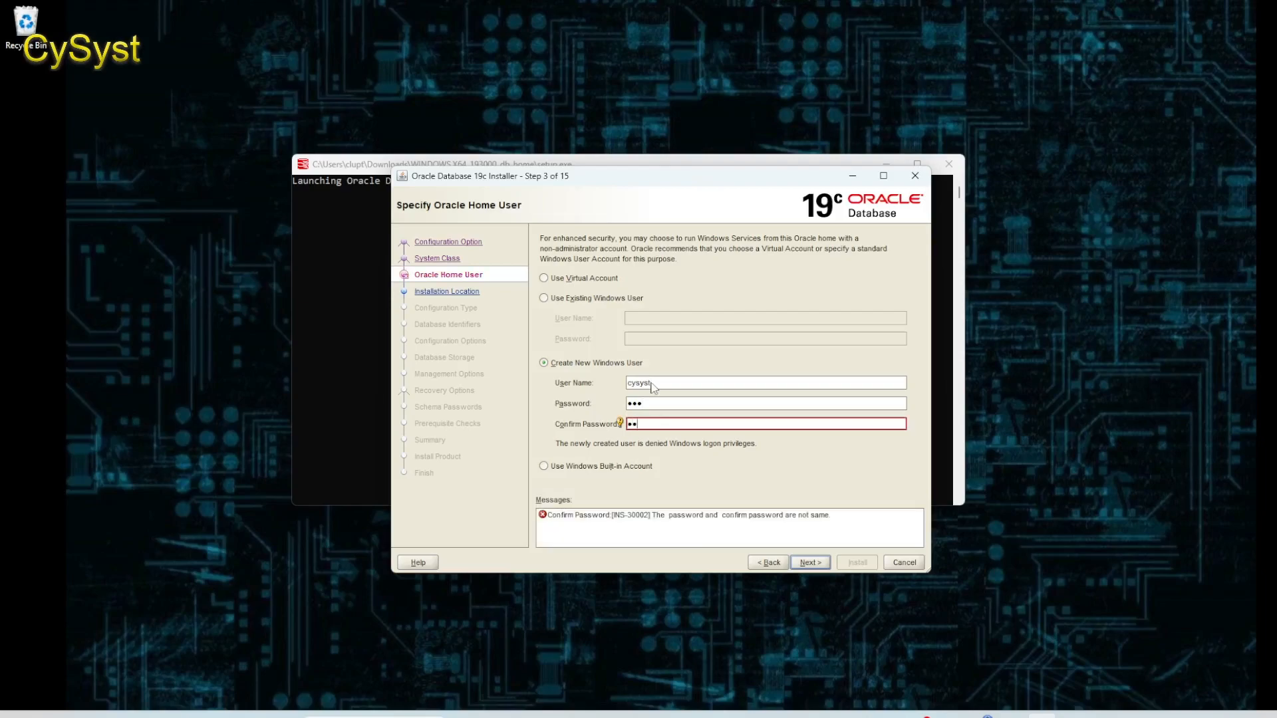
{"action": "type", "text": "•"}
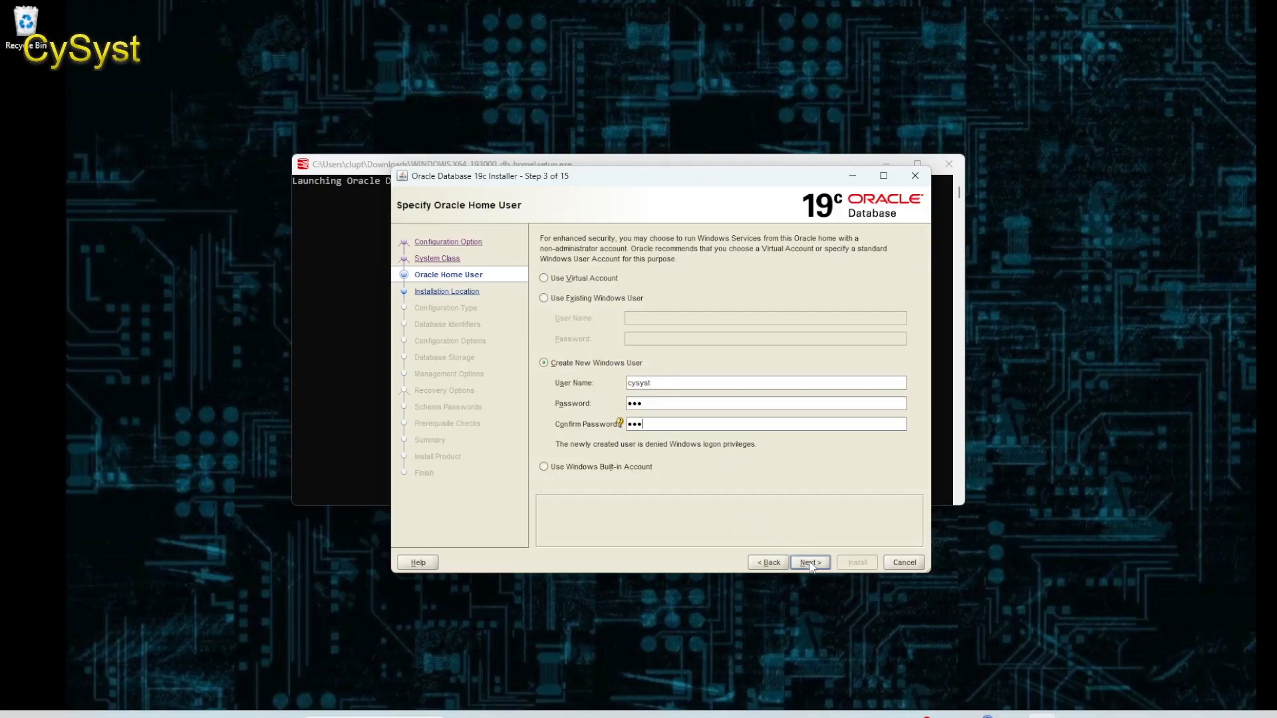
{"action": "left_click", "coordinate": [808, 562]}
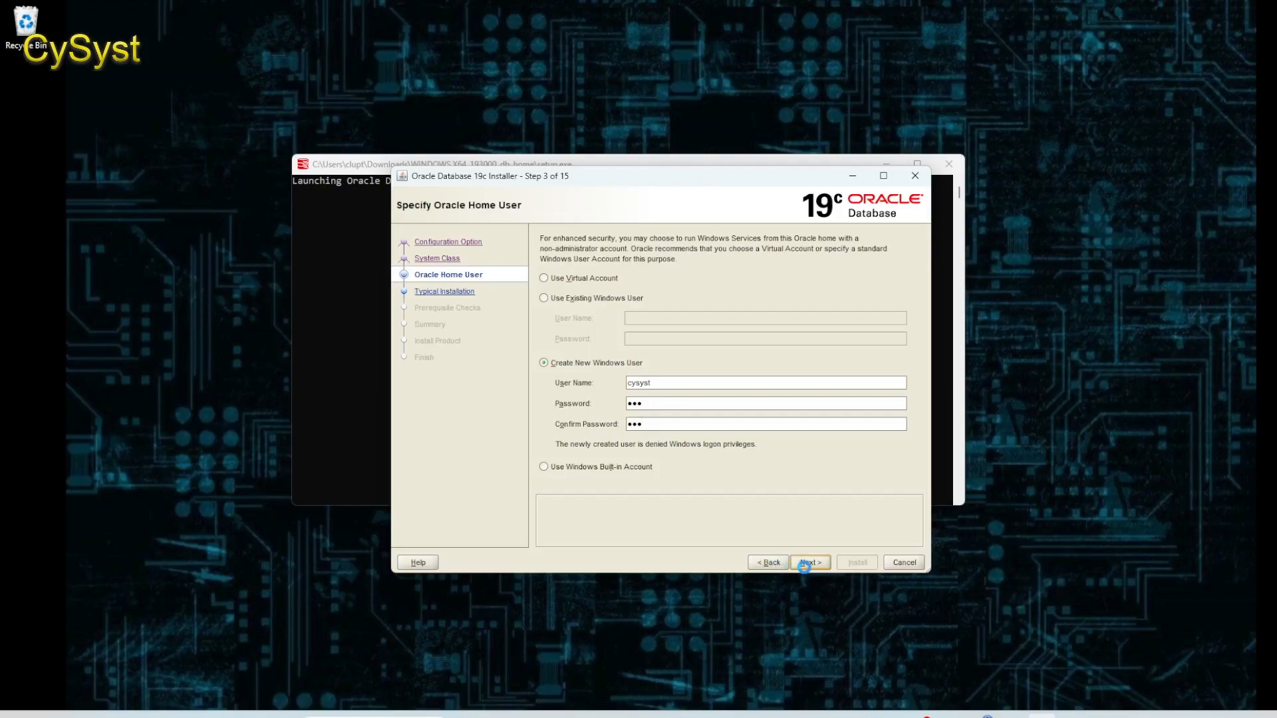
{"action": "left_click", "coordinate": [808, 562]}
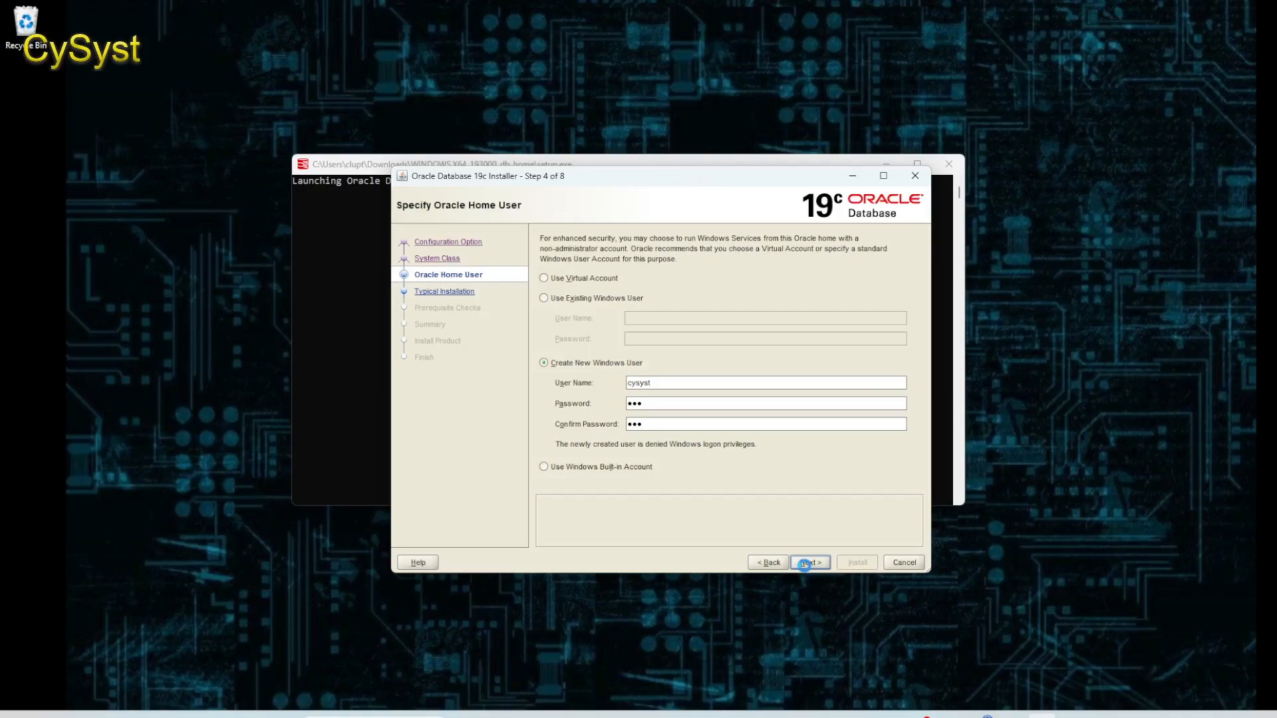
{"action": "left_click", "coordinate": [808, 562]}
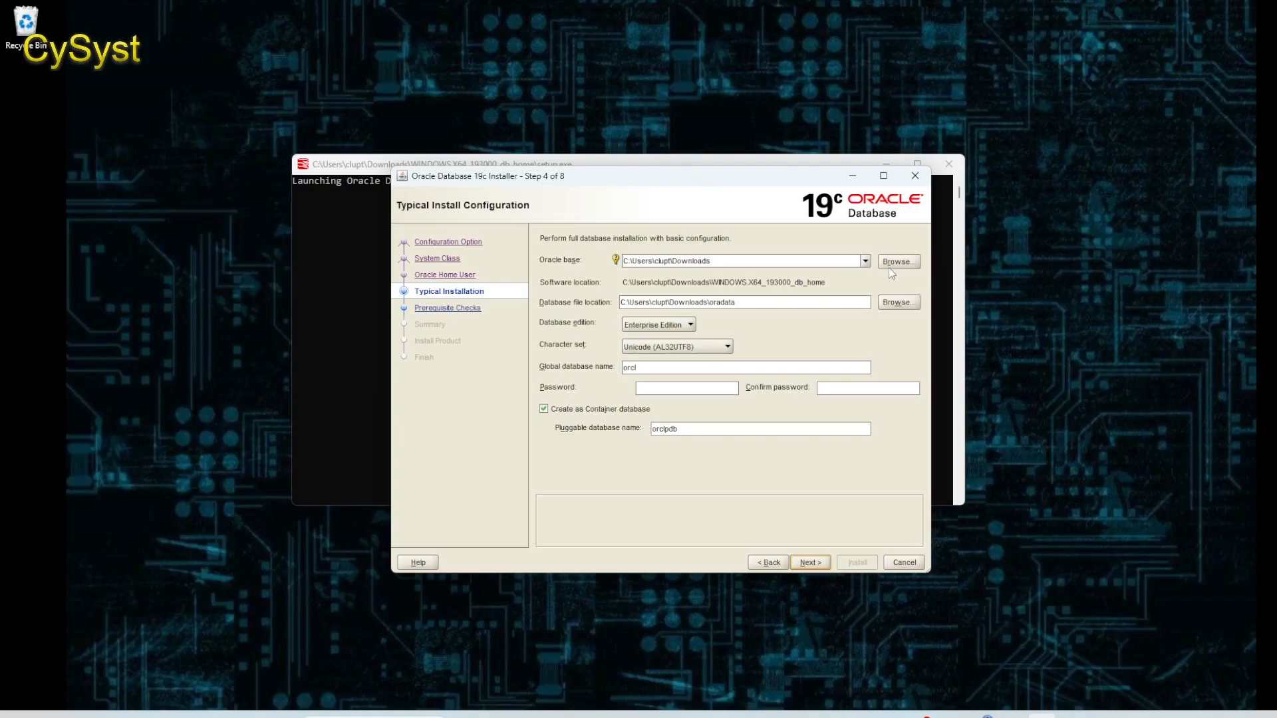
{"action": "mouse_move", "coordinate": [891, 273]}
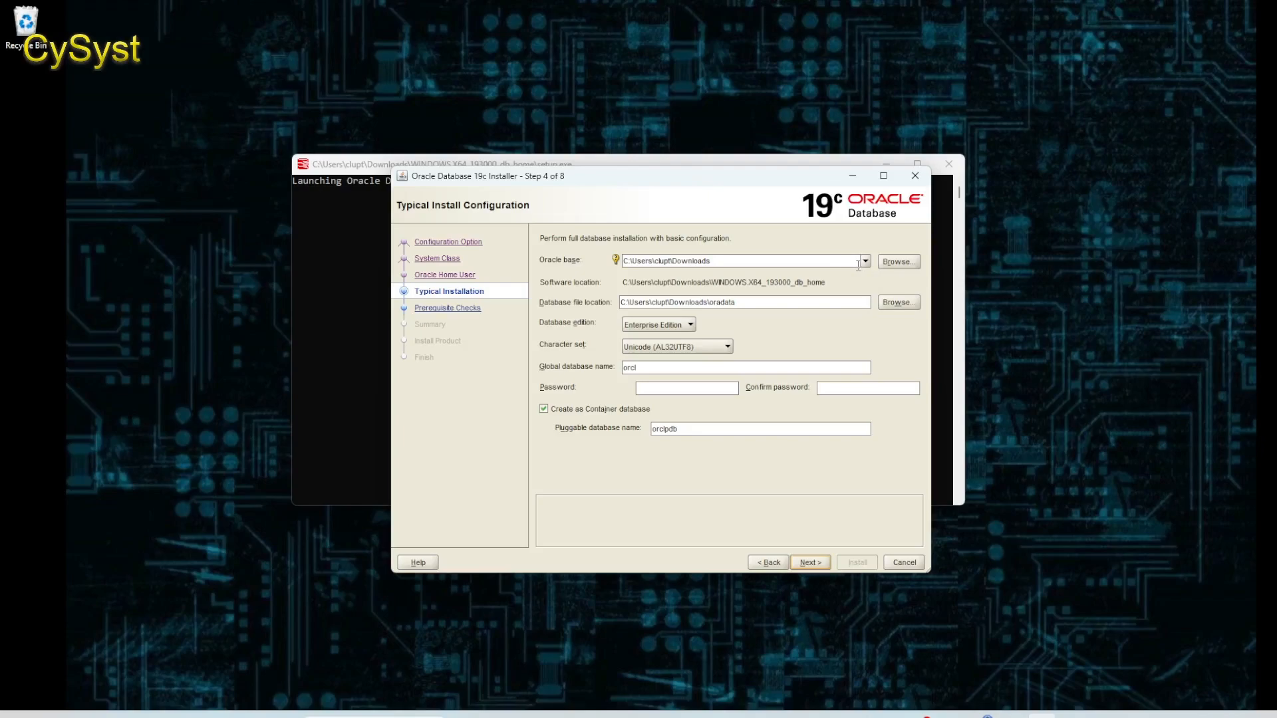
{"action": "mouse_move", "coordinate": [887, 268]}
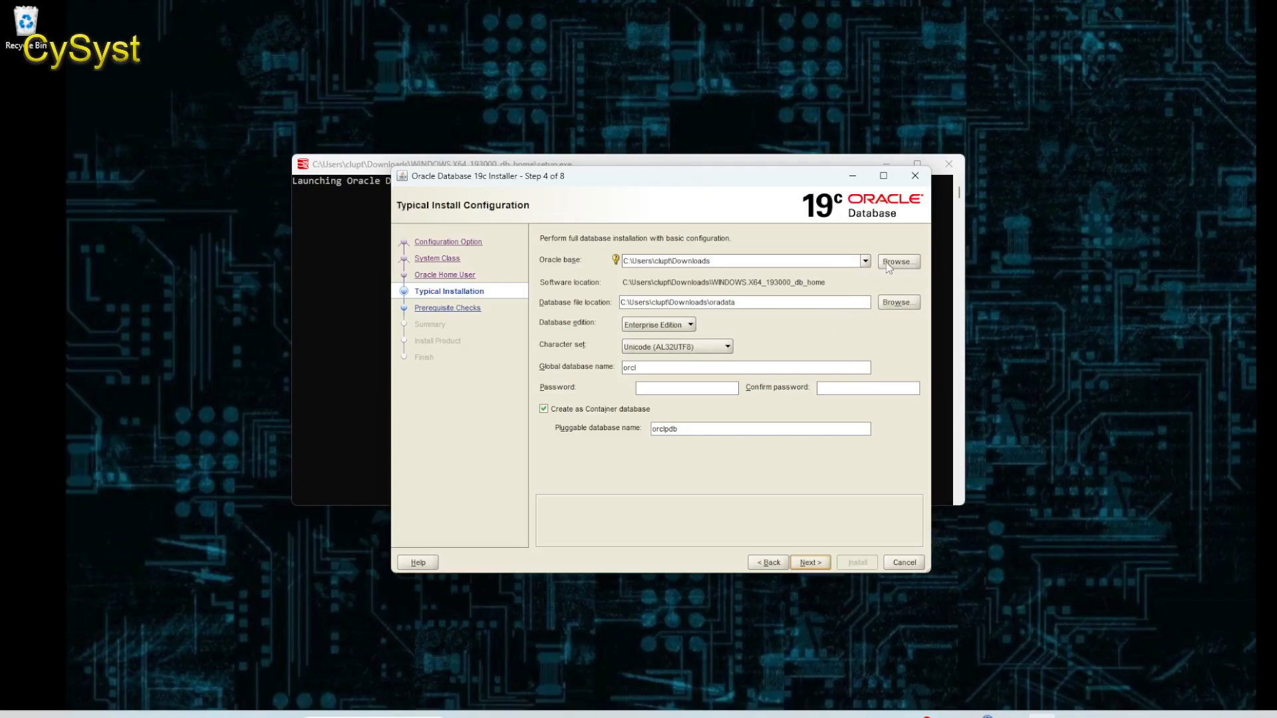
- Browse to set the Oracle base folder to C:\orcale19c, then focus the Password field
{"action": "left_click", "coordinate": [897, 261]}
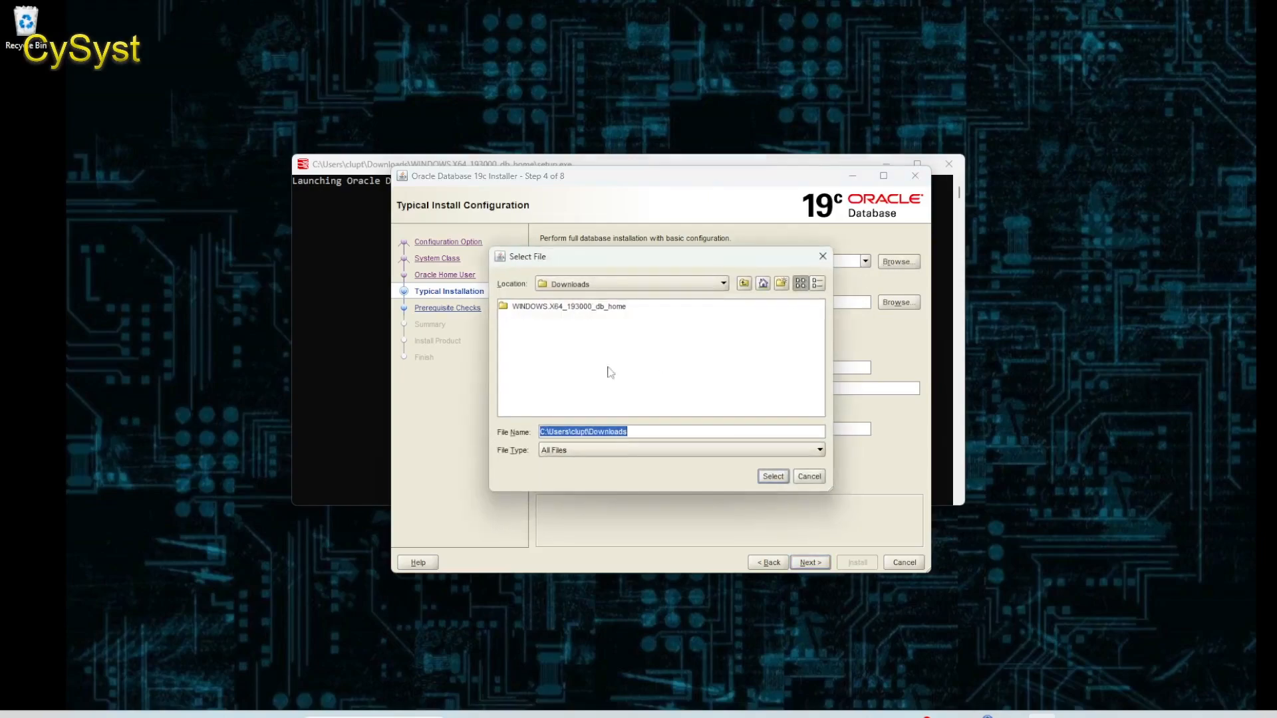
{"action": "left_click", "coordinate": [772, 475]}
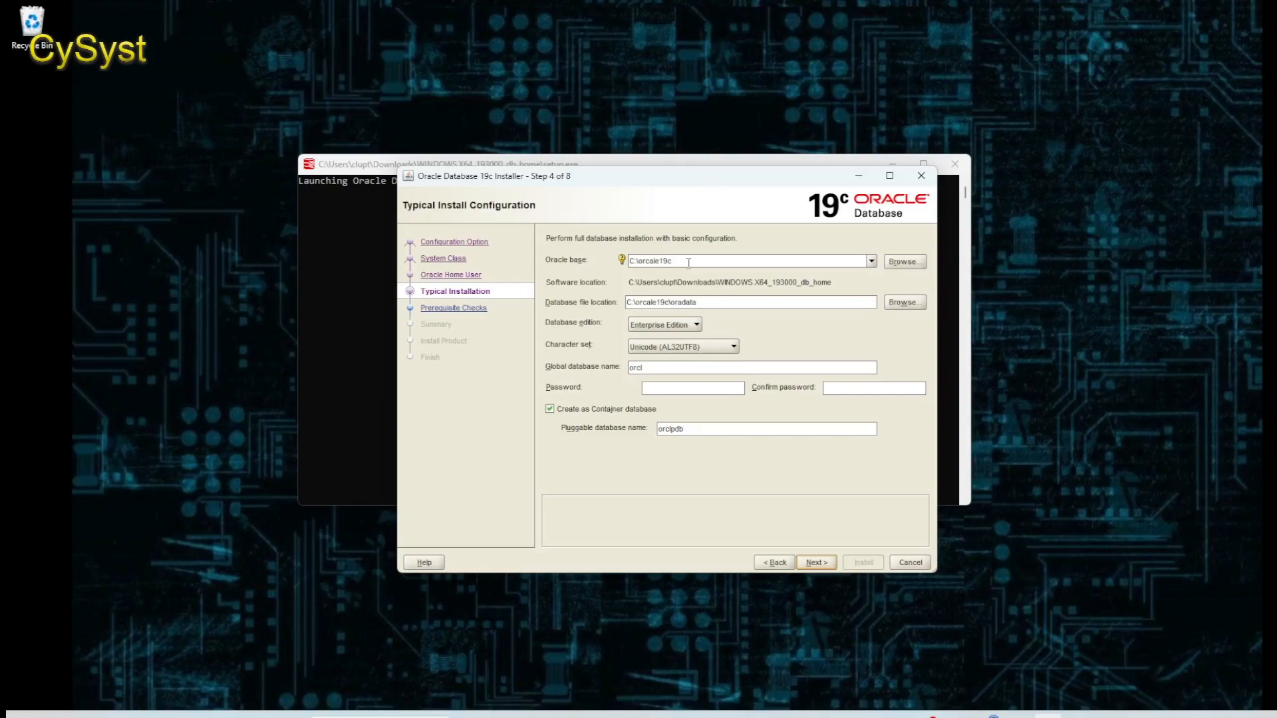
{"action": "left_click", "coordinate": [692, 388]}
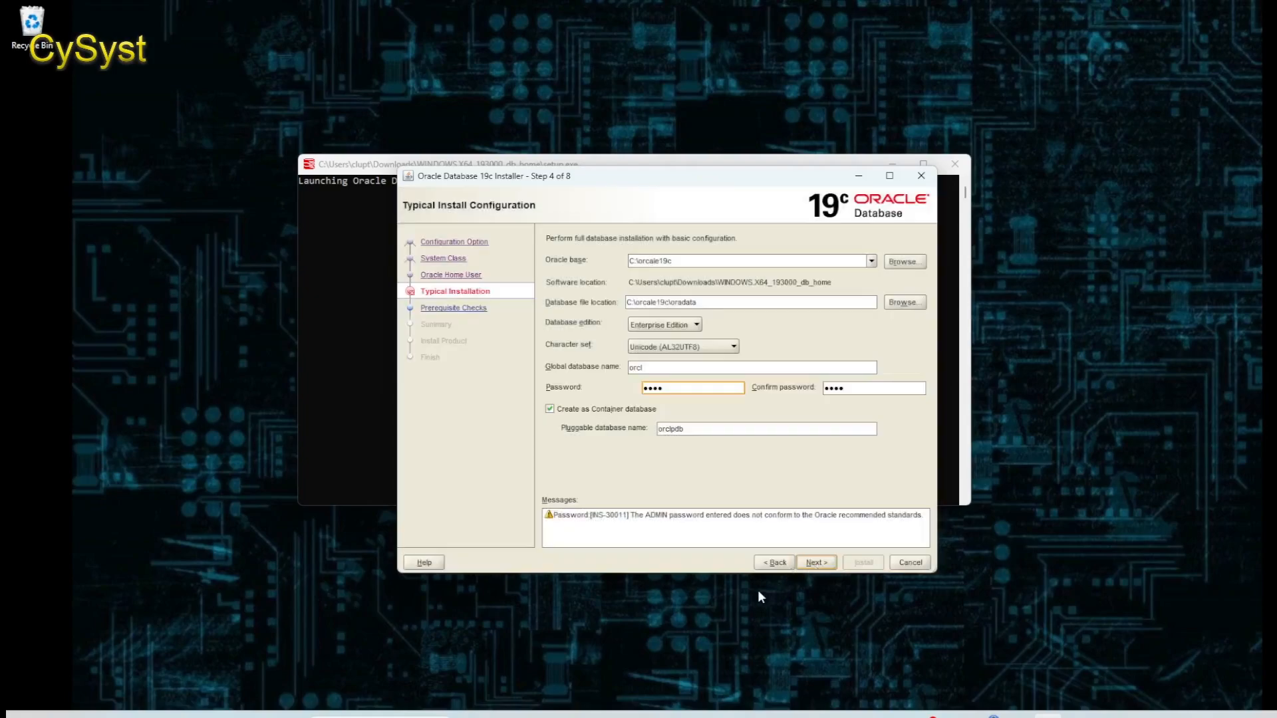
- Proceed past the configuration page, accepting the password and low-memory warnings
{"action": "left_click", "coordinate": [815, 562]}
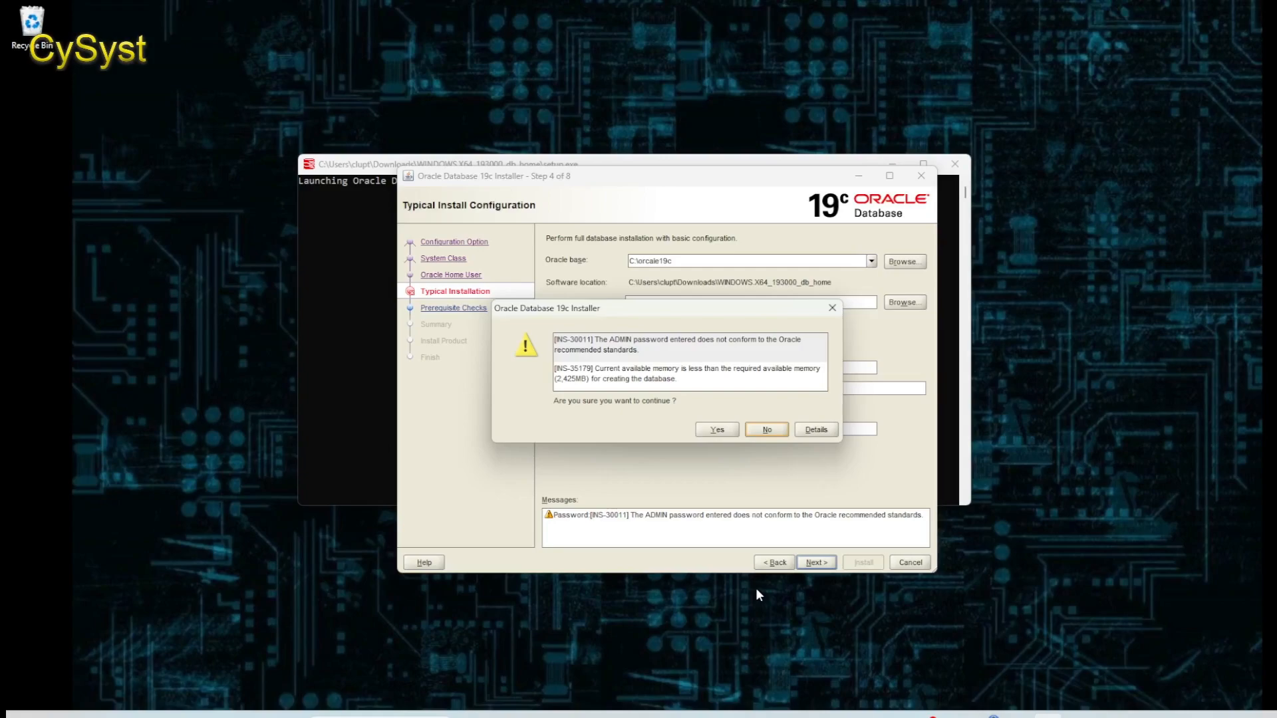
{"action": "mouse_move", "coordinate": [707, 408]}
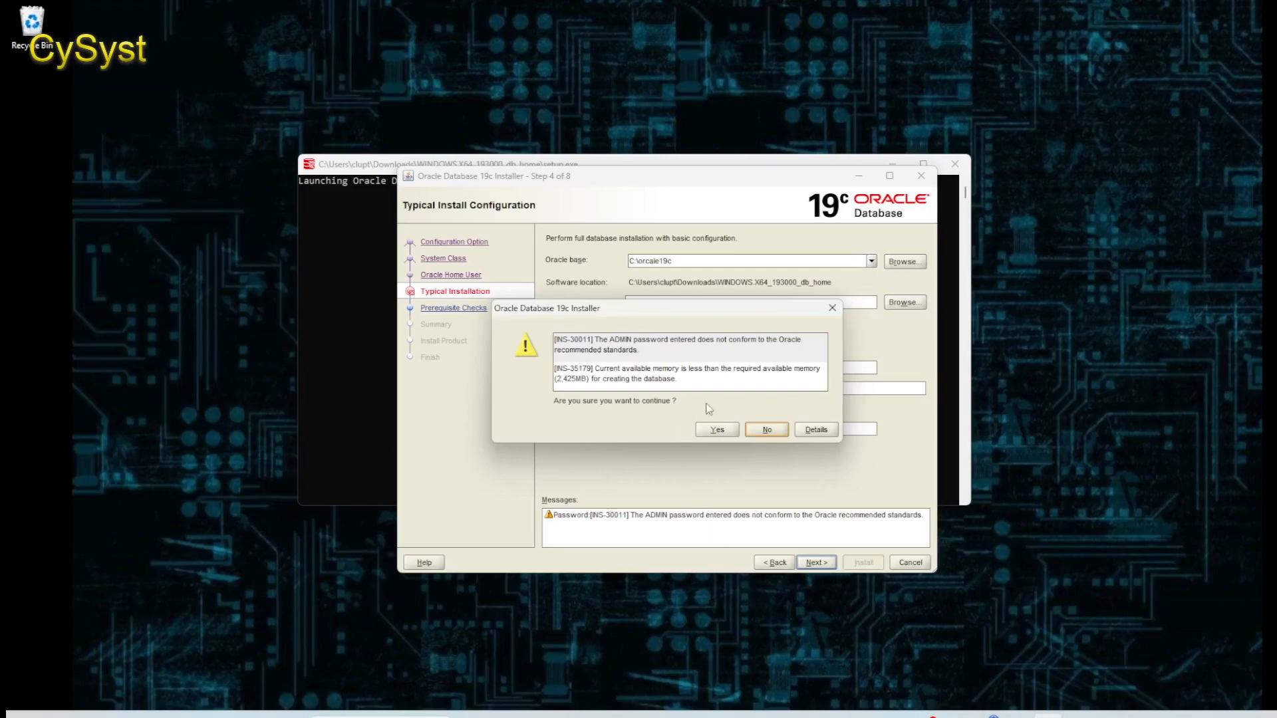
{"action": "mouse_move", "coordinate": [778, 453]}
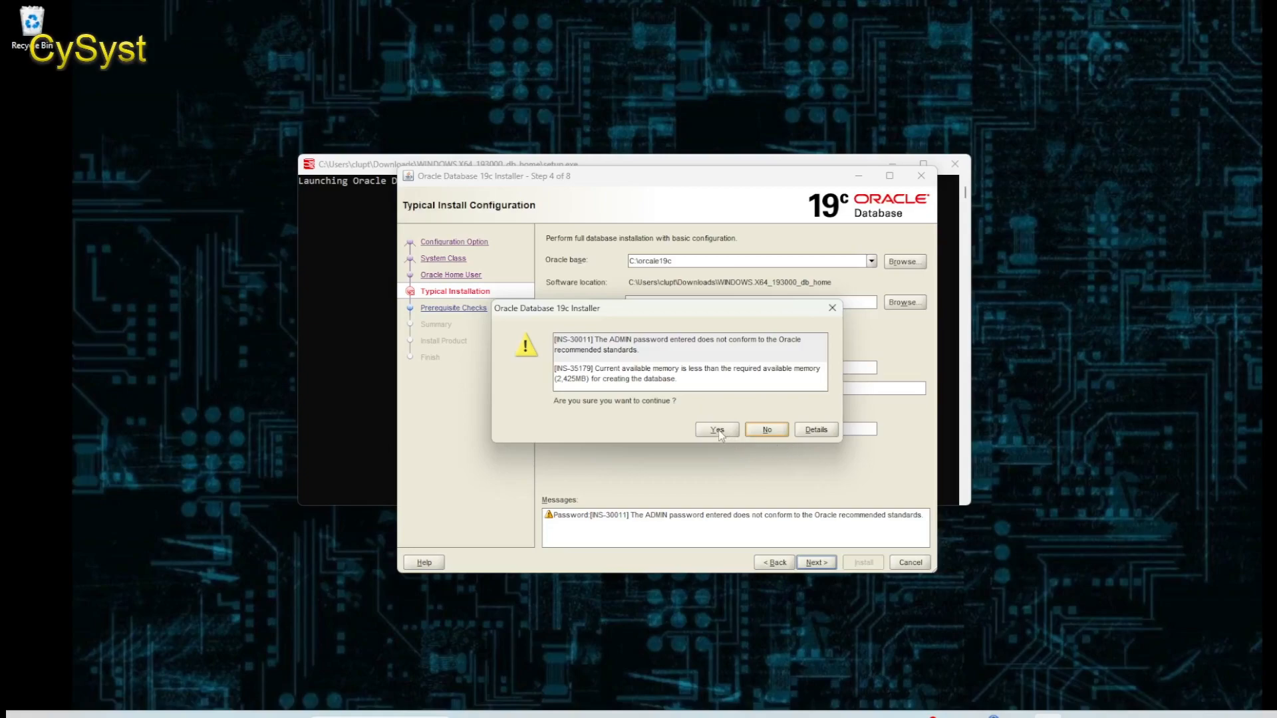
{"action": "left_click", "coordinate": [715, 429]}
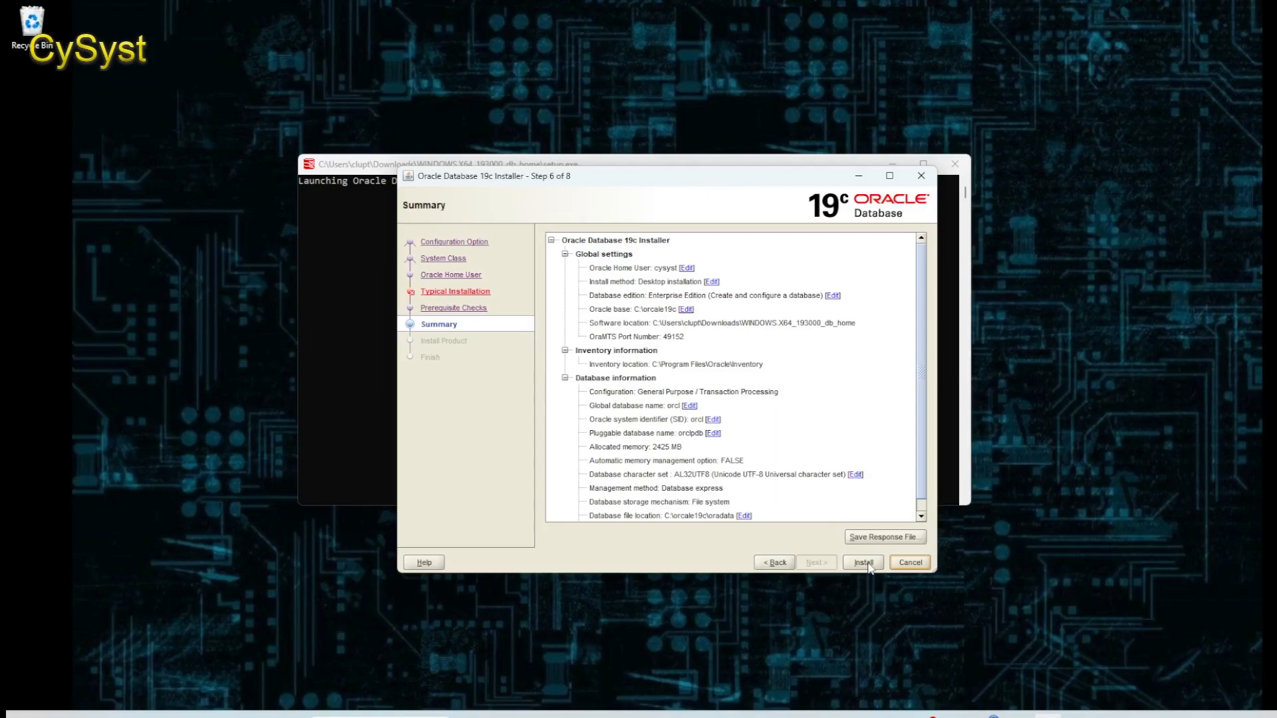
- Install Oracle Database 19c from the Summary page and close the installer when finished
{"action": "left_click", "coordinate": [861, 562]}
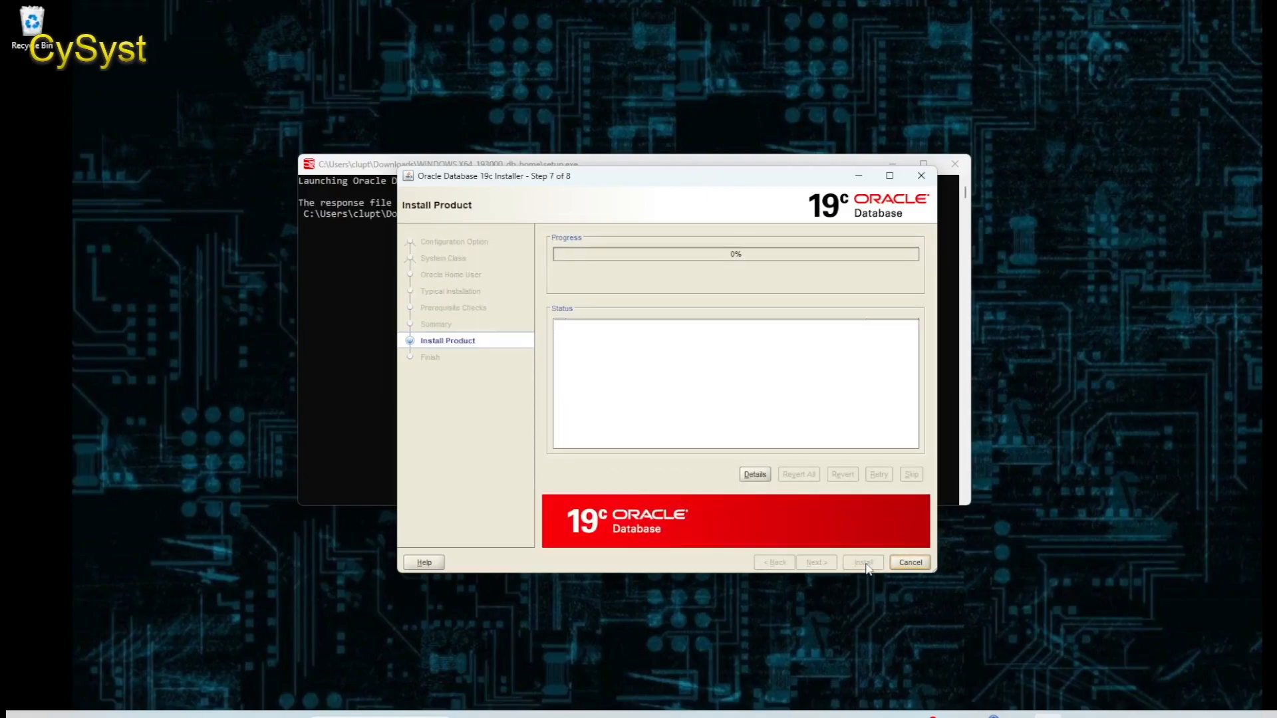
{"action": "left_click", "coordinate": [862, 562]}
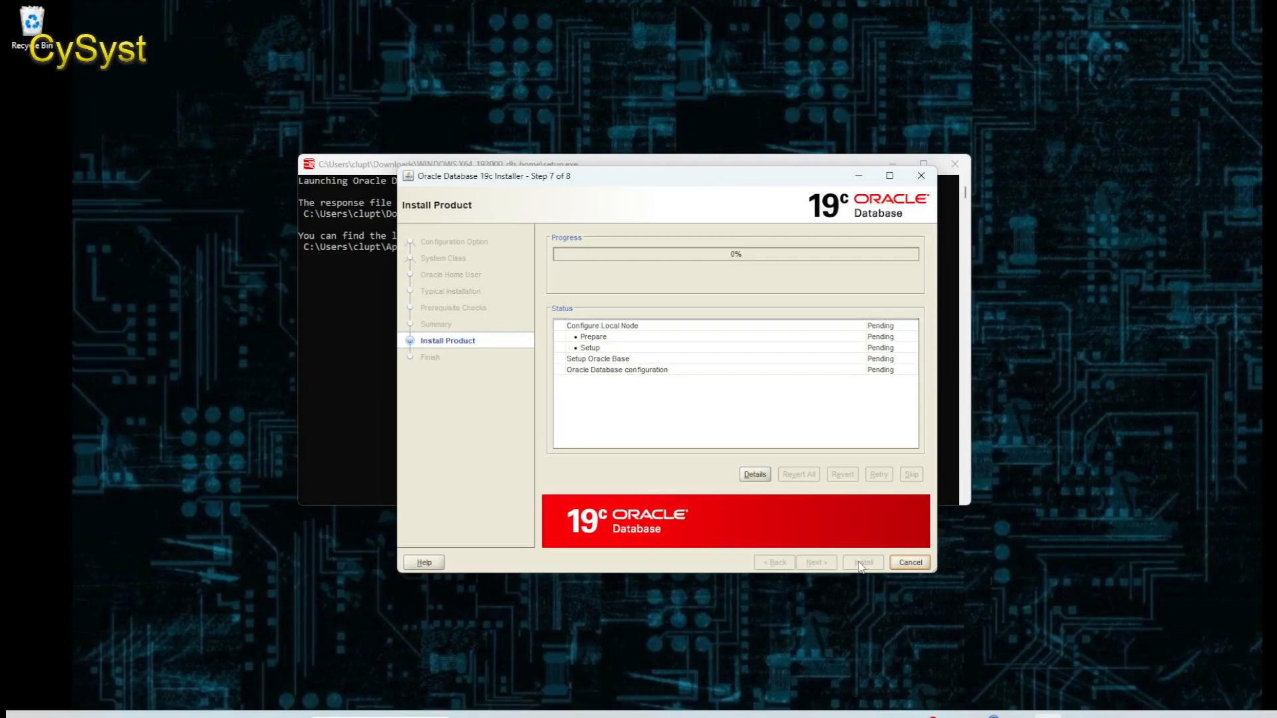
{"action": "left_click", "coordinate": [862, 562]}
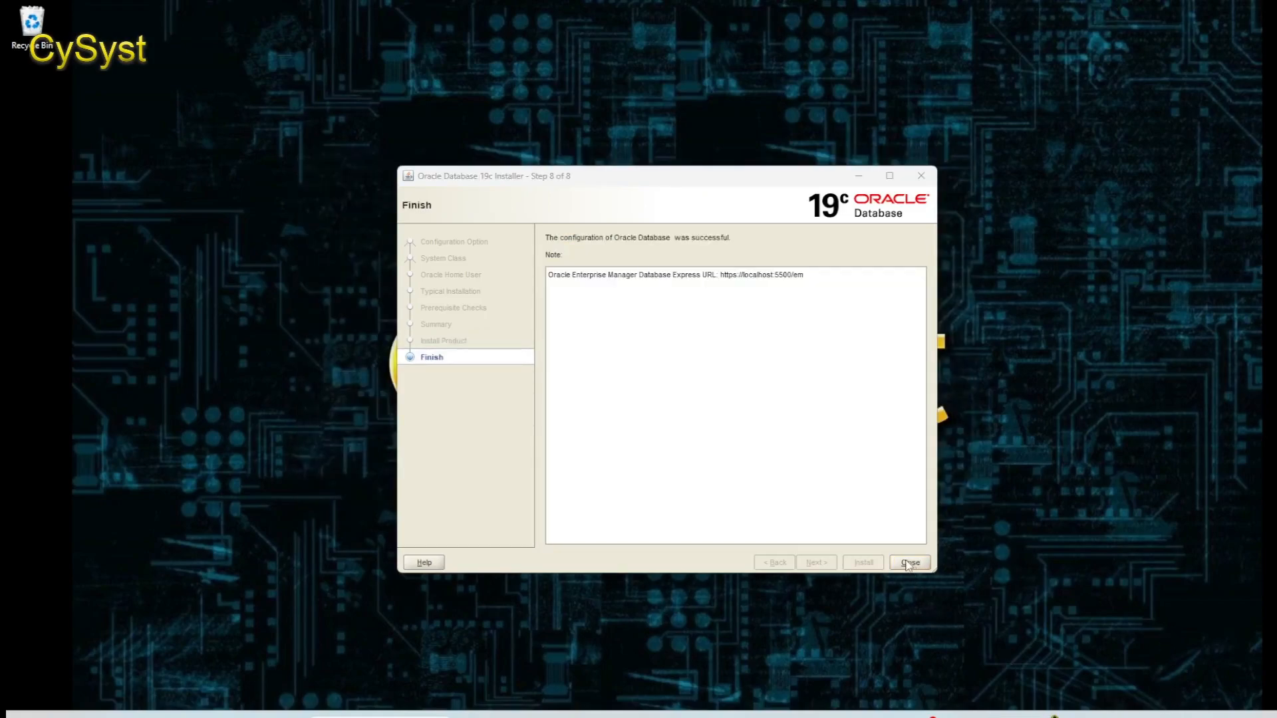
{"action": "left_click", "coordinate": [910, 562]}
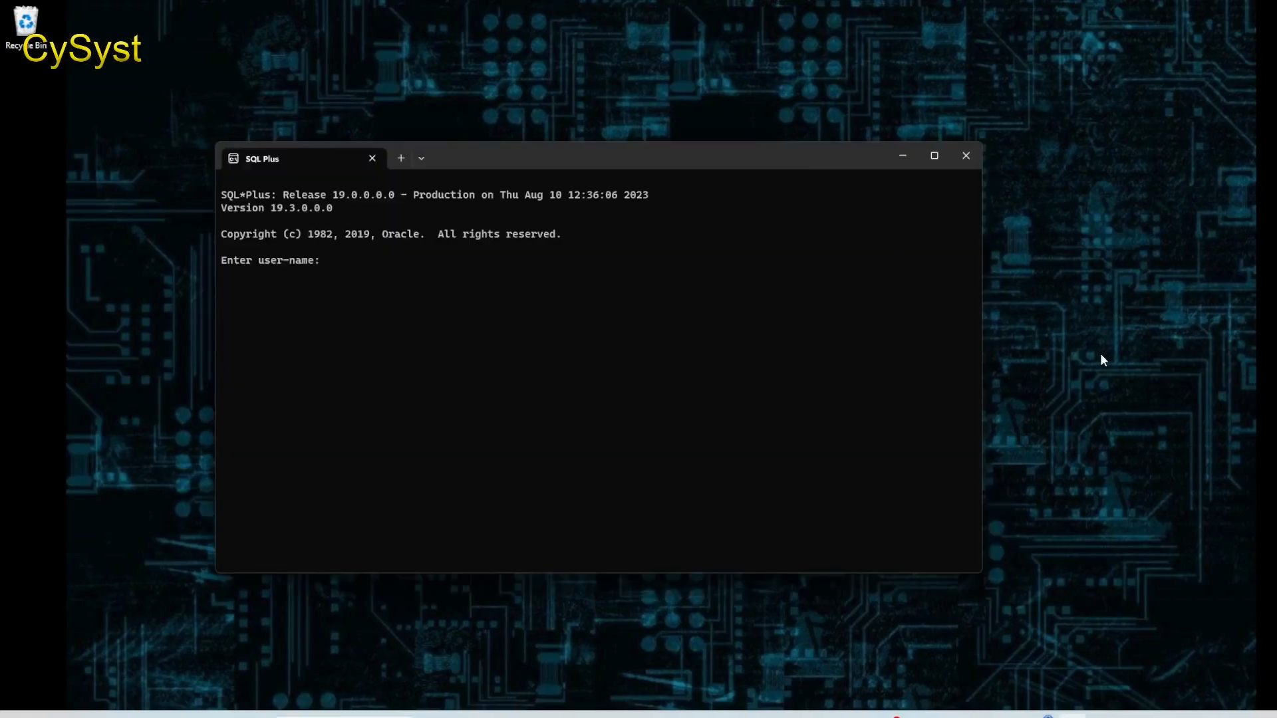
- Enter 'sys as sysdba' at the SQL*Plus user-name prompt
{"action": "type", "text": "sys"}
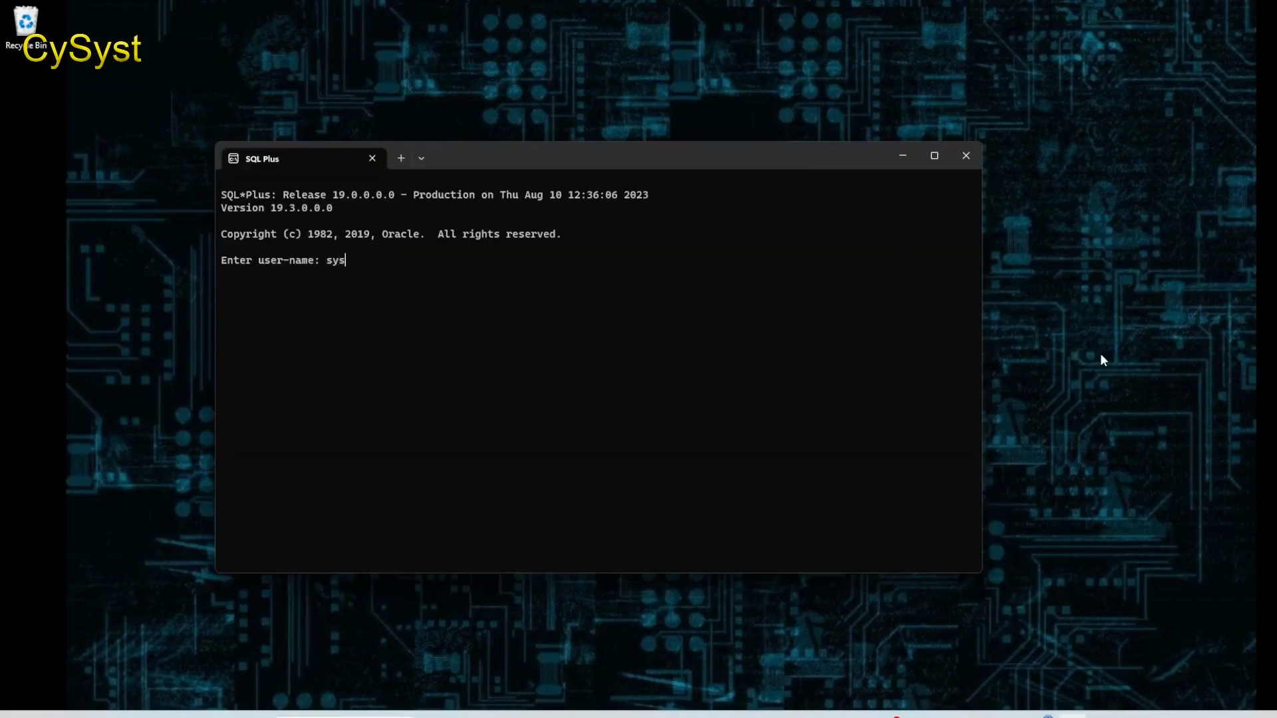
{"action": "type", "text": "a"}
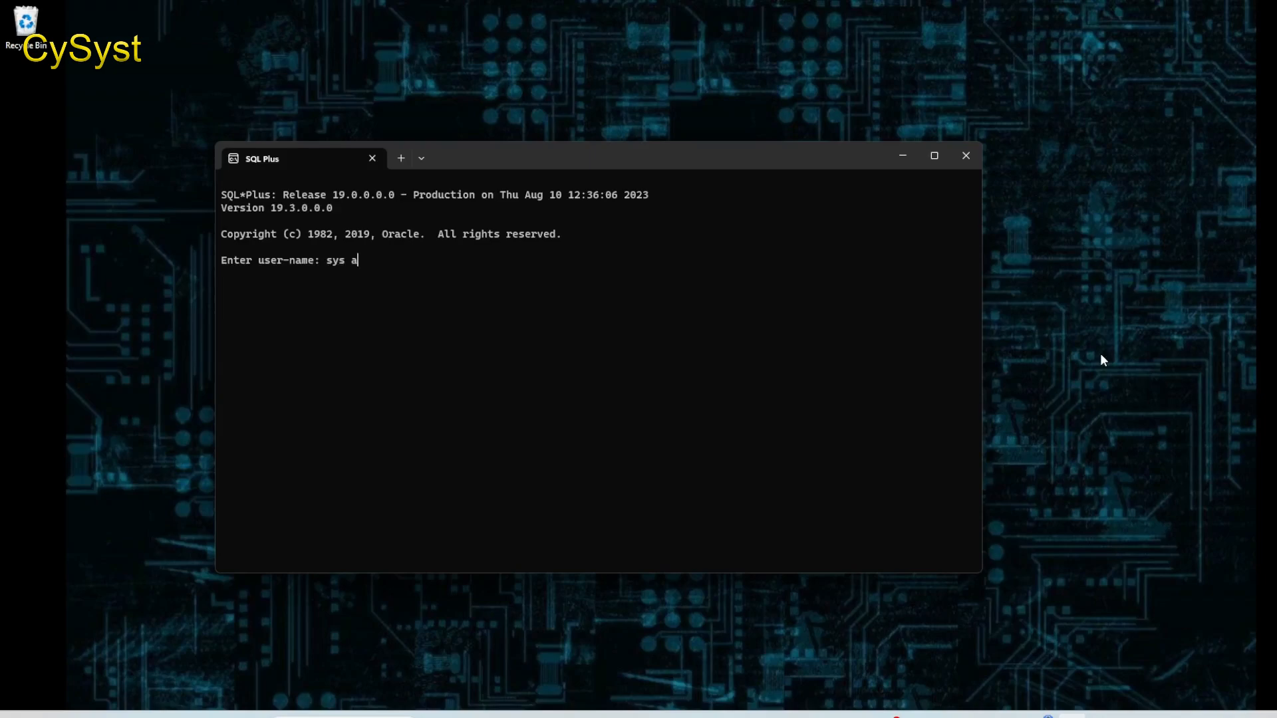
{"action": "type", "text": "s sys"}
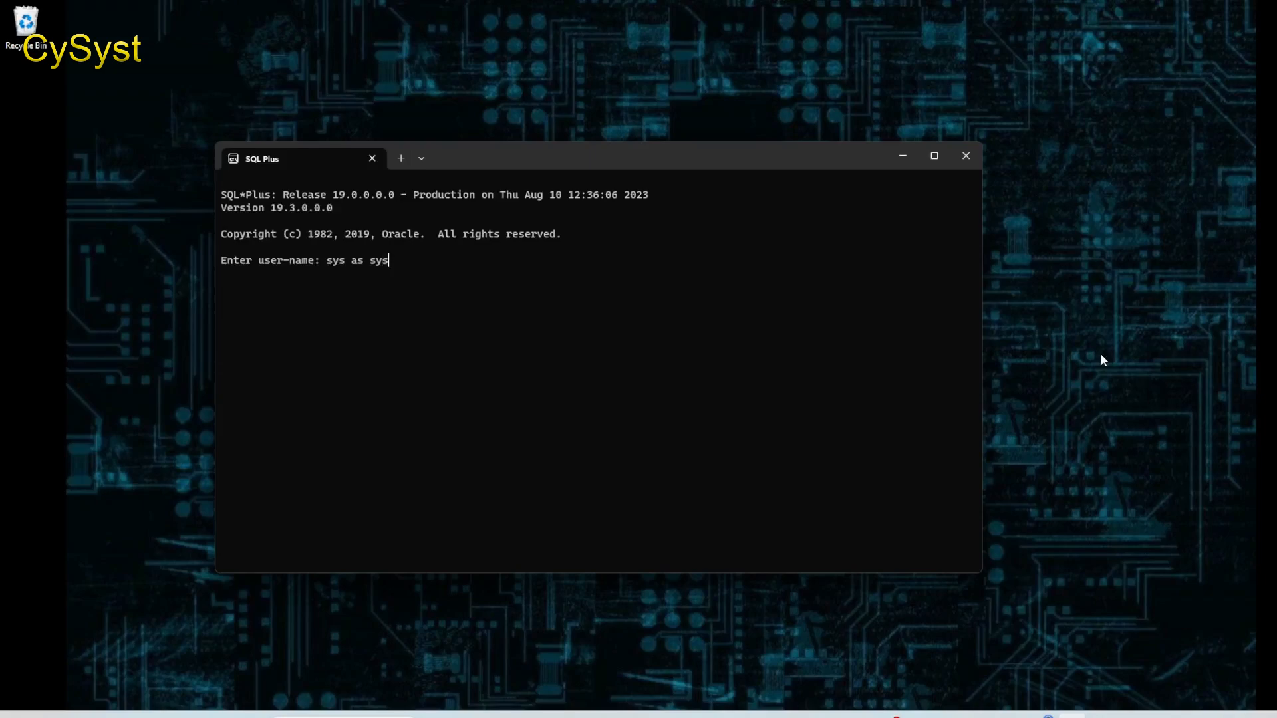
{"action": "type", "text": "dba"}
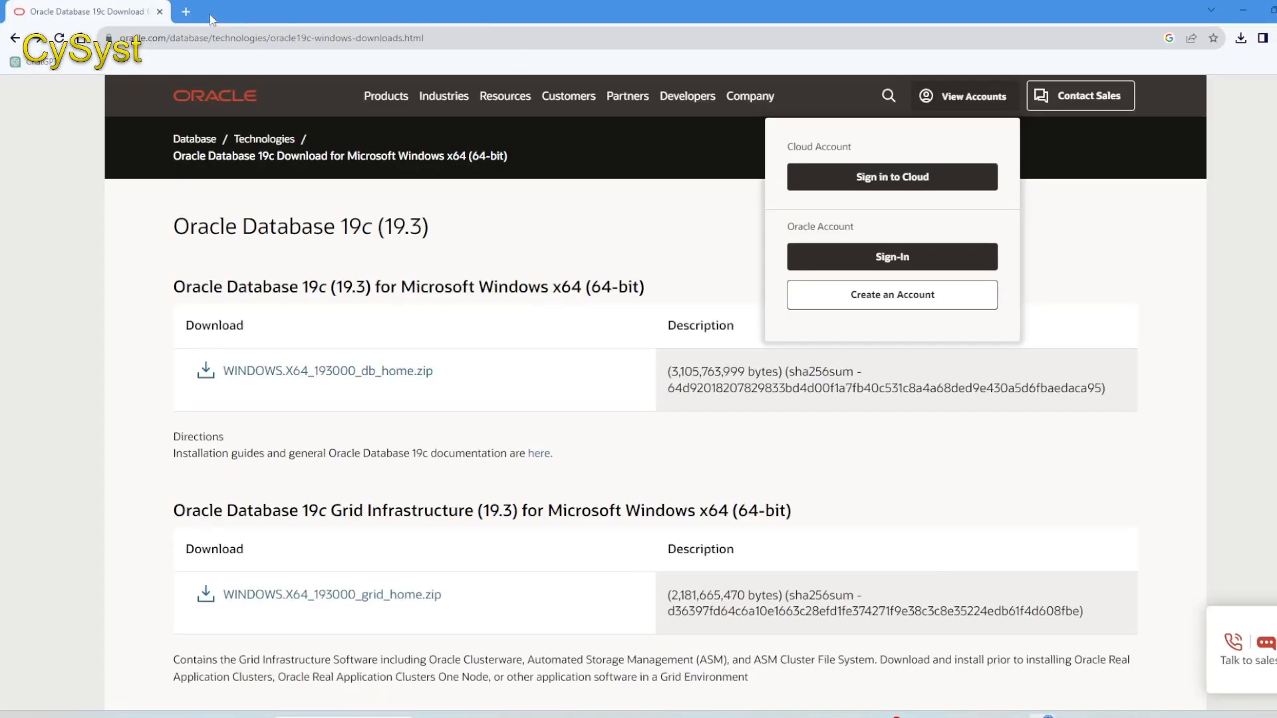
- Search the web for SQL Developer and open Oracle's SQL Developer Downloads page
{"action": "left_click", "coordinate": [185, 11]}
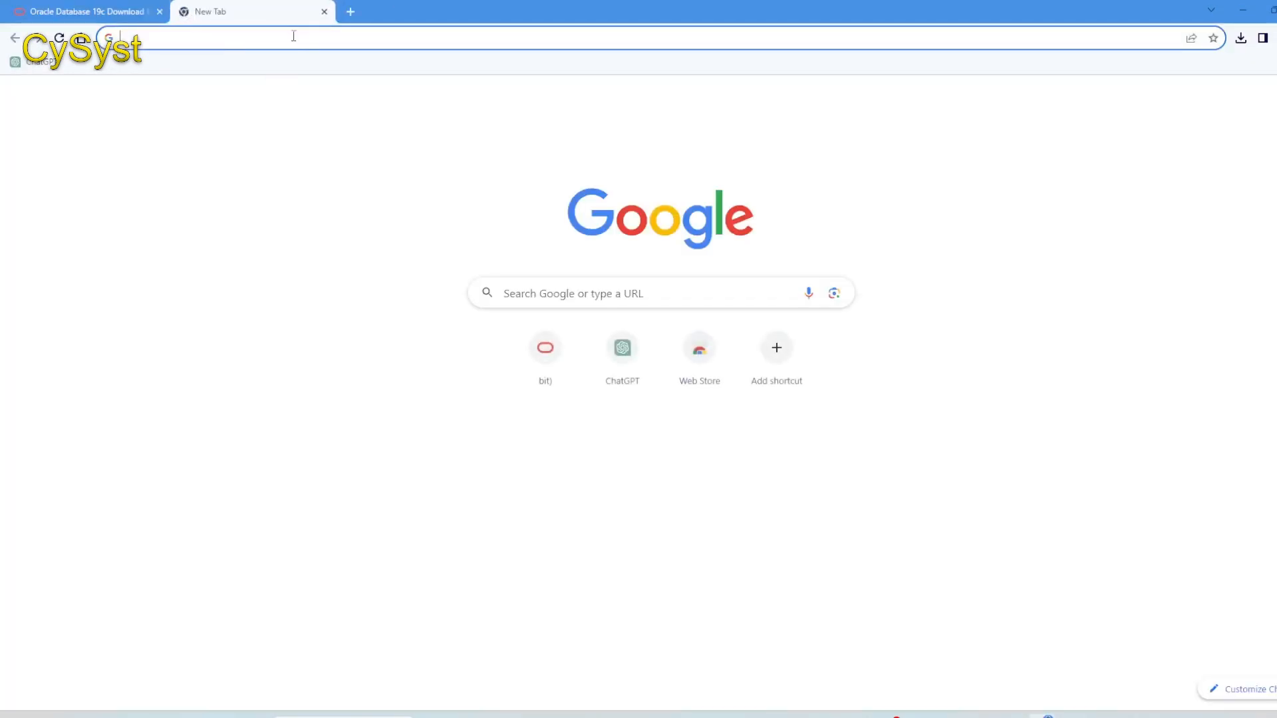
{"action": "type", "text": "sql developer latest version"}
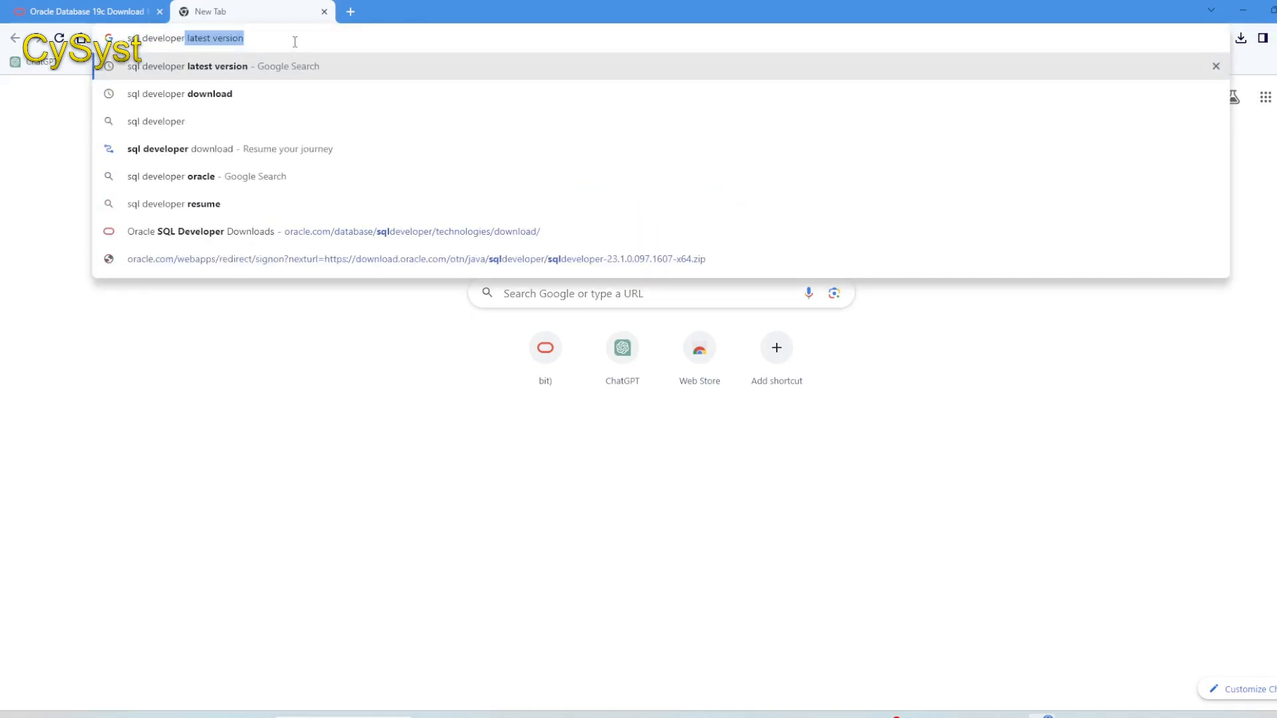
{"action": "left_click", "coordinate": [178, 94]}
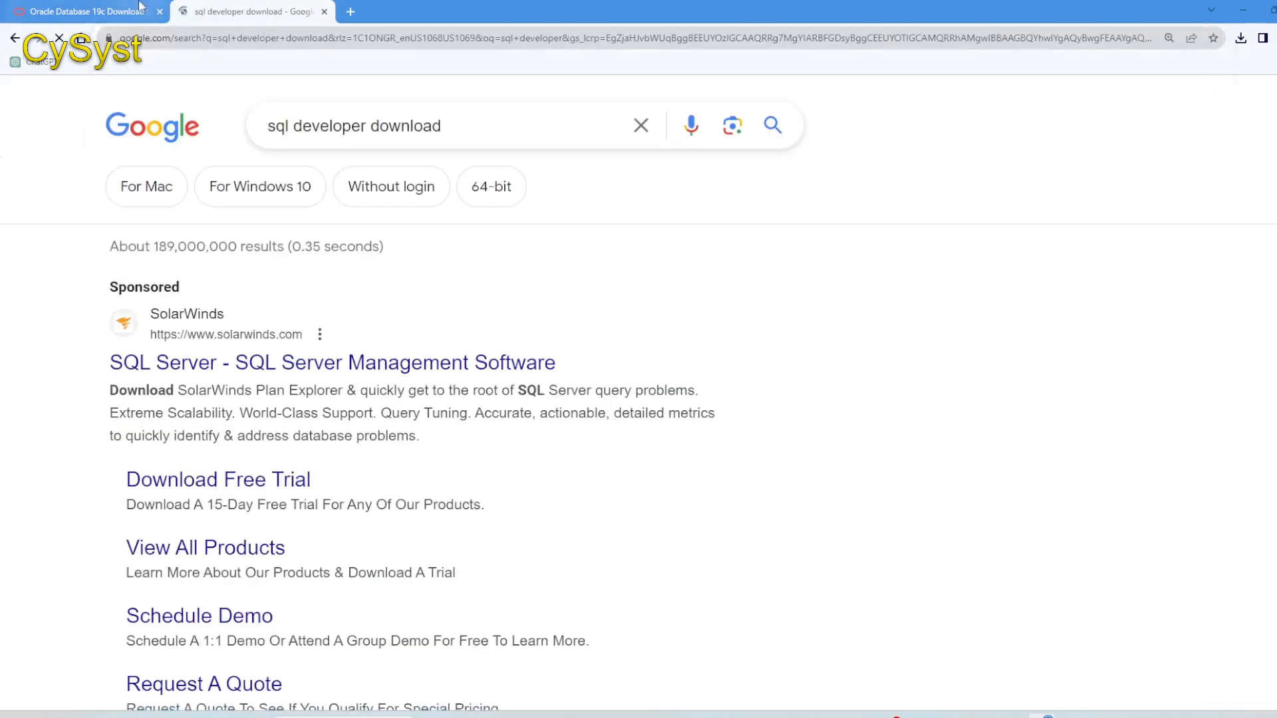
{"action": "scroll", "scroll_direction": "down", "scroll_amount": 3}
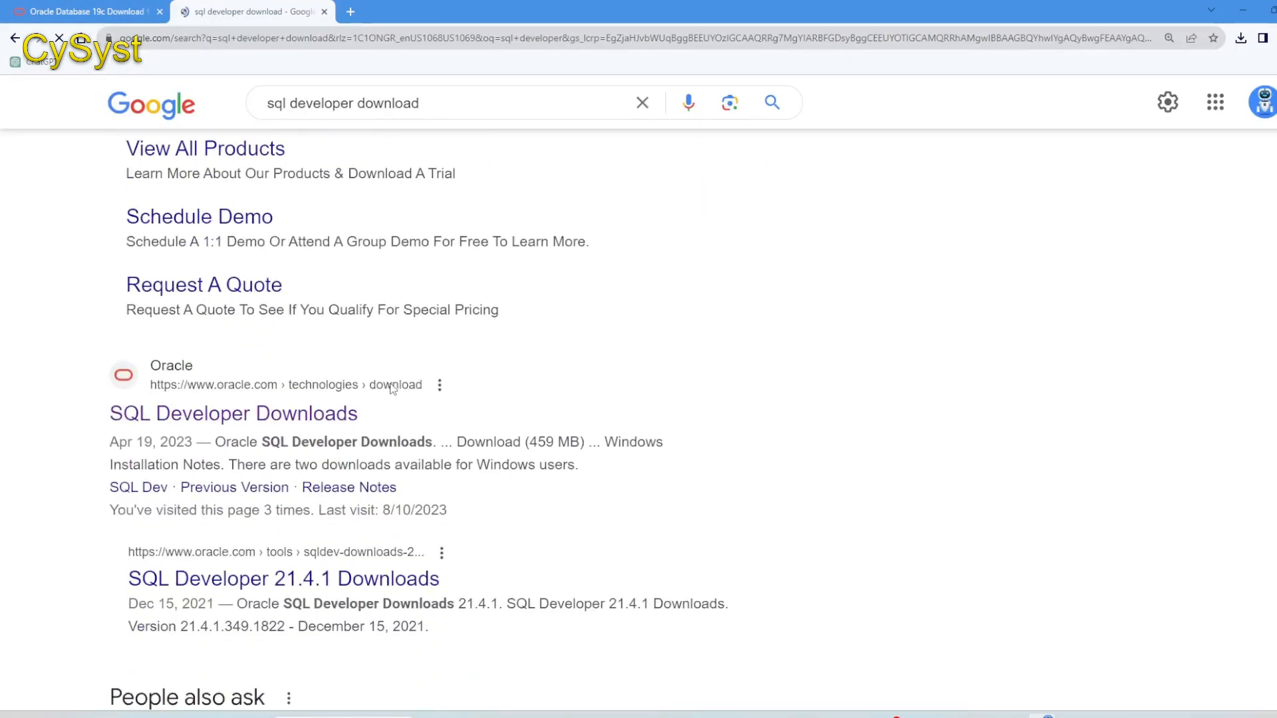
{"action": "scroll", "scroll_direction": "down", "scroll_amount": 3}
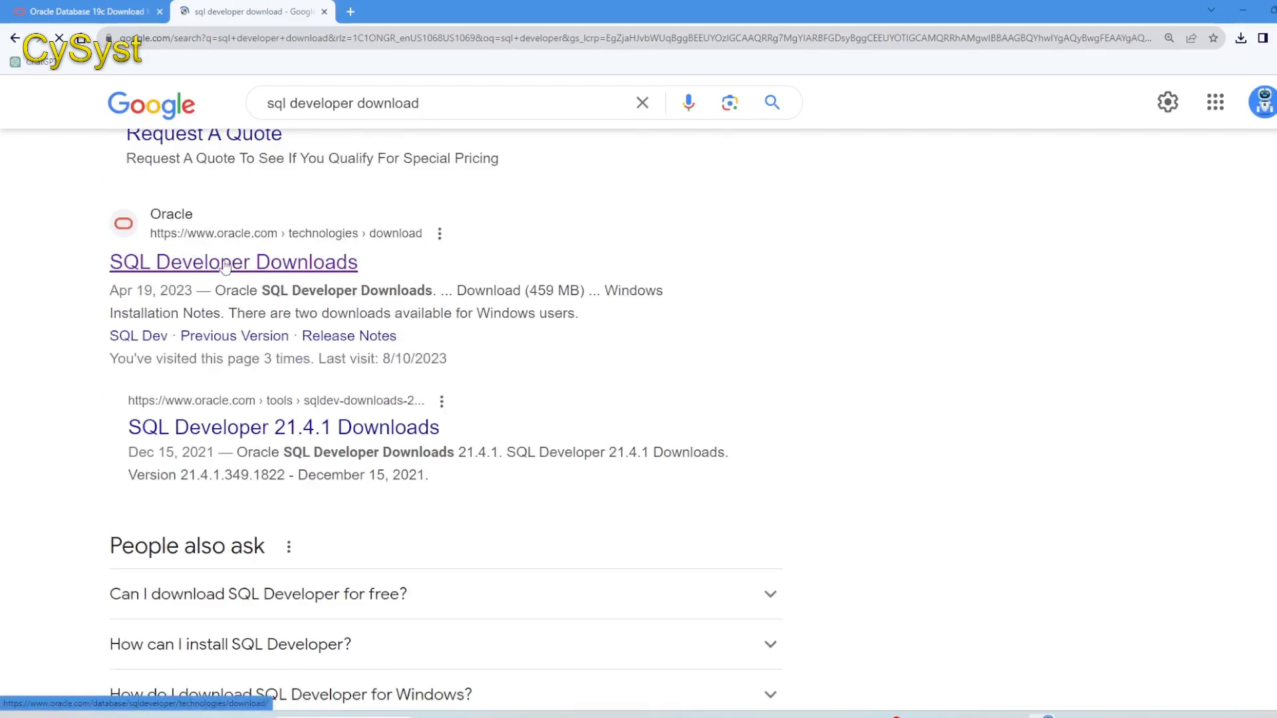
{"action": "left_click", "coordinate": [233, 262]}
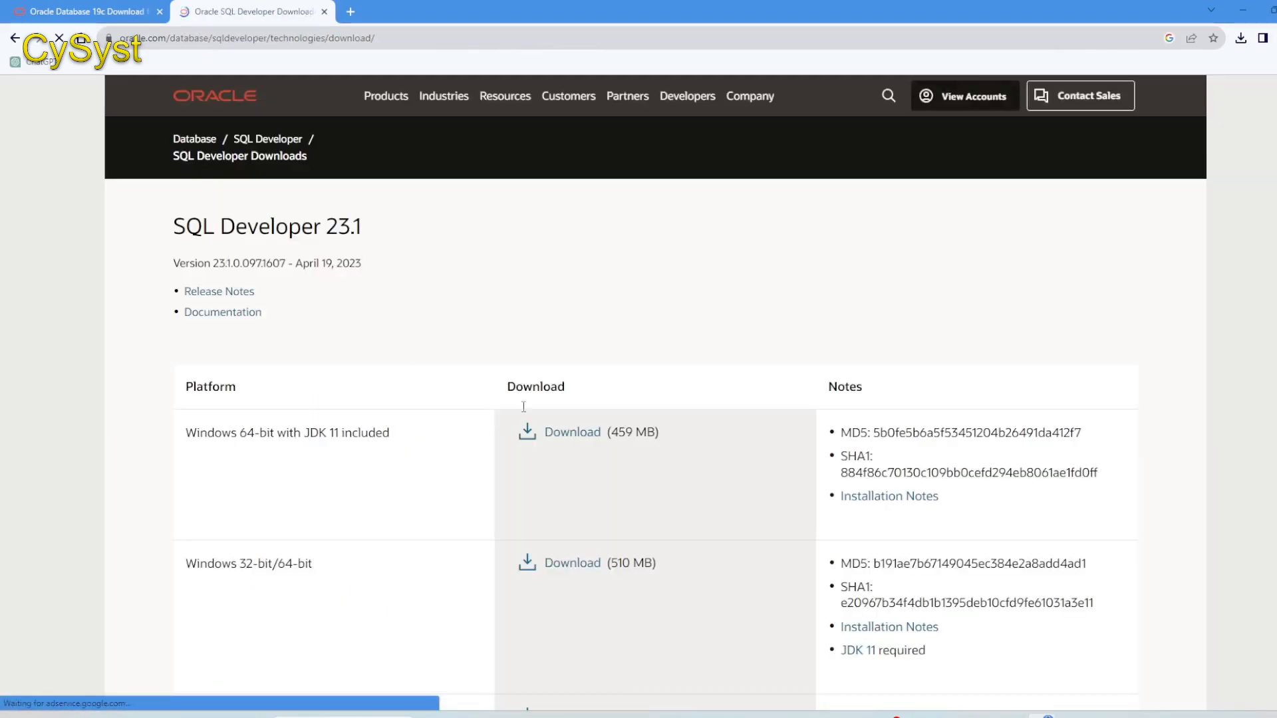
- Start the Windows 64-bit with JDK 11 download and accept the Oracle License Agreement
{"action": "key", "text": "ctrl+f"}
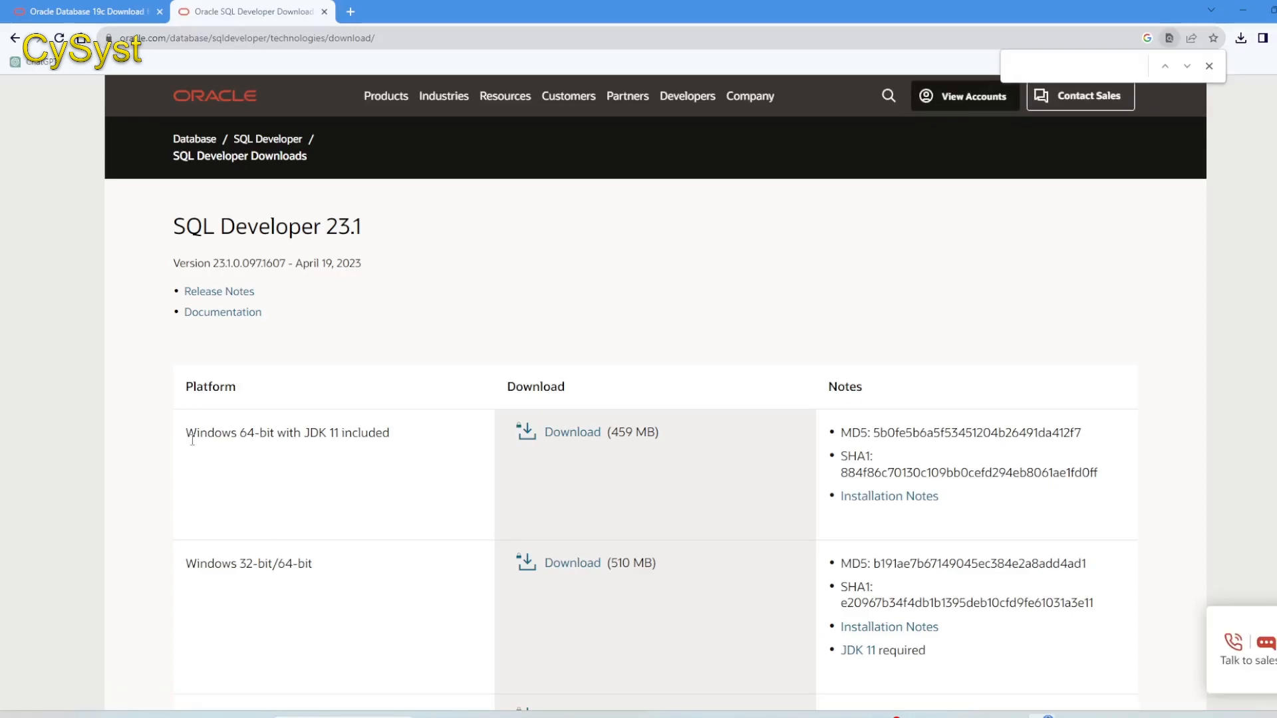
{"action": "scroll", "scroll_direction": "down", "scroll_amount": 3}
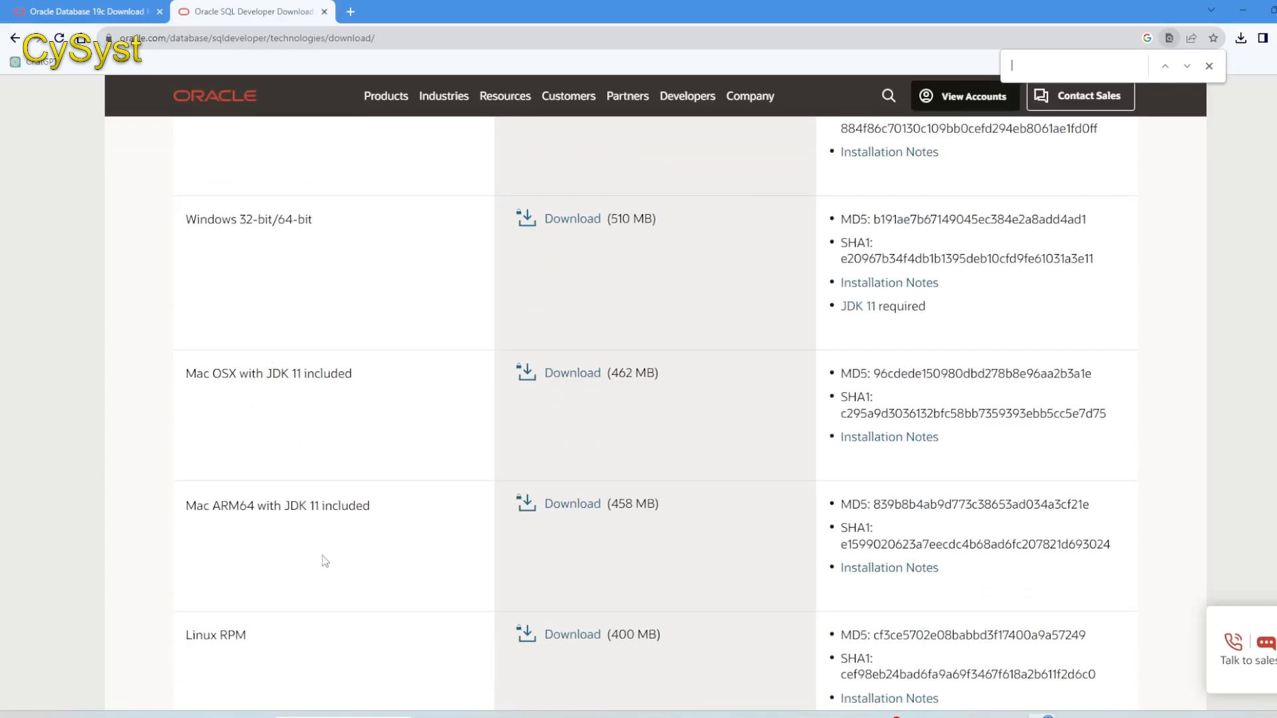
{"action": "scroll", "scroll_direction": "up", "scroll_amount": 3}
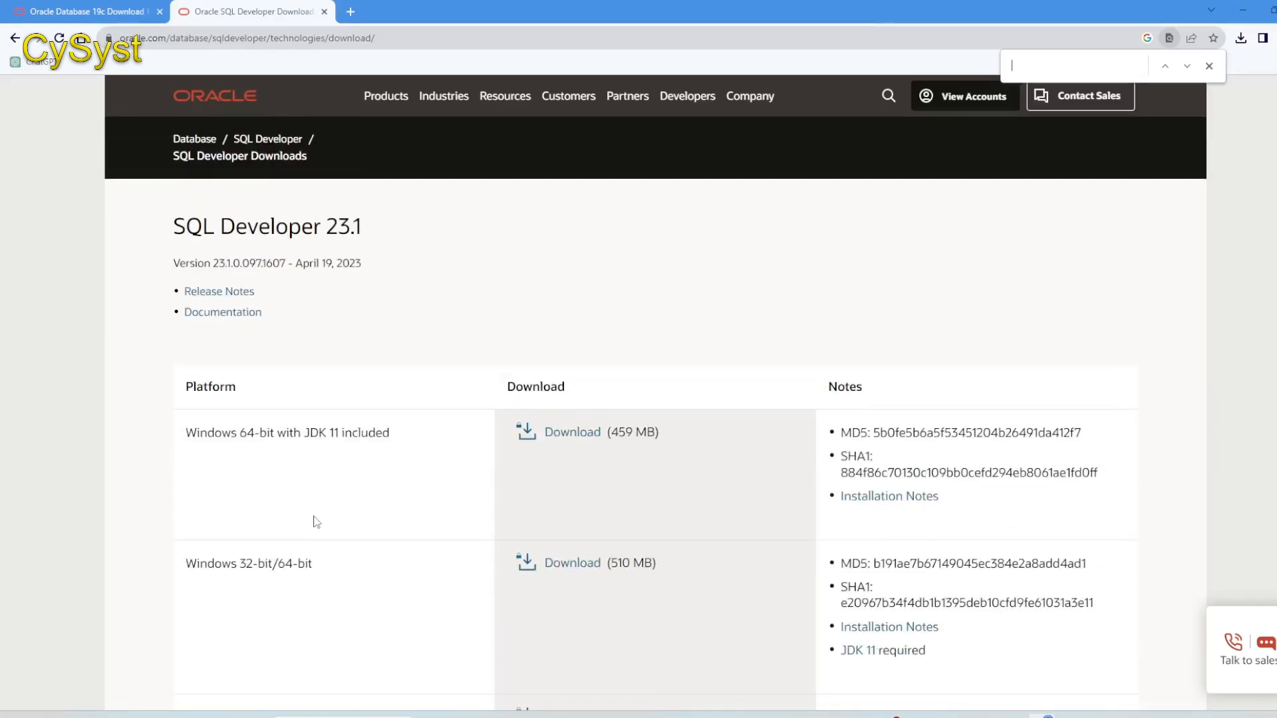
{"action": "mouse_move", "coordinate": [572, 432]}
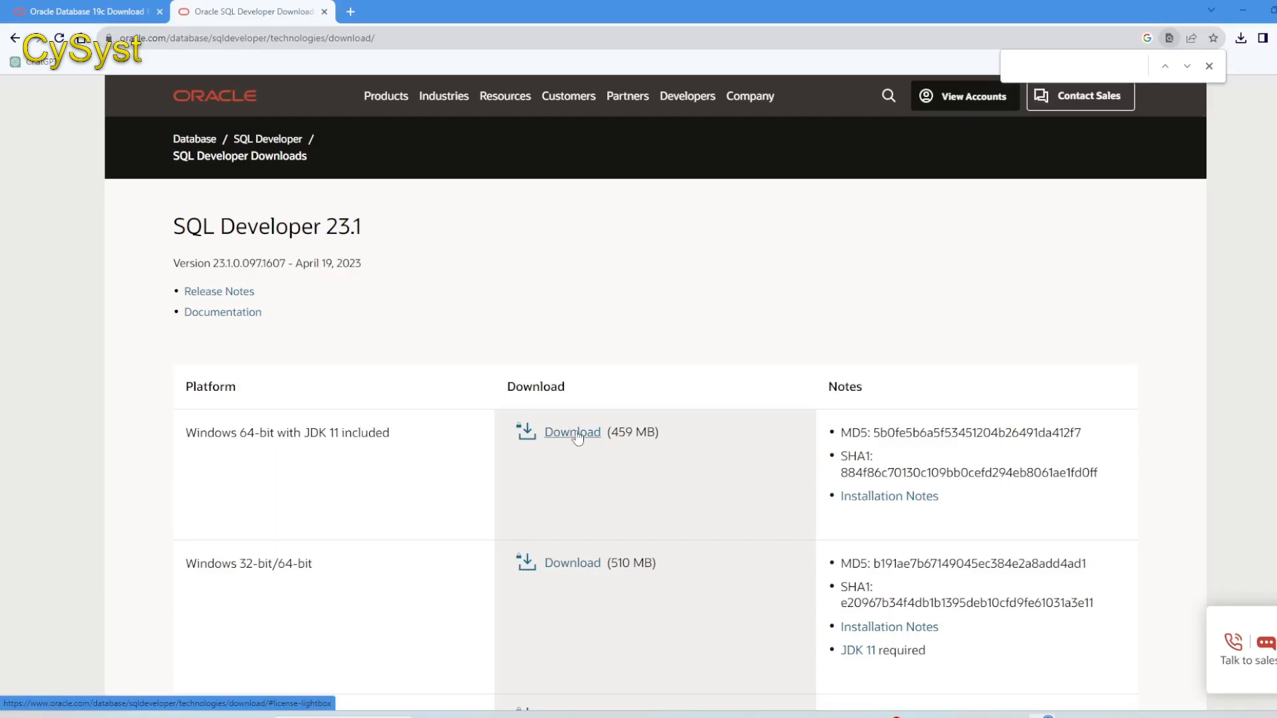
{"action": "left_click", "coordinate": [572, 432]}
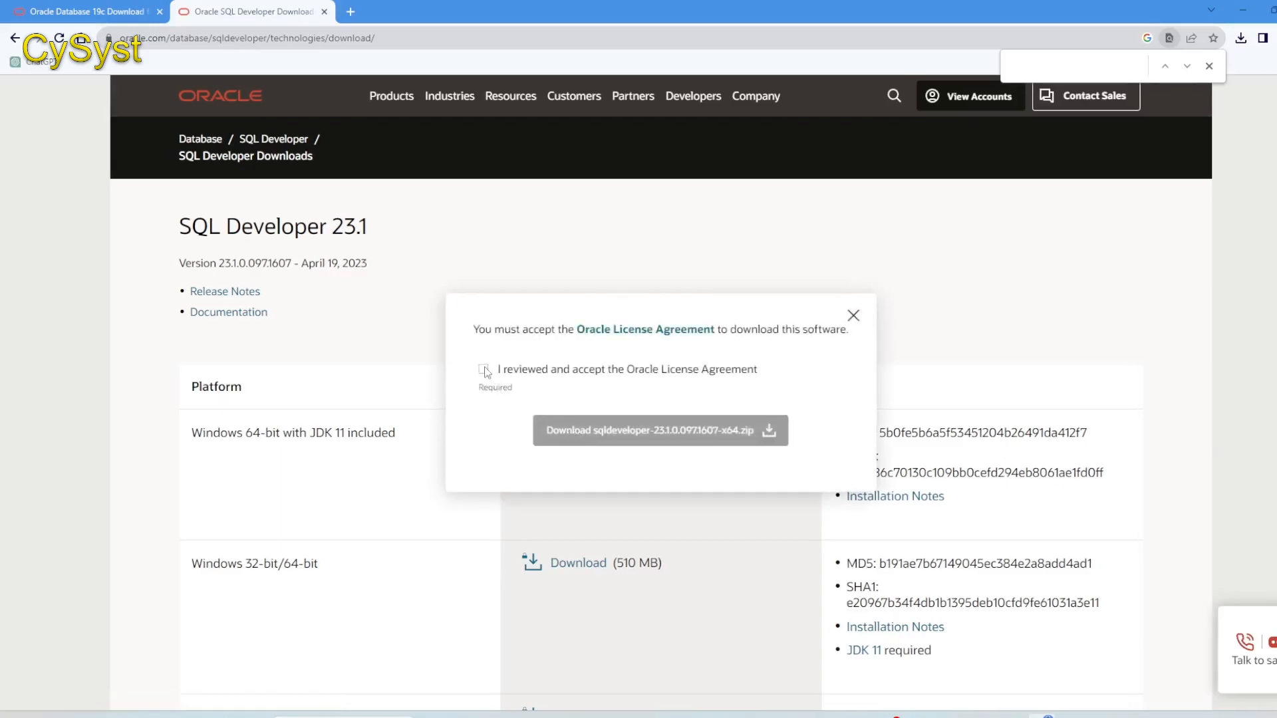
{"action": "left_click", "coordinate": [484, 369]}
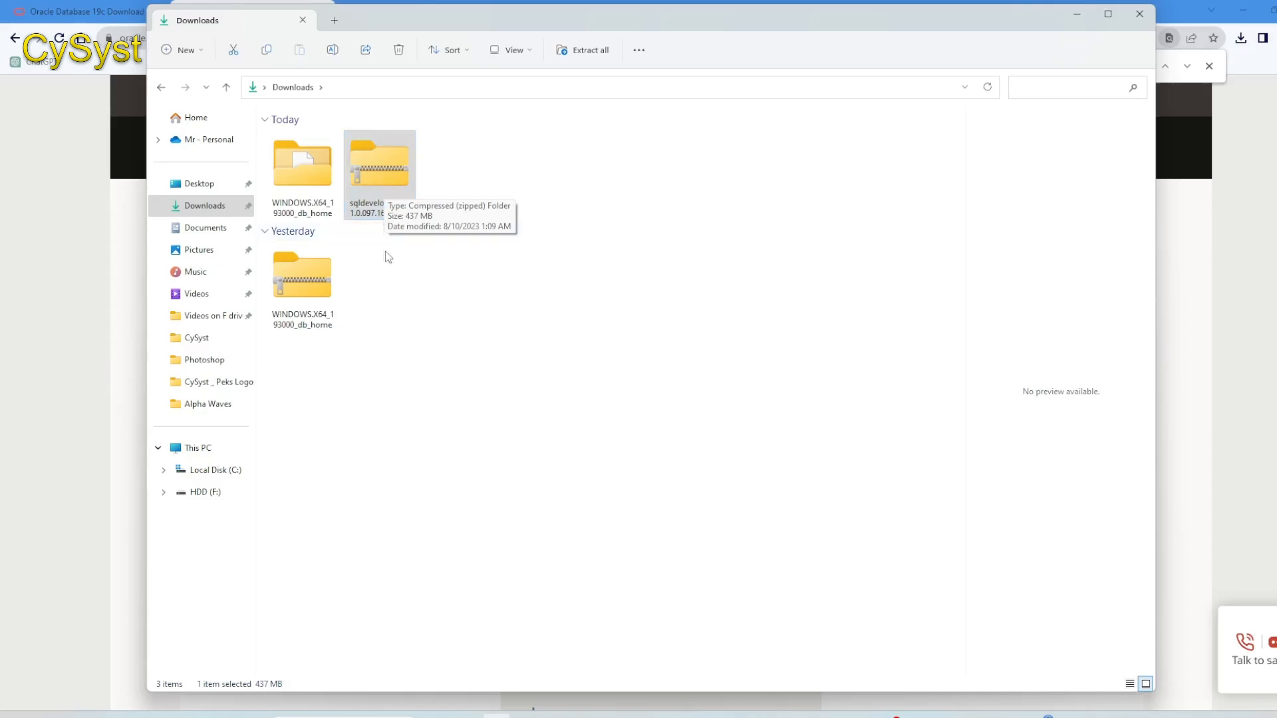
- Extract the SQL Developer zip and paste its sqldeveloper folder into C:\orcale19c
{"action": "right_click", "coordinate": [379, 163]}
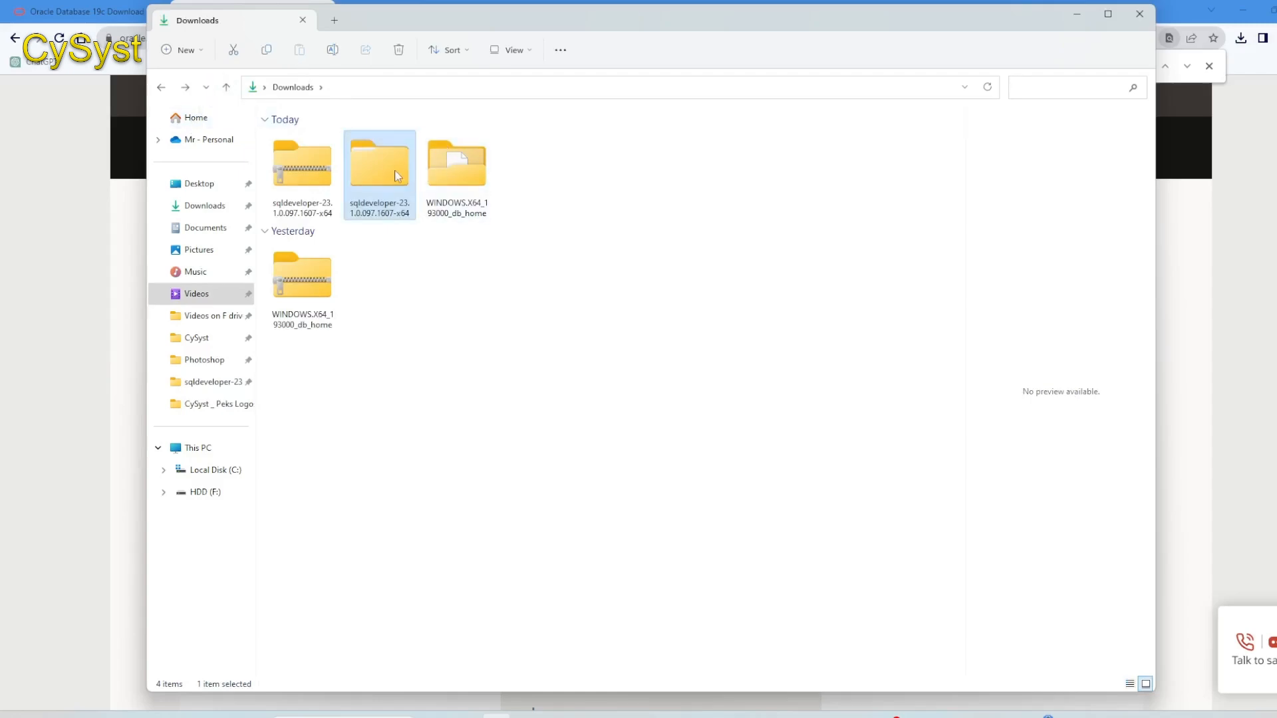
{"action": "double_click", "coordinate": [378, 163]}
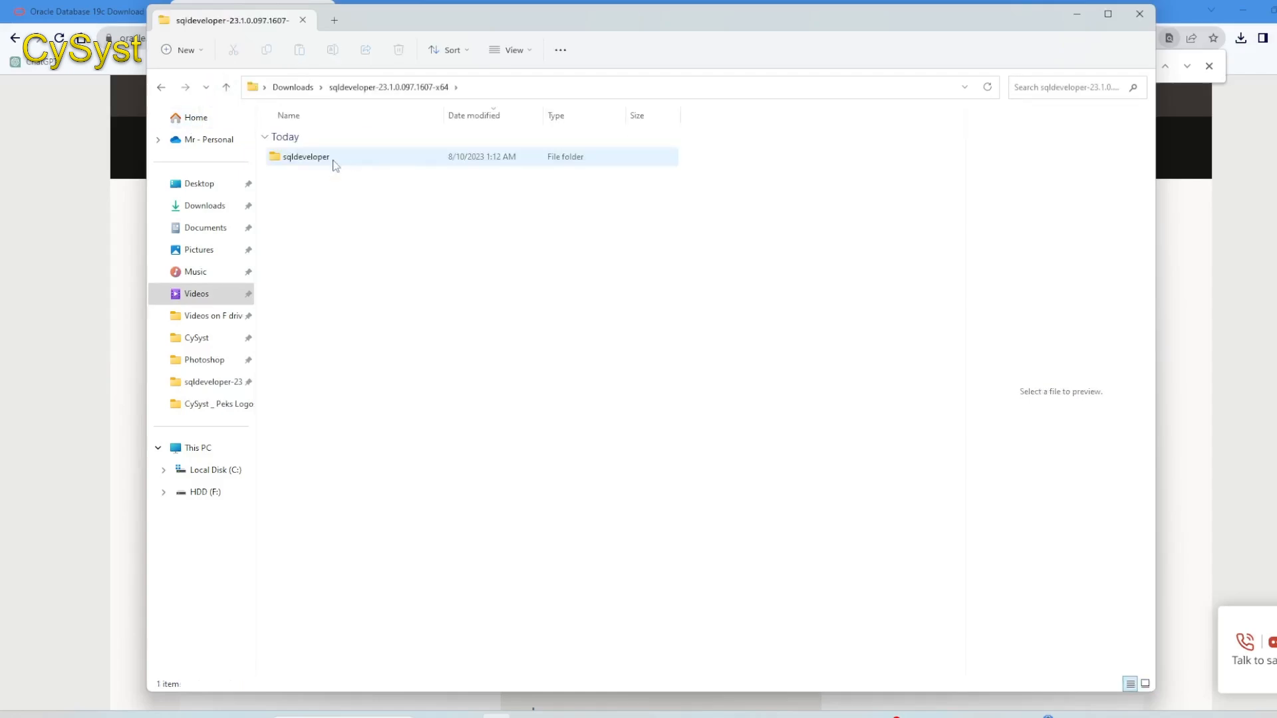
{"action": "double_click", "coordinate": [305, 157]}
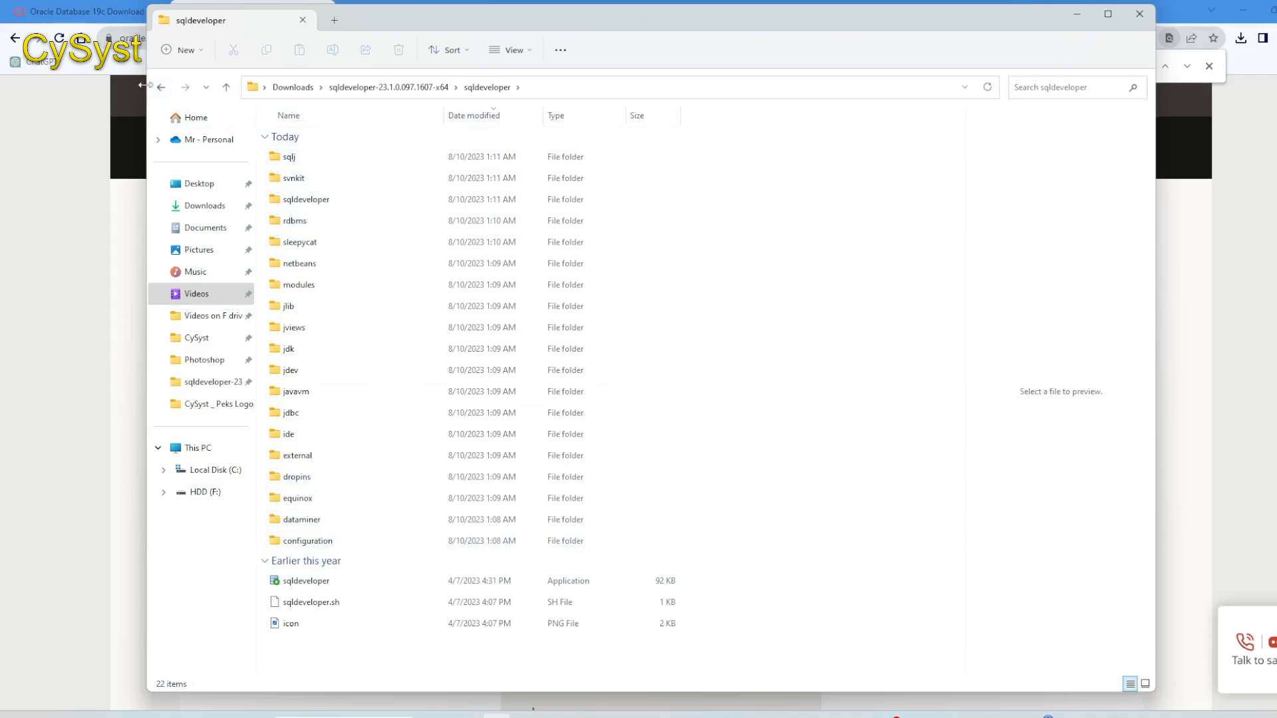
{"action": "left_click", "coordinate": [226, 87]}
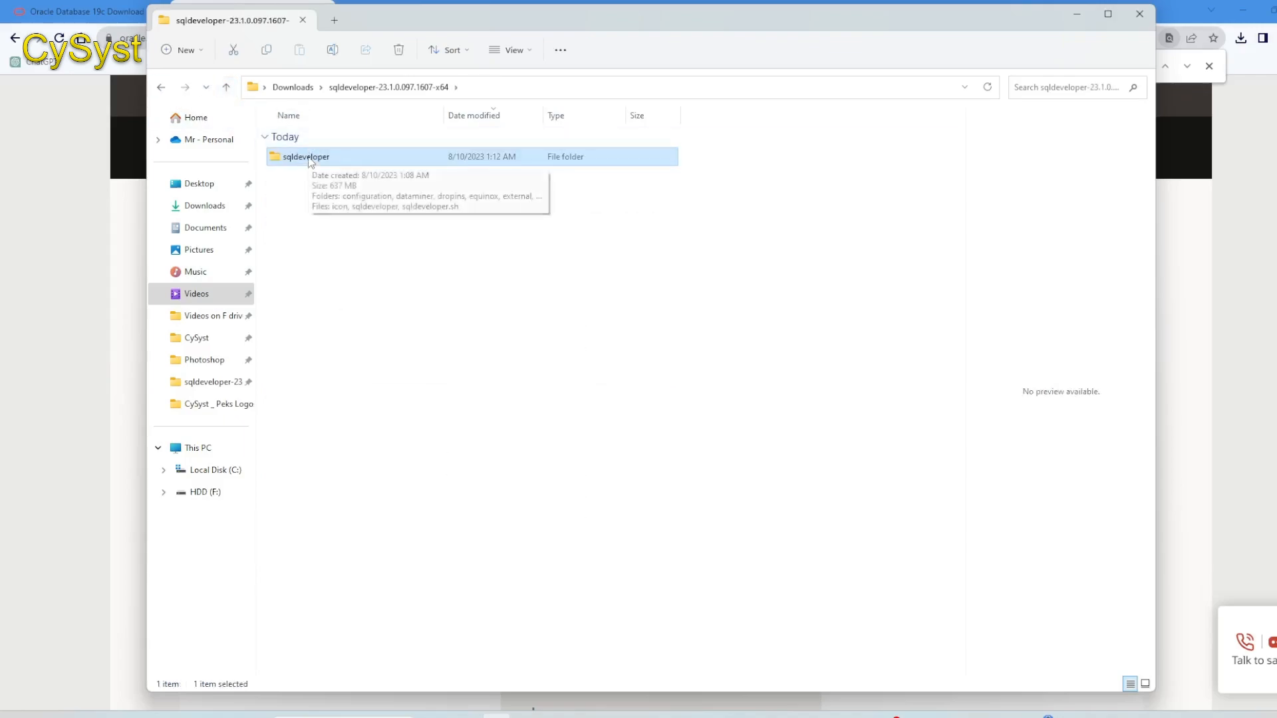
{"action": "mouse_move", "coordinate": [294, 179]}
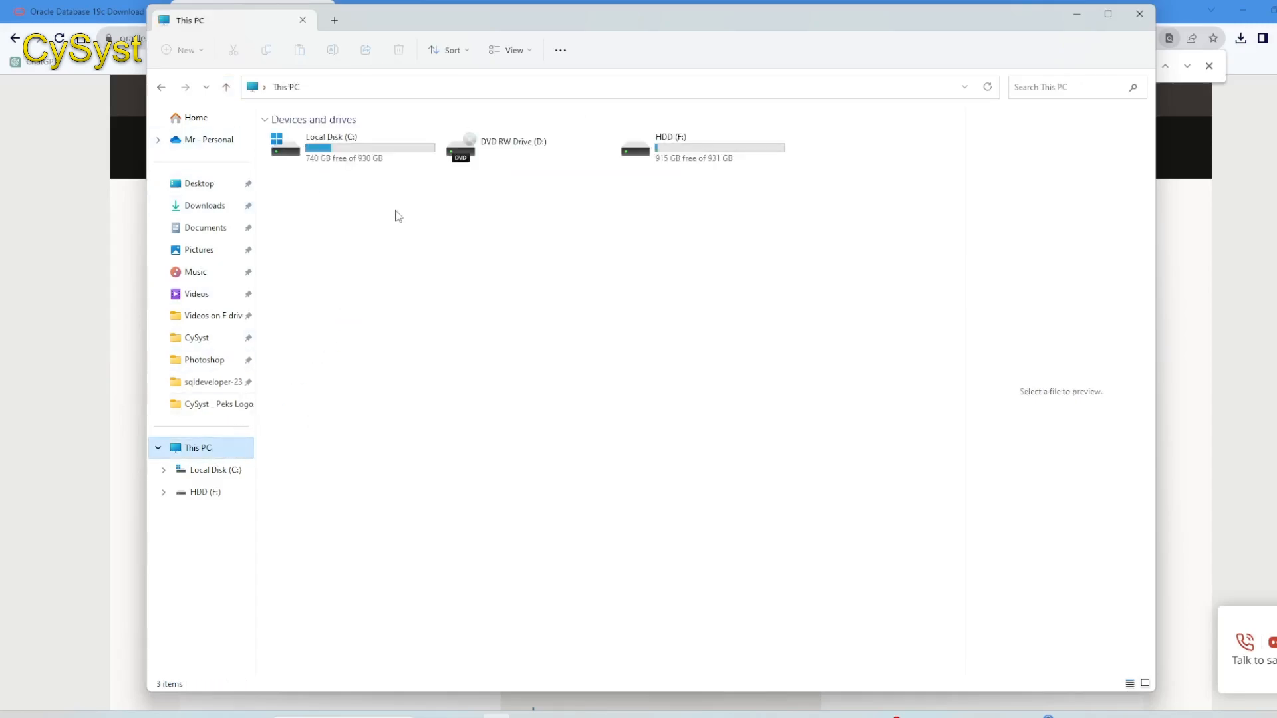
{"action": "double_click", "coordinate": [331, 146]}
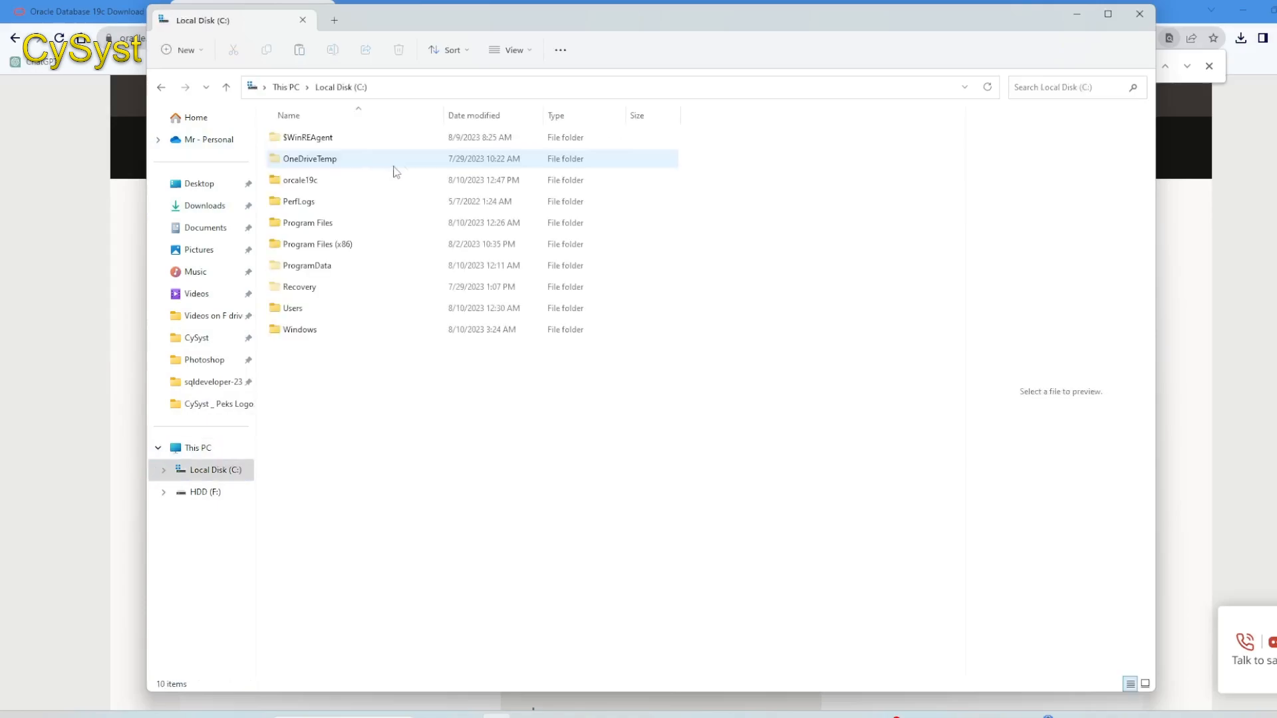
{"action": "mouse_move", "coordinate": [308, 206]}
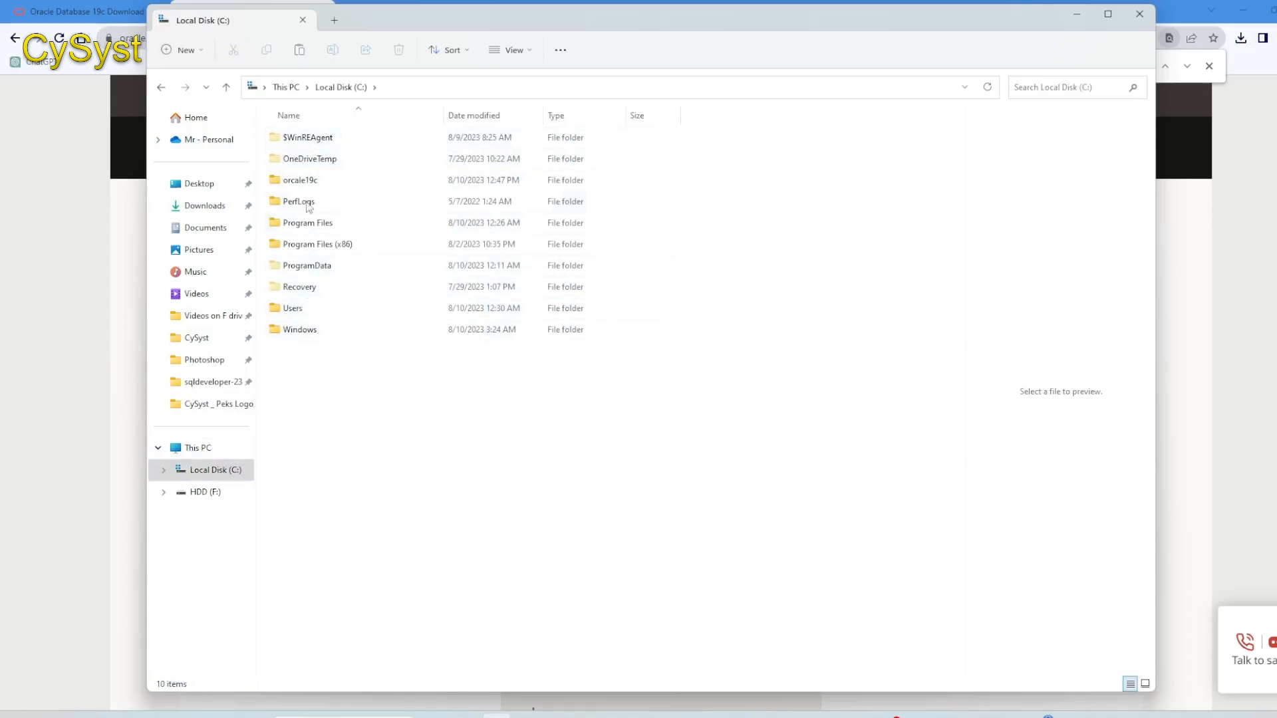
{"action": "double_click", "coordinate": [300, 180]}
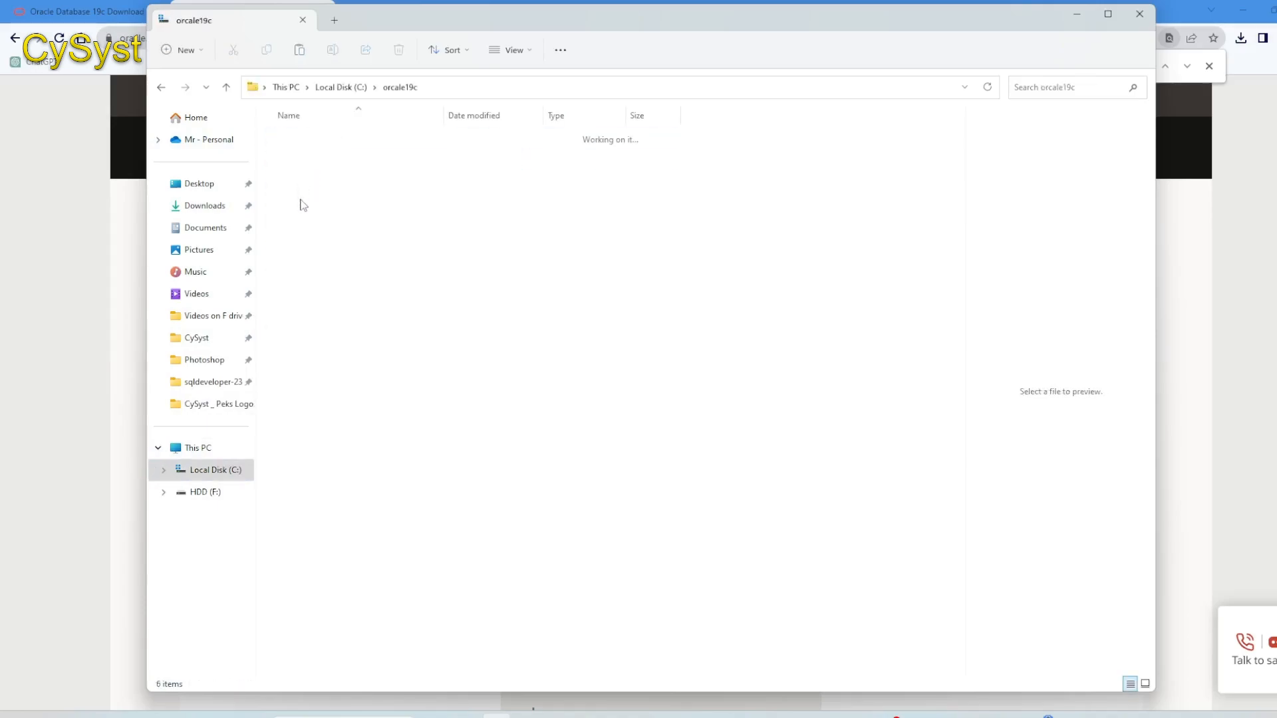
{"action": "right_click", "coordinate": [447, 325]}
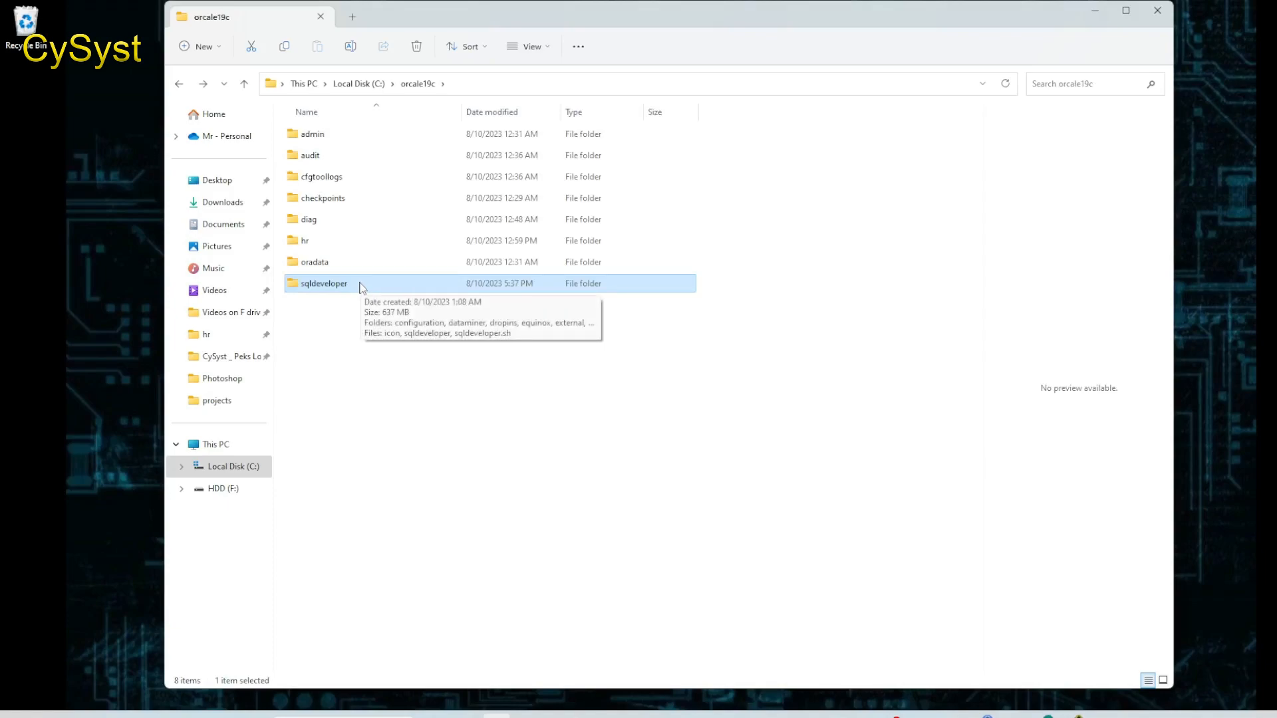
- Launch sqldeveloper.exe from the copied sqldeveloper folder
{"action": "double_click", "coordinate": [323, 282]}
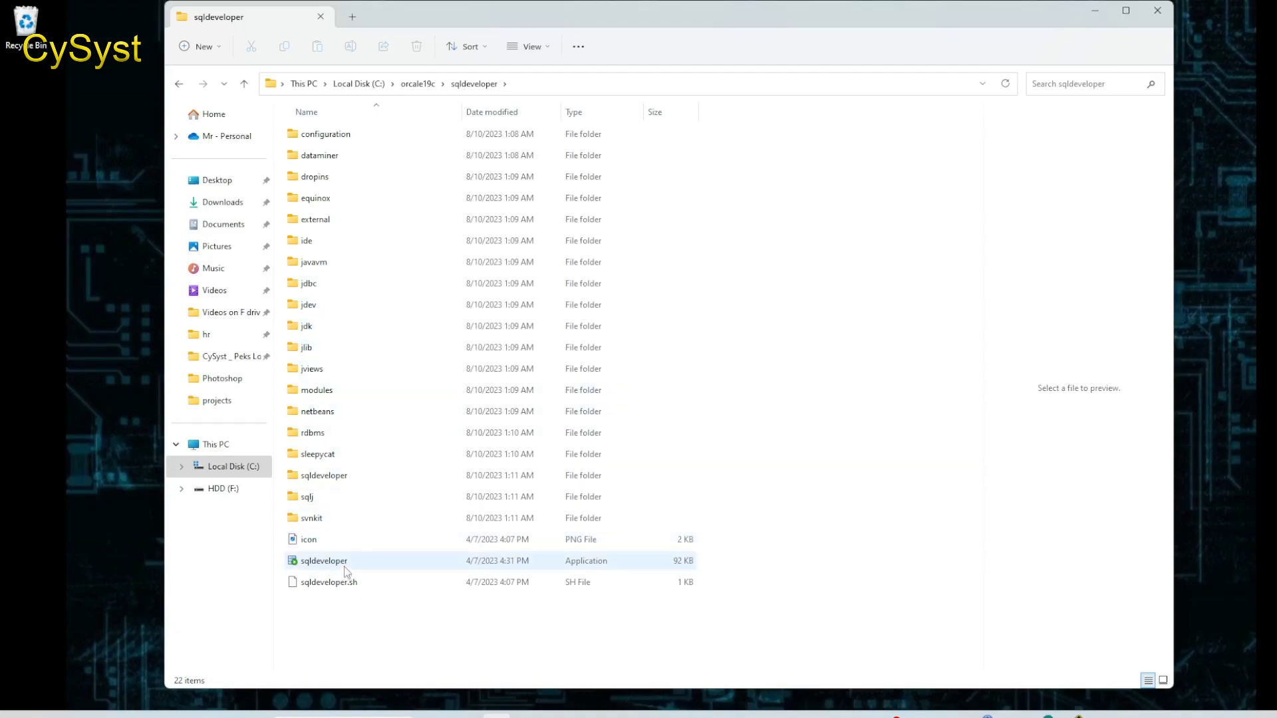
{"action": "mouse_move", "coordinate": [353, 563]}
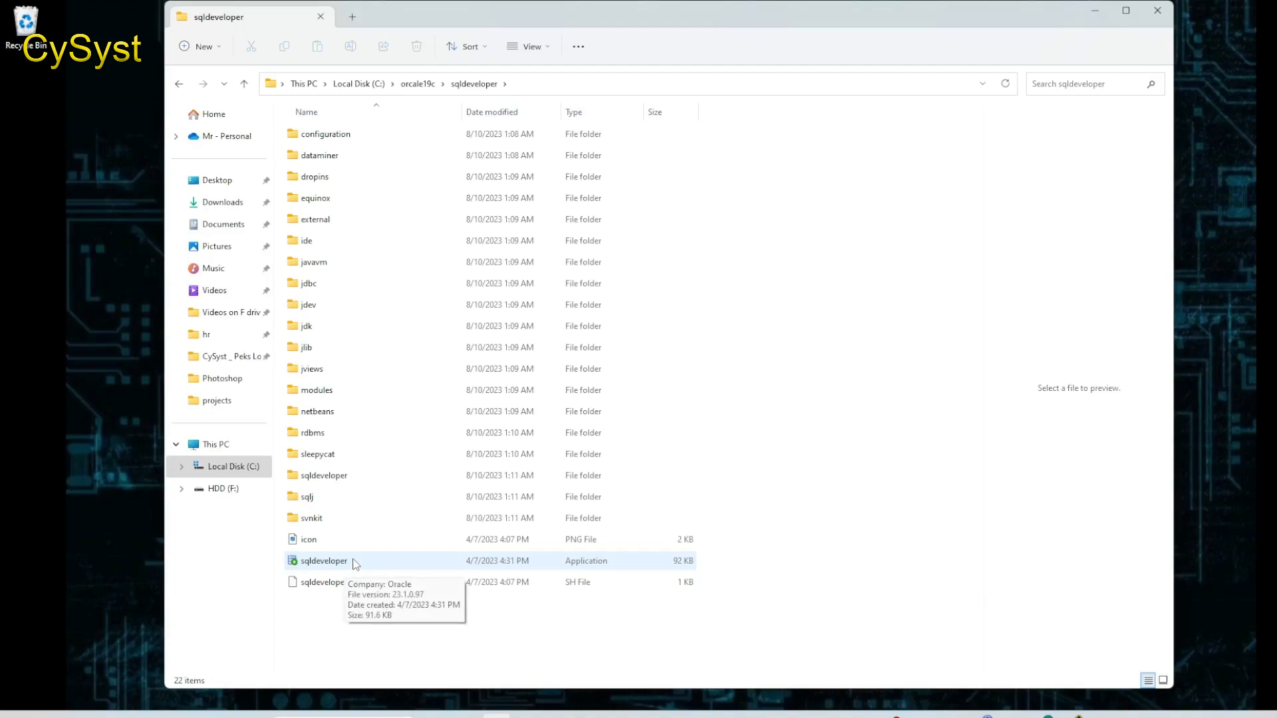
{"action": "left_click", "coordinate": [323, 560]}
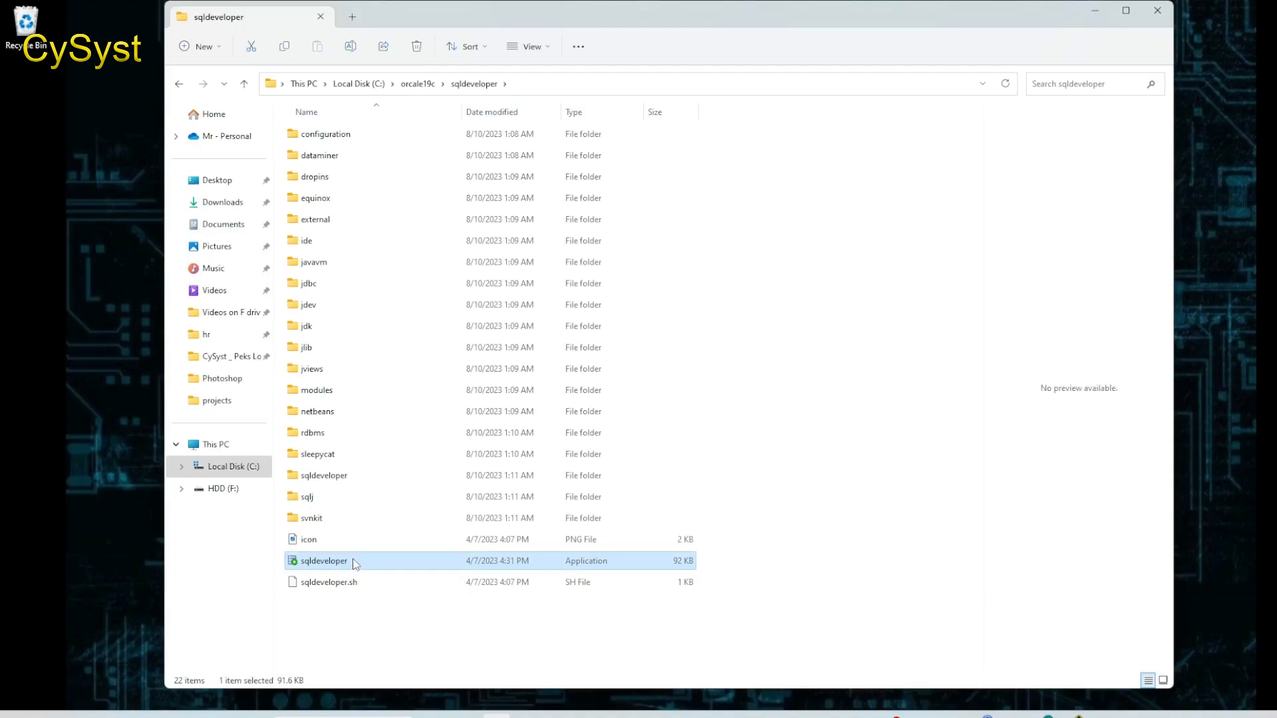
{"action": "double_click", "coordinate": [324, 560]}
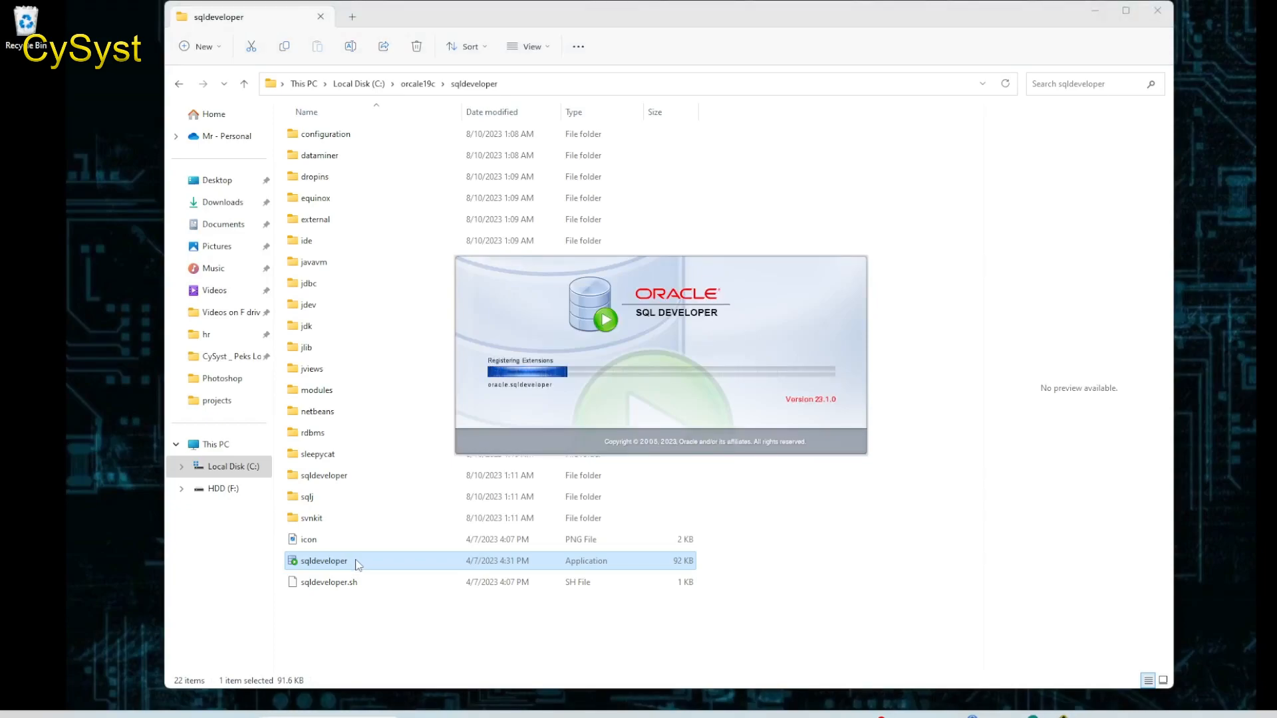
- Let SQL Developer 23.1 finish loading until the Welcome Page appears
{"action": "double_click", "coordinate": [322, 560]}
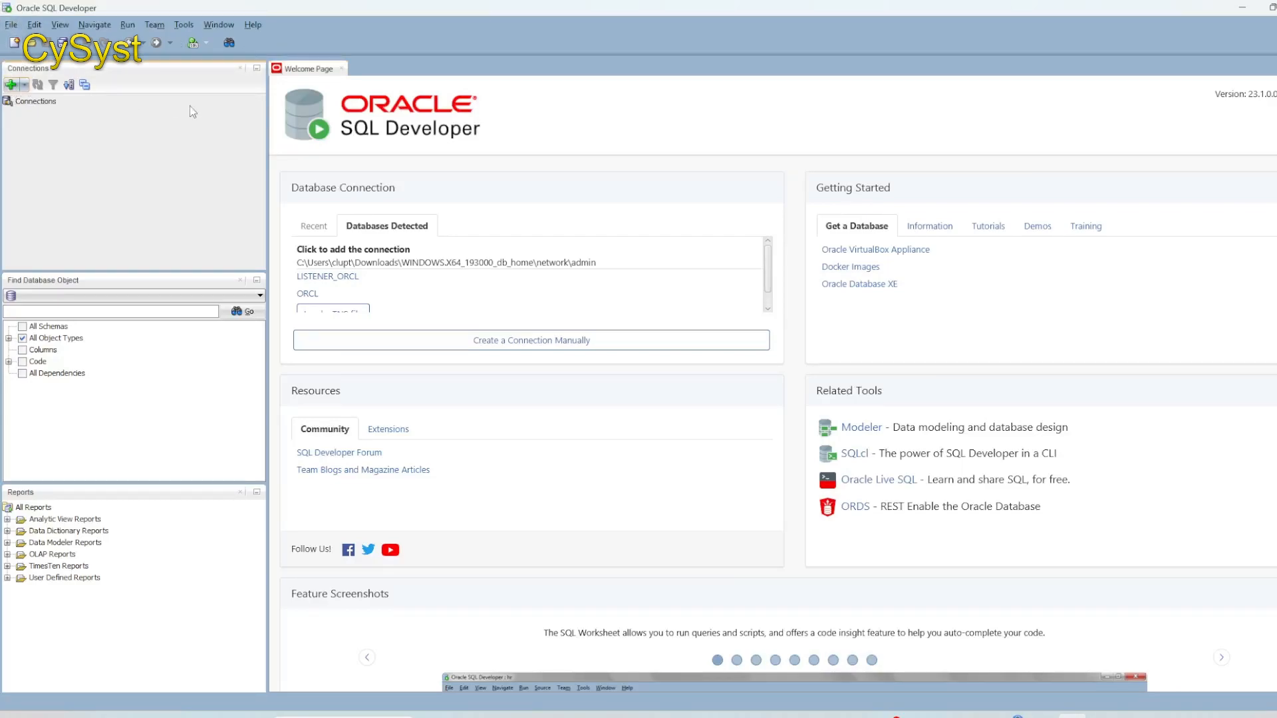
- Create connection MYdB as sys with SYSDBA role and SID orcl, test, then connect
{"action": "left_click", "coordinate": [530, 339]}
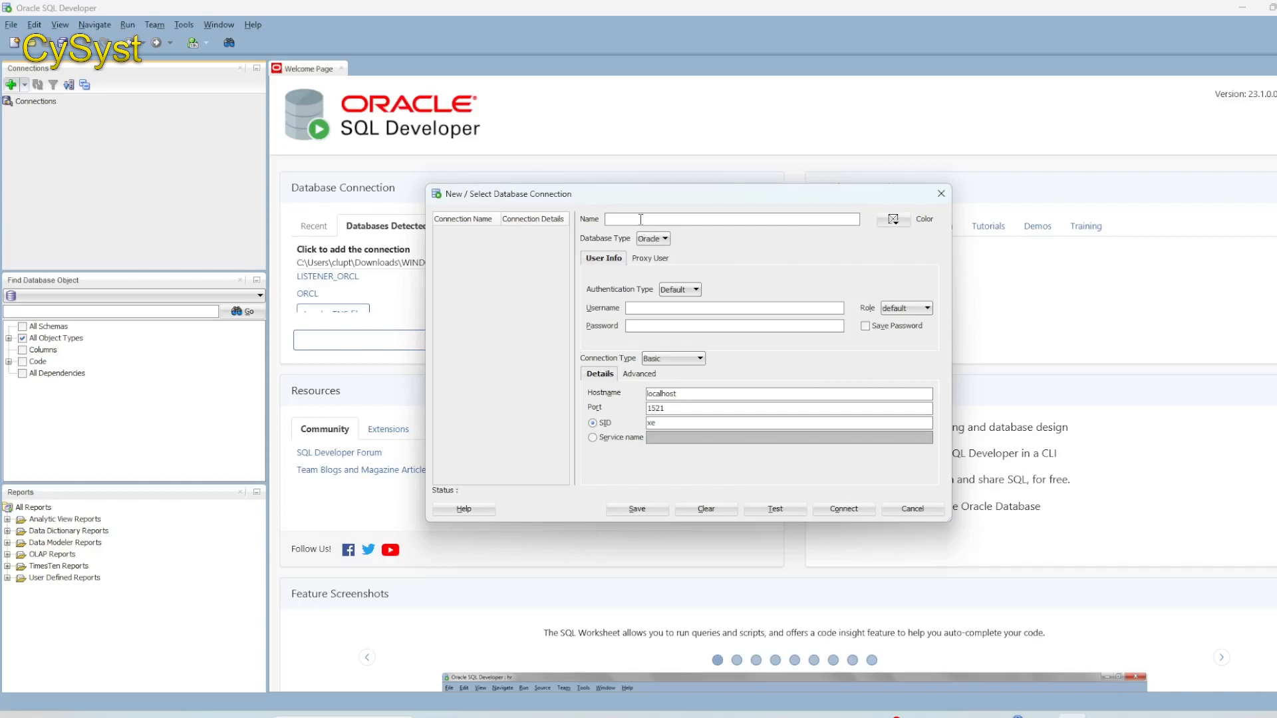
{"action": "type", "text": "MYdB"}
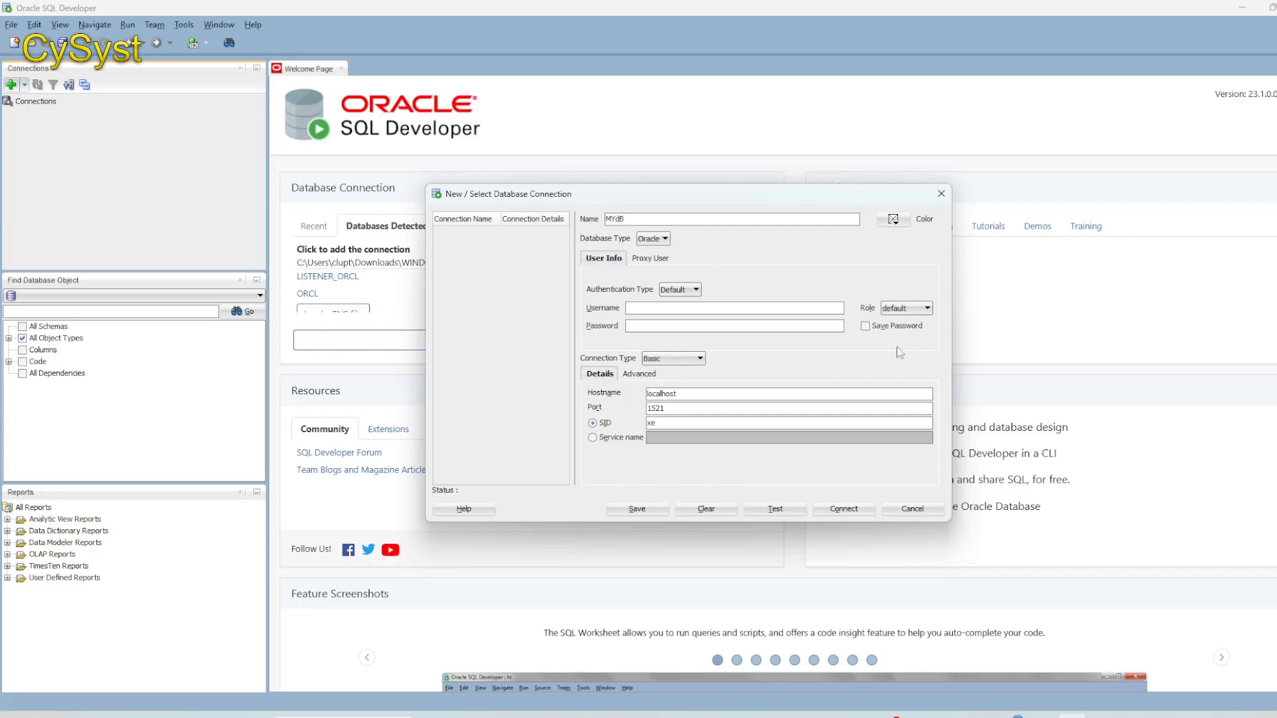
{"action": "left_click", "coordinate": [925, 308]}
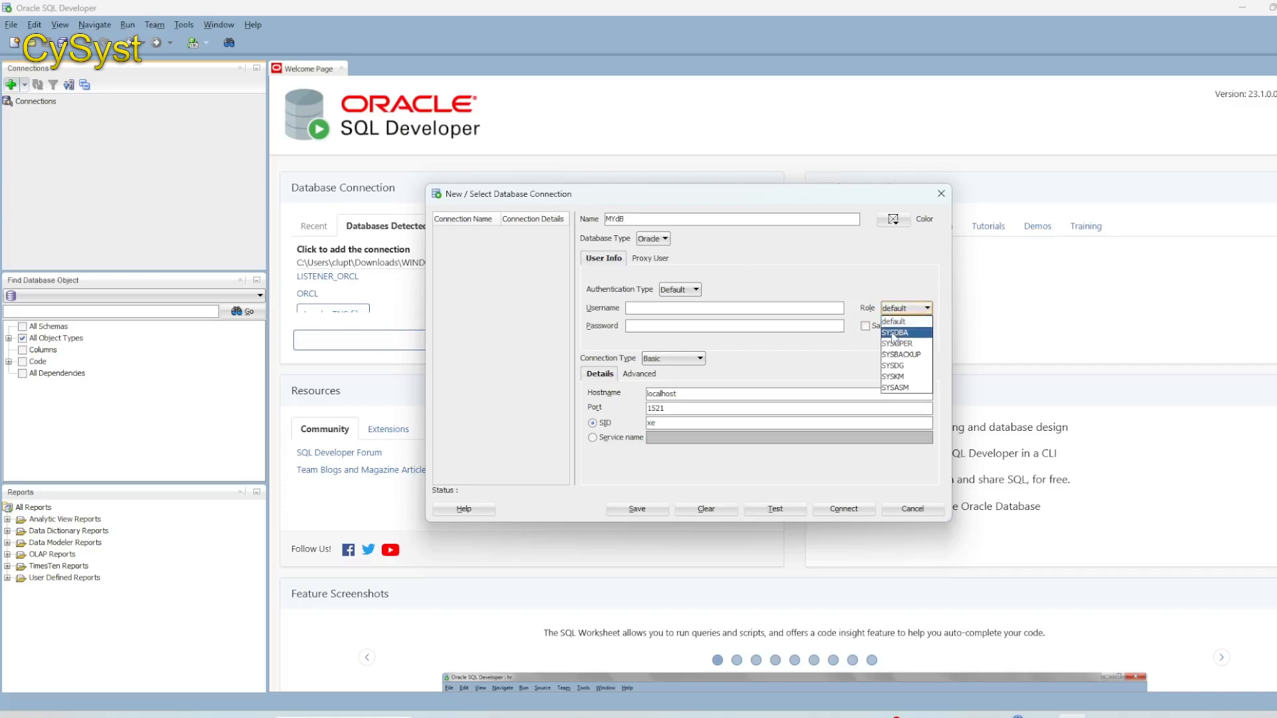
{"action": "left_click", "coordinate": [893, 333]}
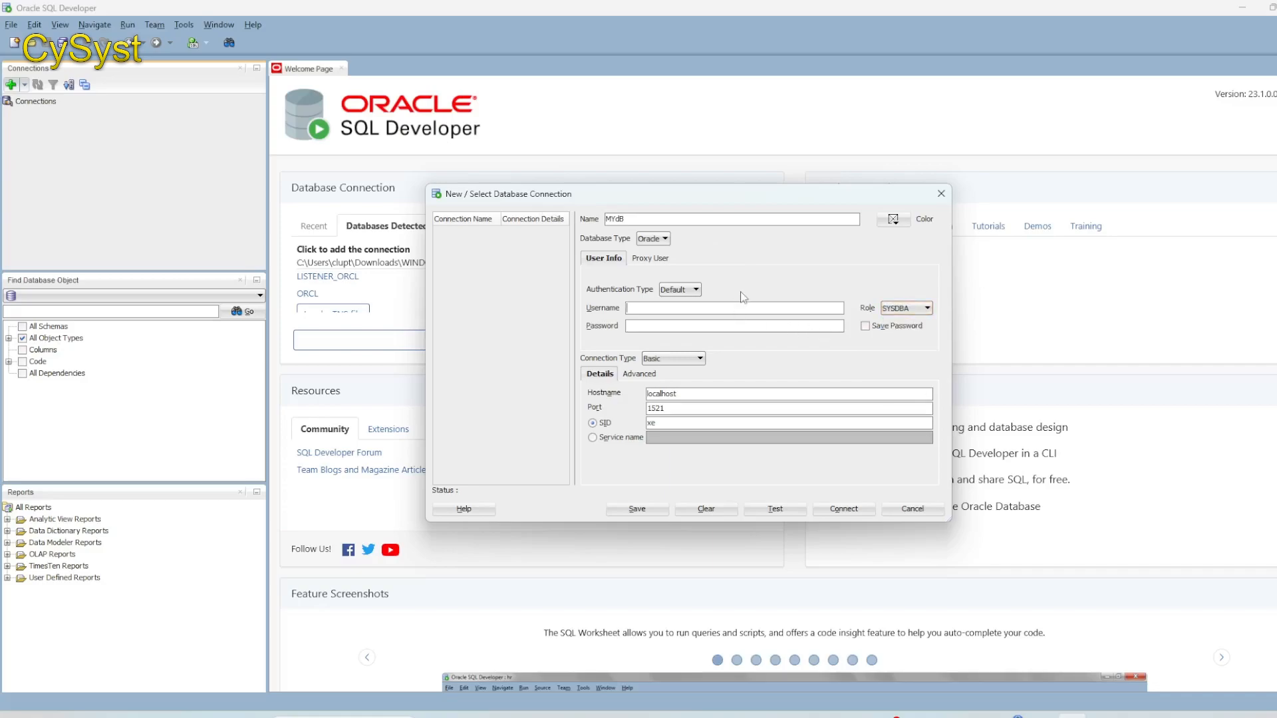
{"action": "type", "text": "sys"}
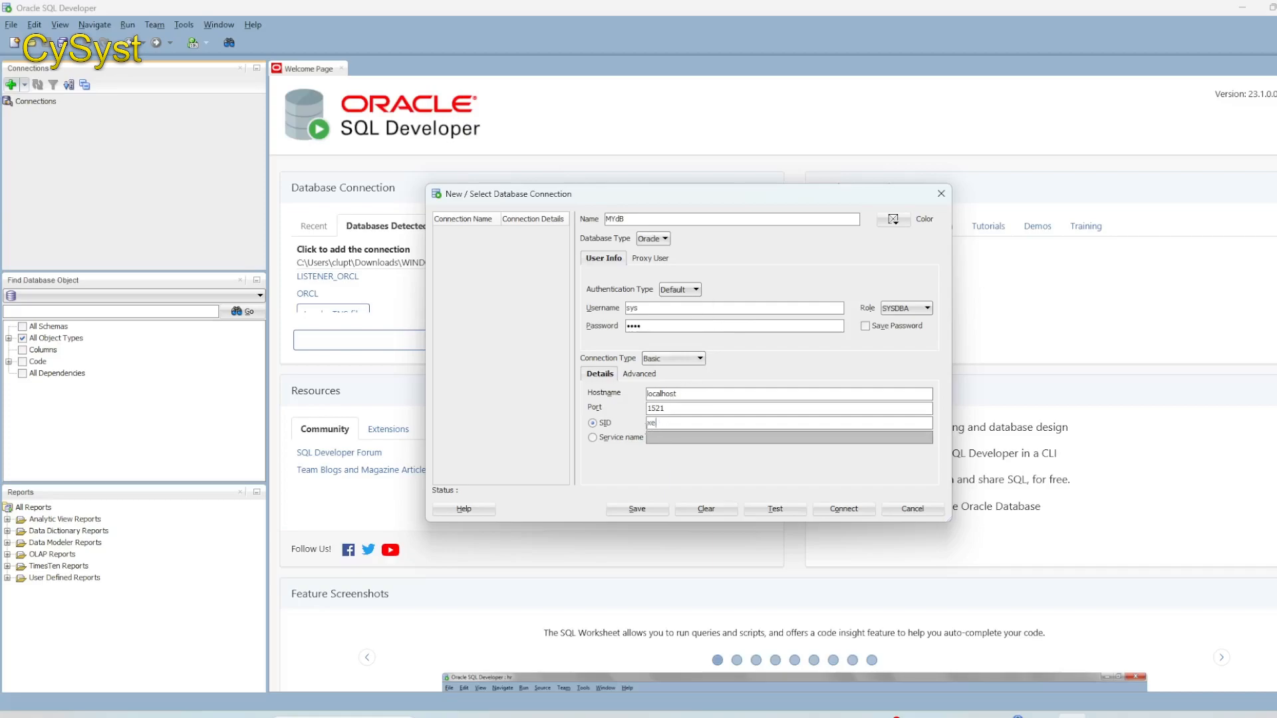
{"action": "double_click", "coordinate": [652, 423]}
{"action": "type", "text": "orcl"}
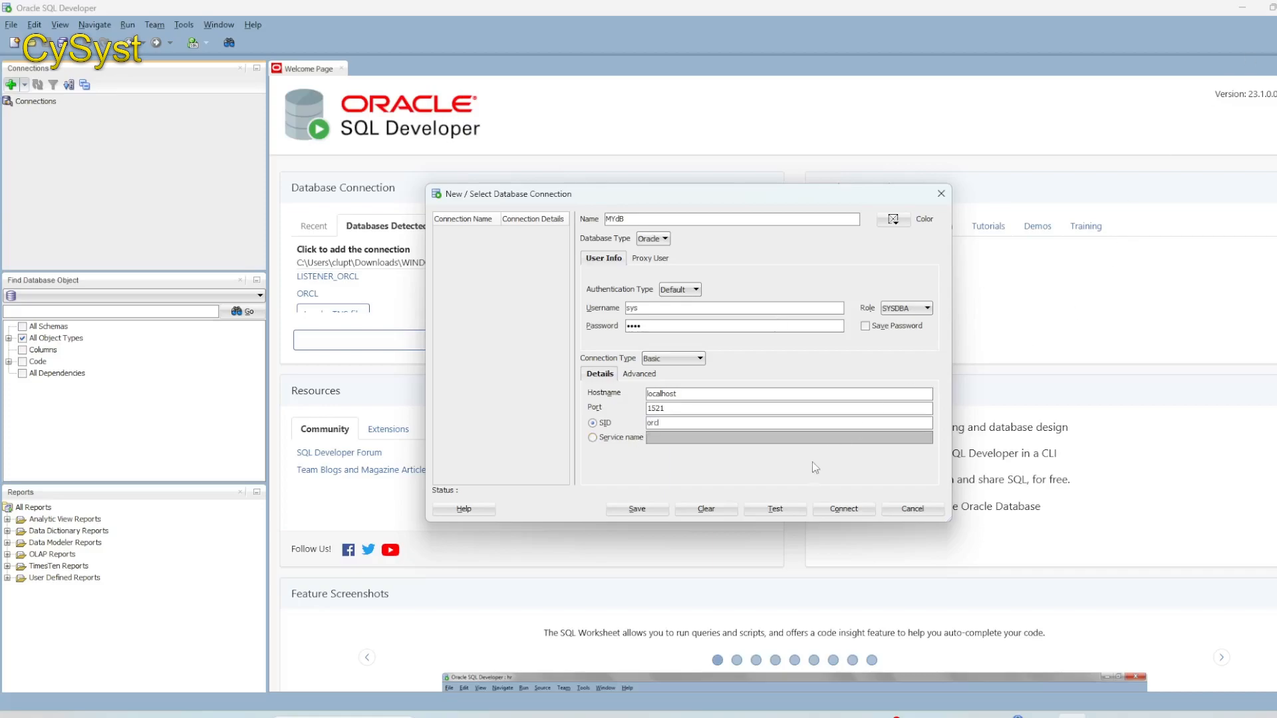
{"action": "left_click", "coordinate": [773, 508]}
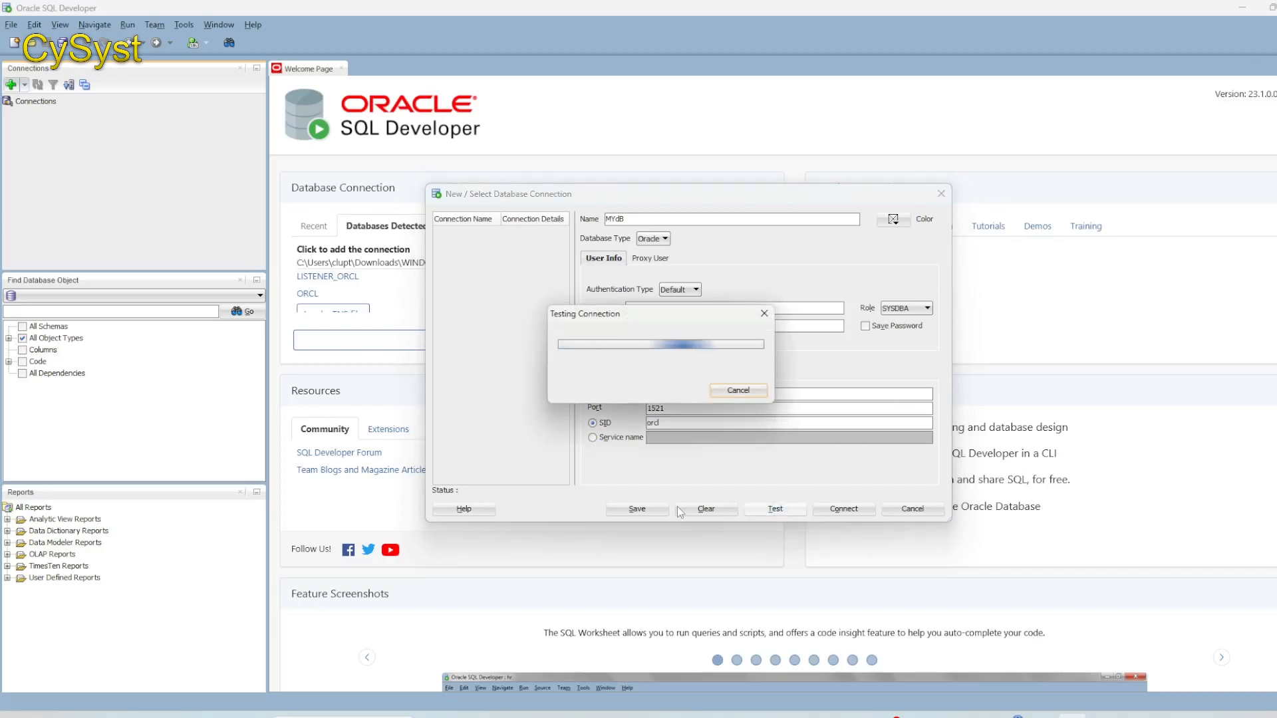
{"action": "left_click", "coordinate": [773, 508]}
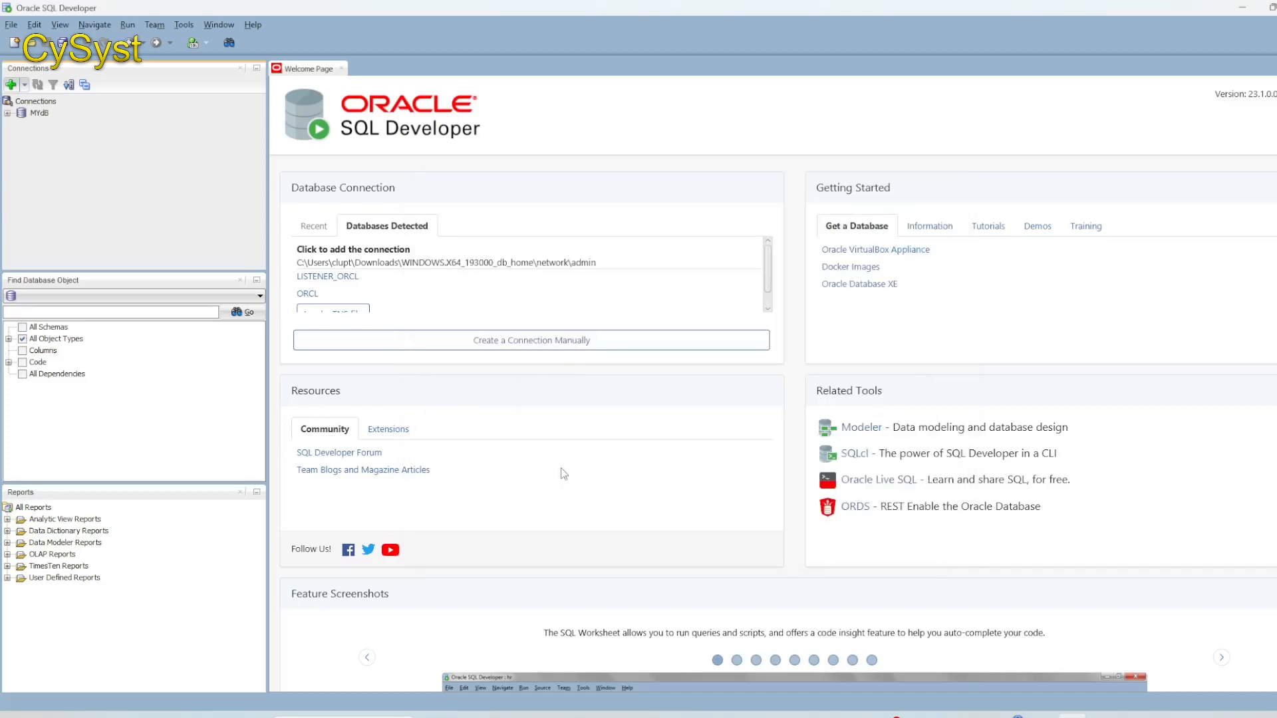
- Name the new table PARTS and add an ID column of type NUMBER
{"action": "double_click", "coordinate": [39, 112]}
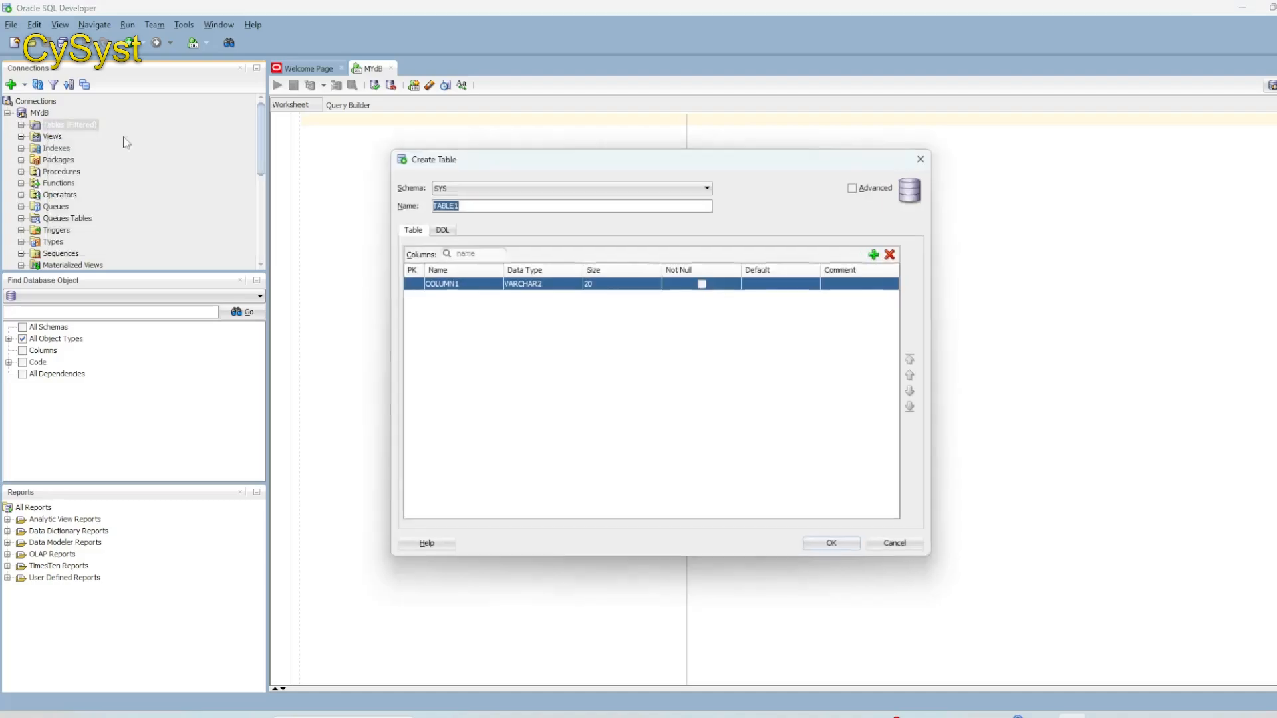
{"action": "type", "text": "P"}
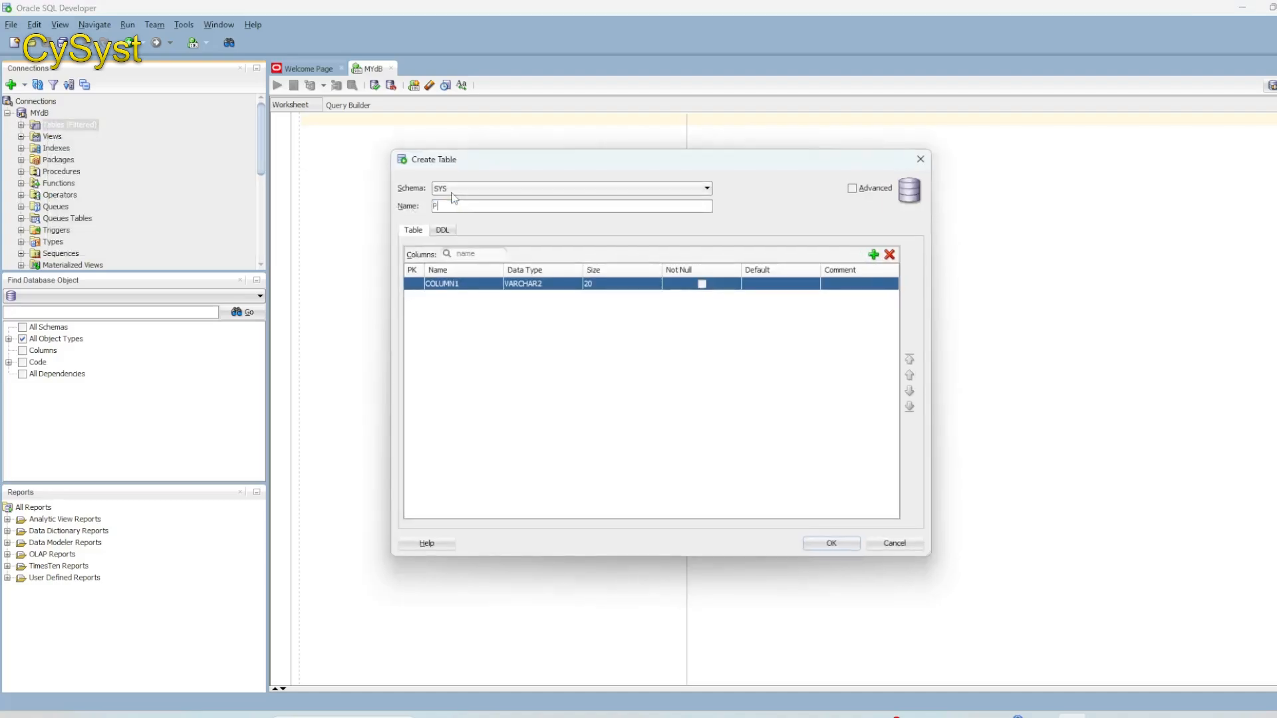
{"action": "type", "text": "ARTS"}
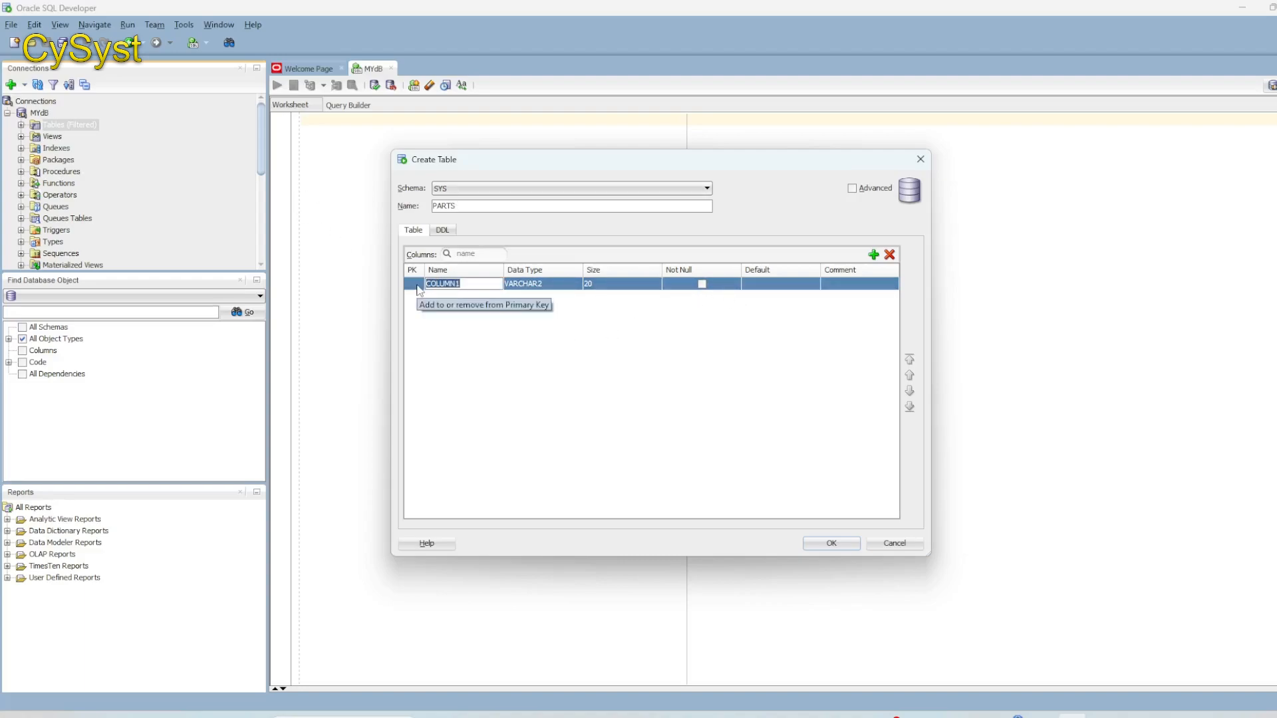
{"action": "type", "text": "ID"}
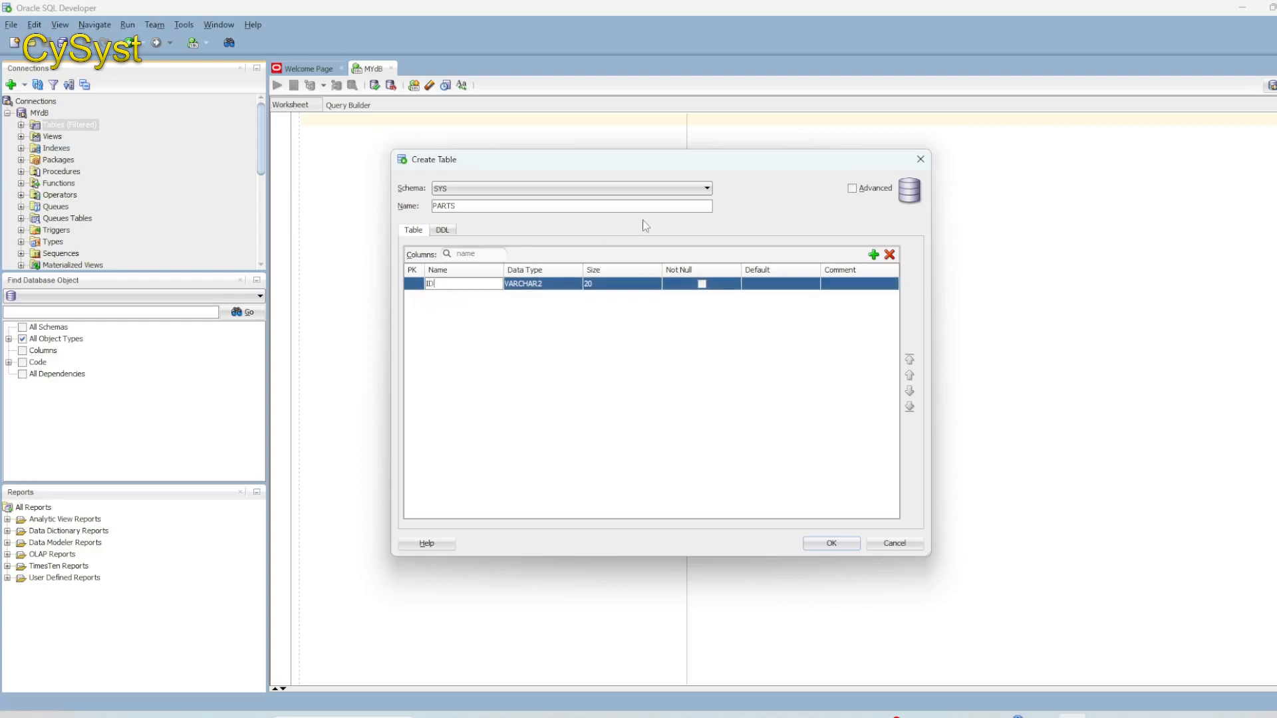
{"action": "left_click", "coordinate": [576, 283]}
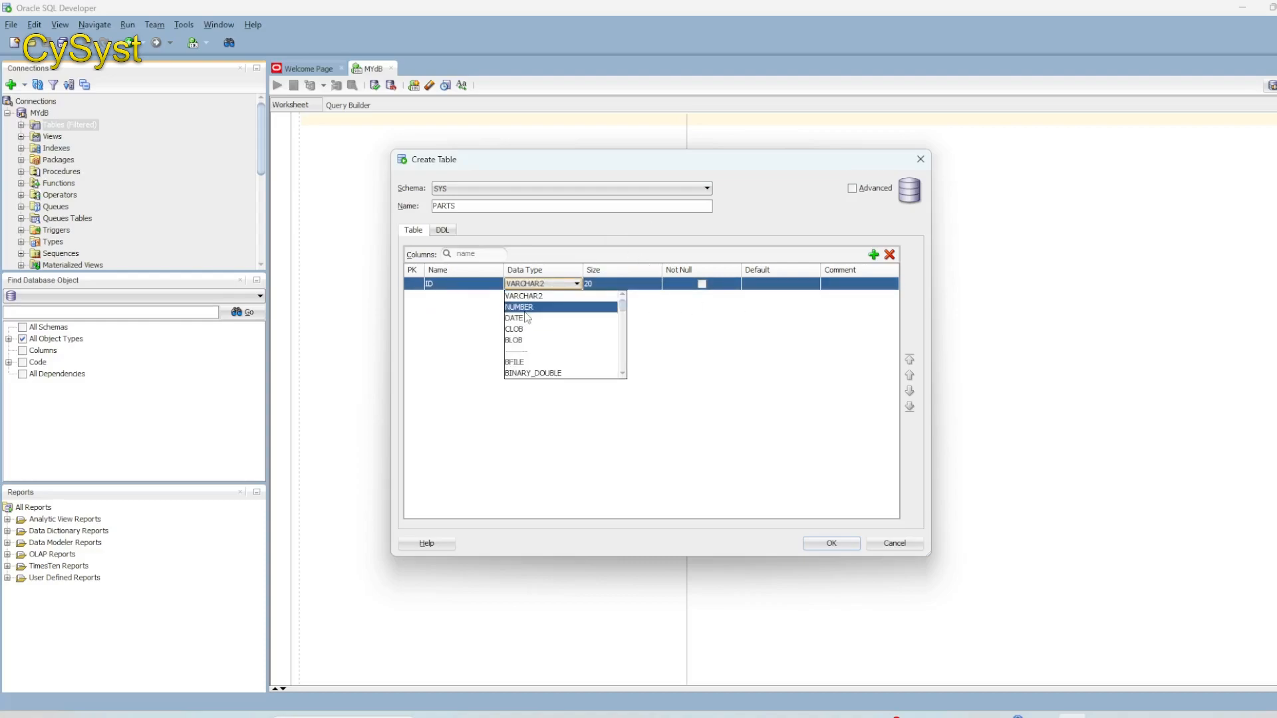
{"action": "left_click", "coordinate": [518, 307]}
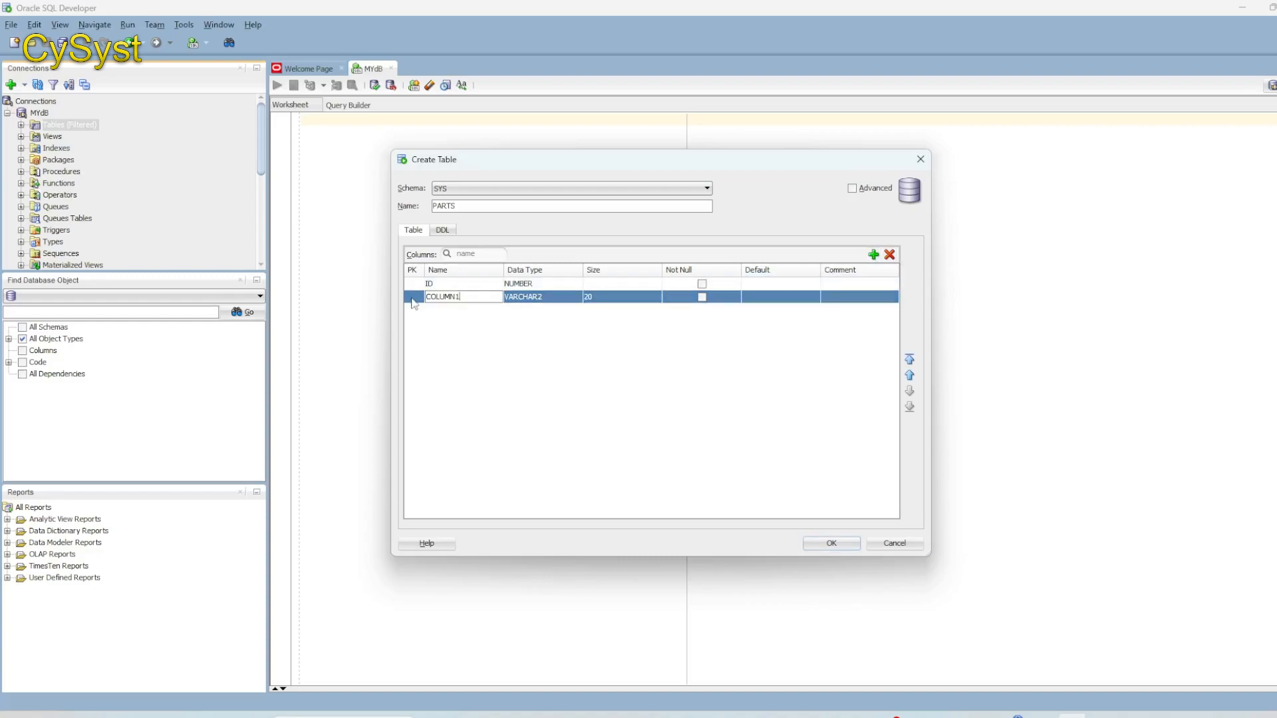
- Add PARTNAME VARCHAR2(20) and PARTNUMBER NUMBER columns and create the table
{"action": "type", "text": "PARTNAME"}
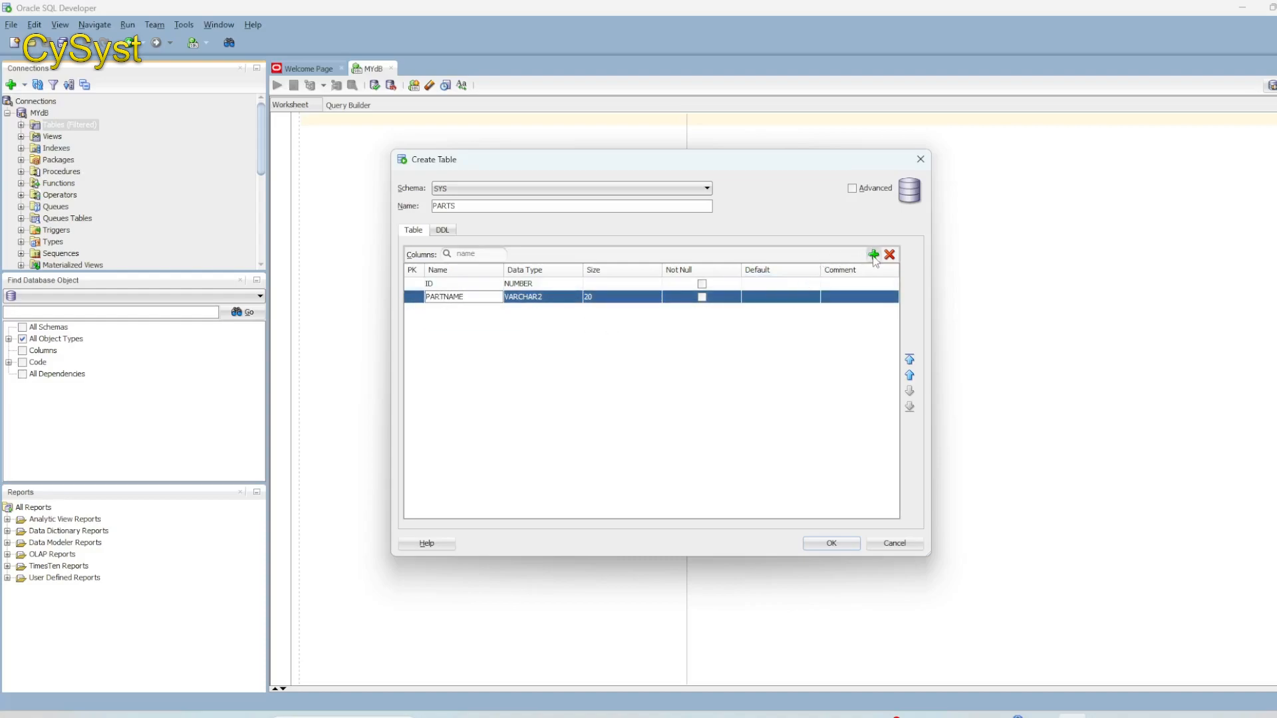
{"action": "left_click", "coordinate": [873, 254]}
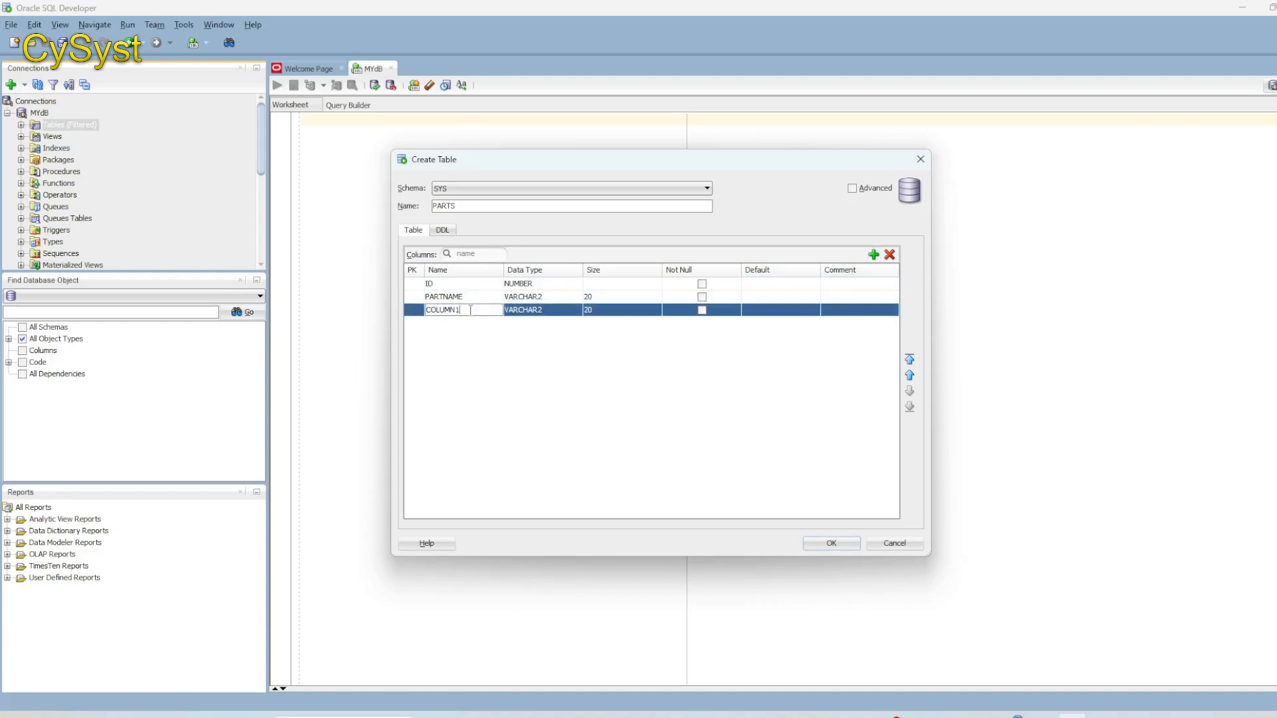
{"action": "double_click", "coordinate": [443, 311]}
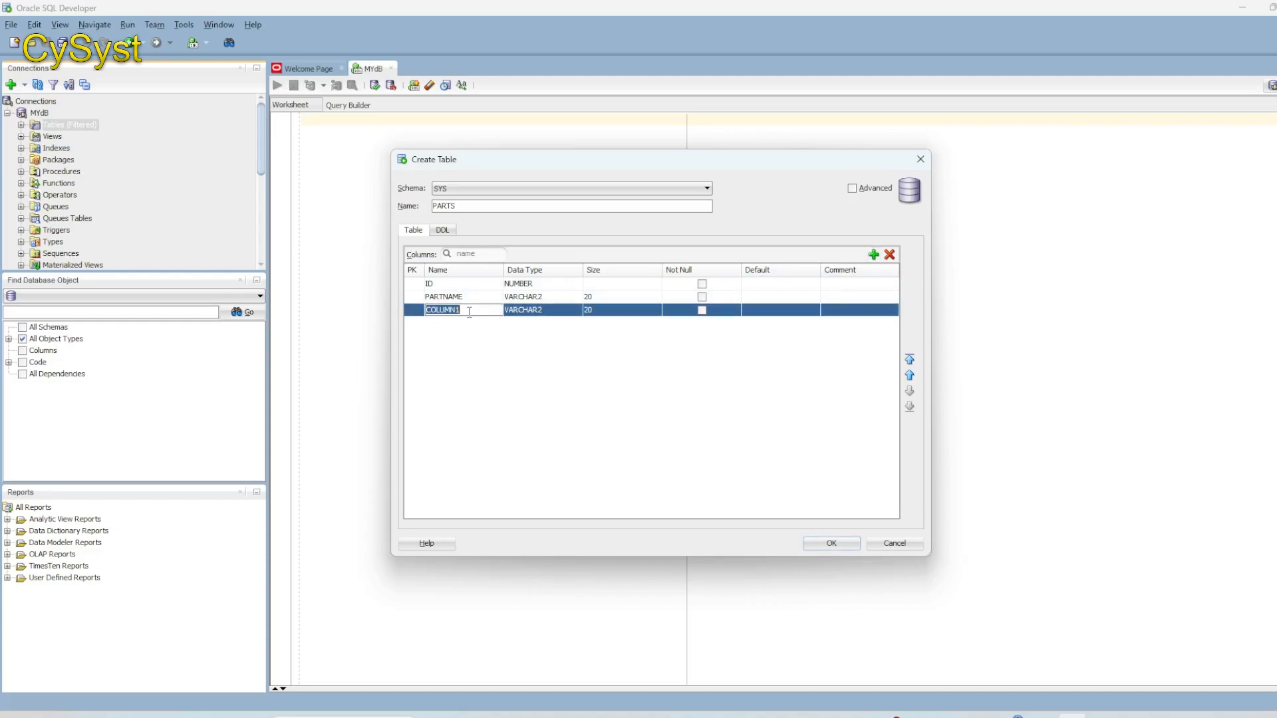
{"action": "type", "text": "P"}
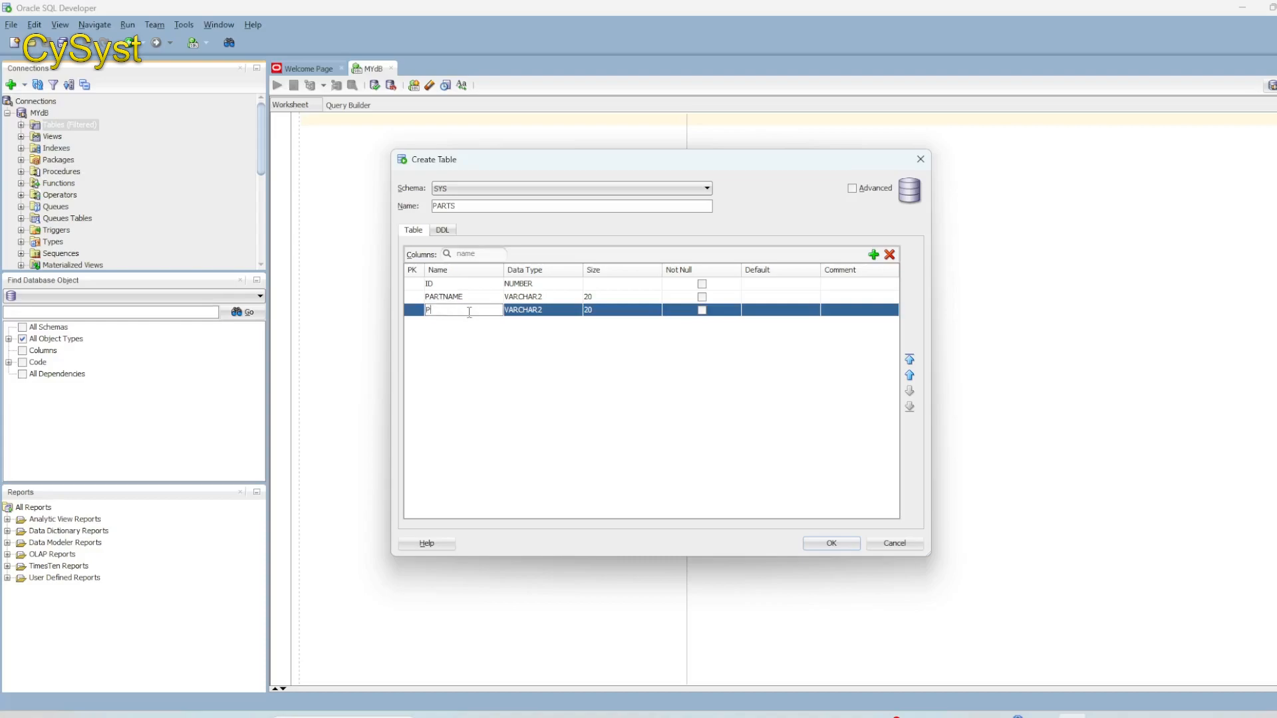
{"action": "type", "text": "ARTNUMBER"}
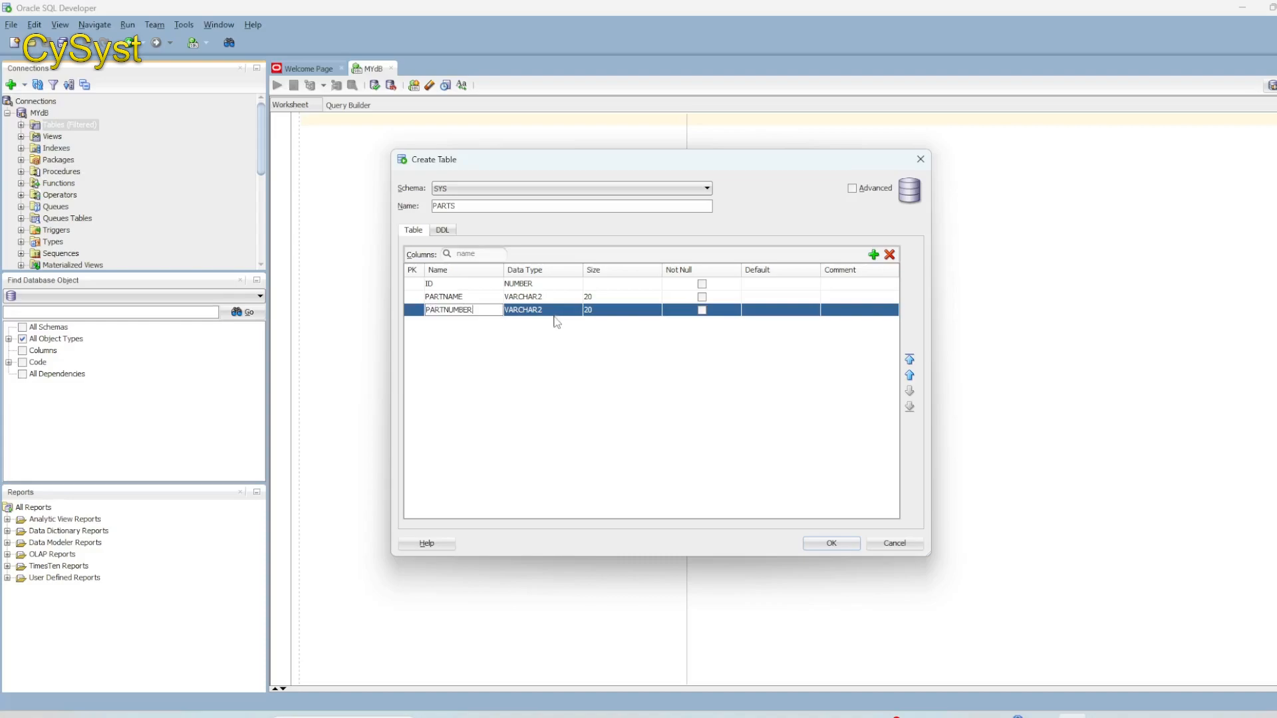
{"action": "left_click", "coordinate": [538, 309]}
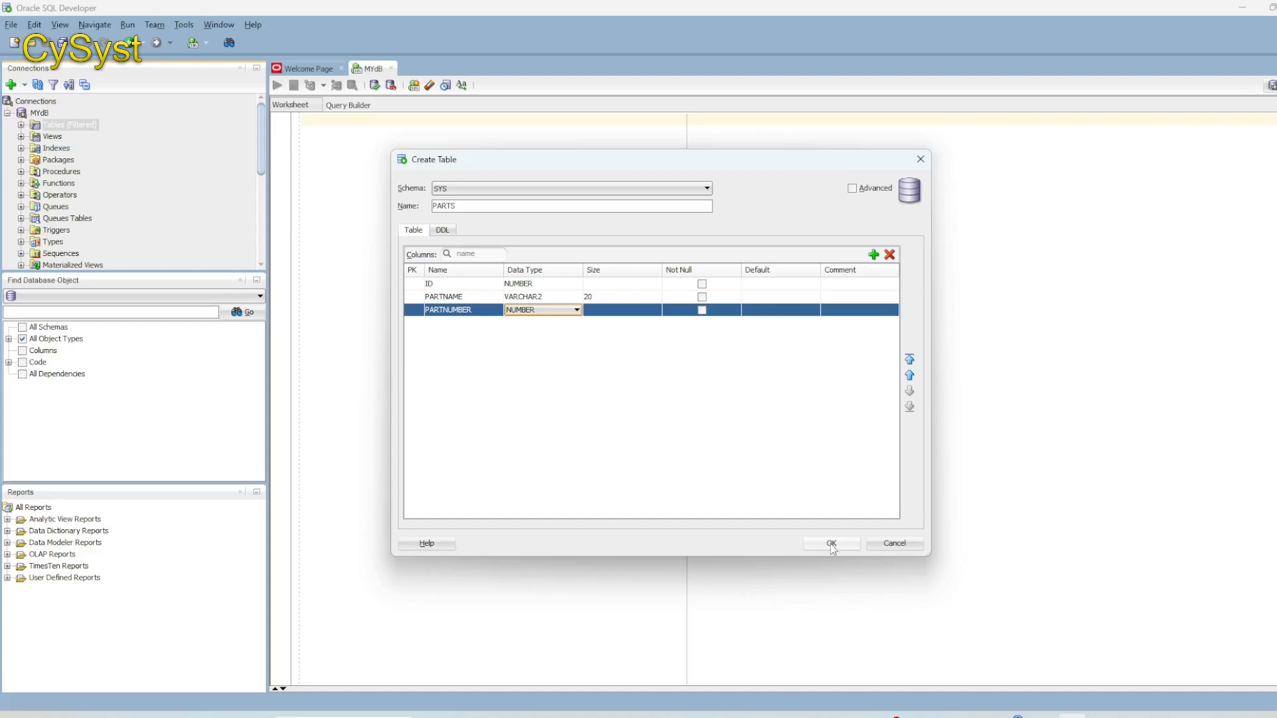
{"action": "left_click", "coordinate": [830, 544]}
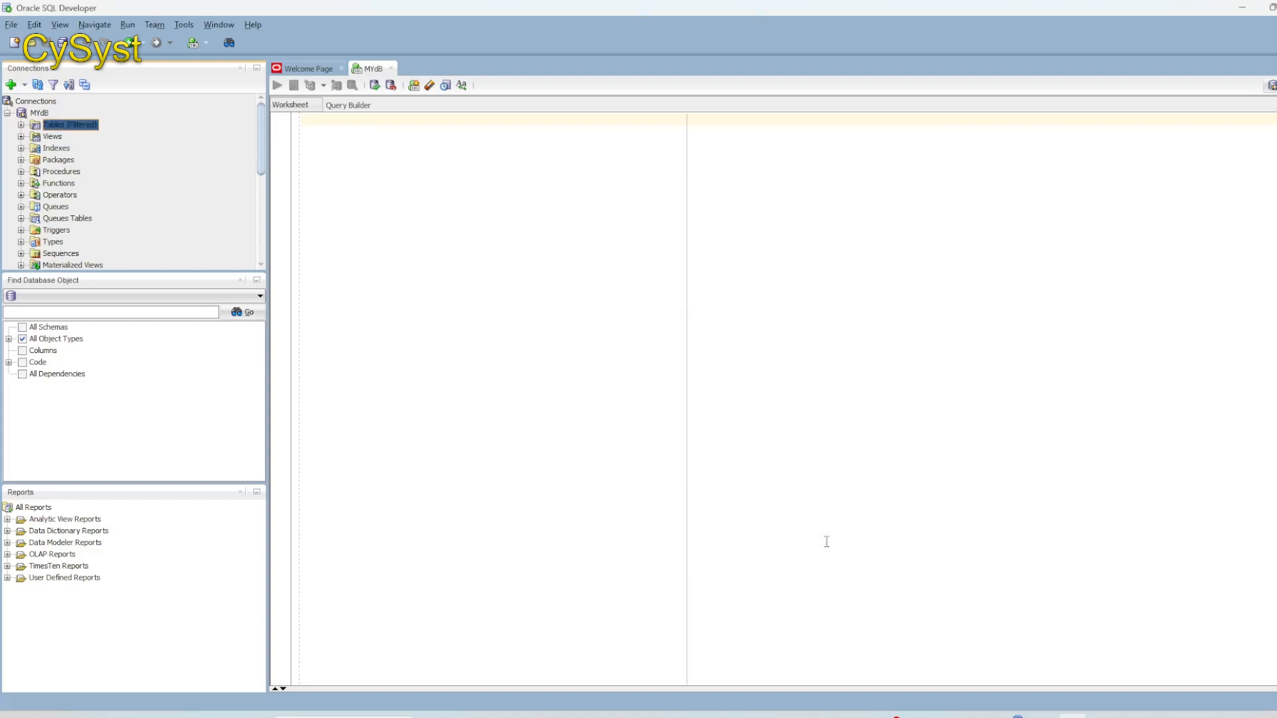
{"action": "mouse_move", "coordinate": [641, 462]}
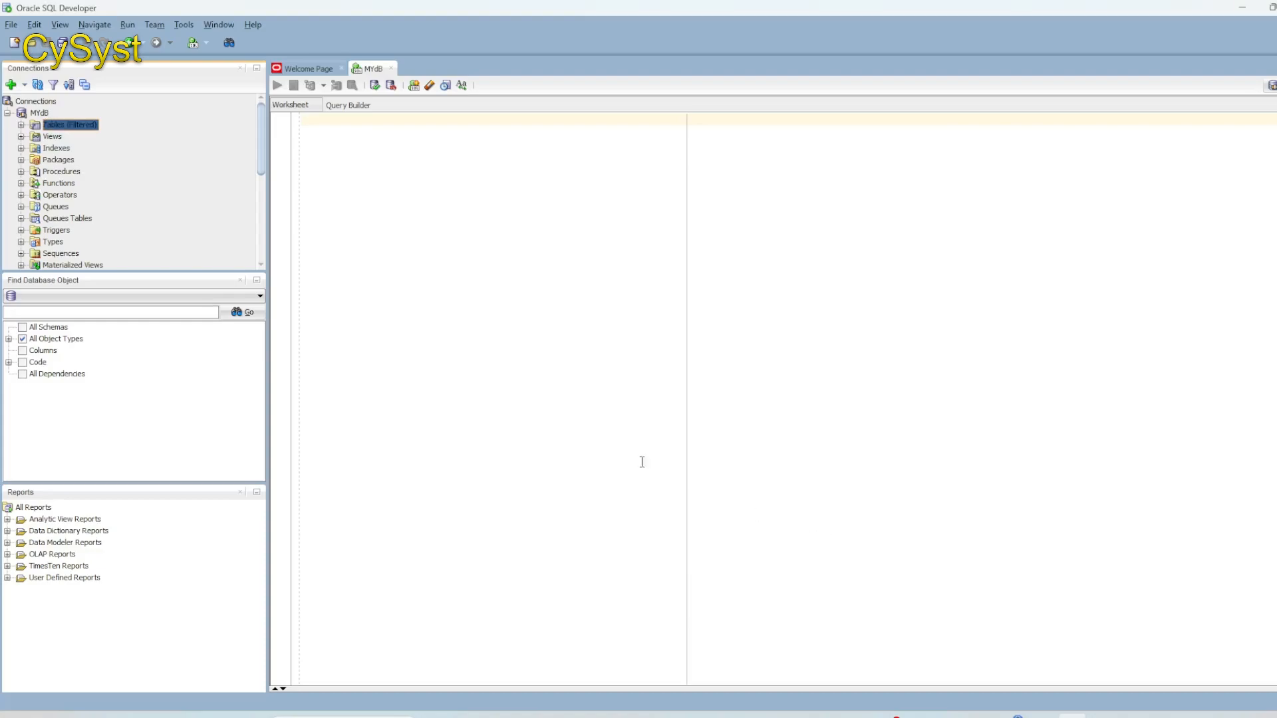
- Run INSERT INTO PARTS(ID,PARTNAME,PARTNUMBER) VALUES (1,'MIRROR',200) in the worksheet
{"action": "type", "text": "INSE"}
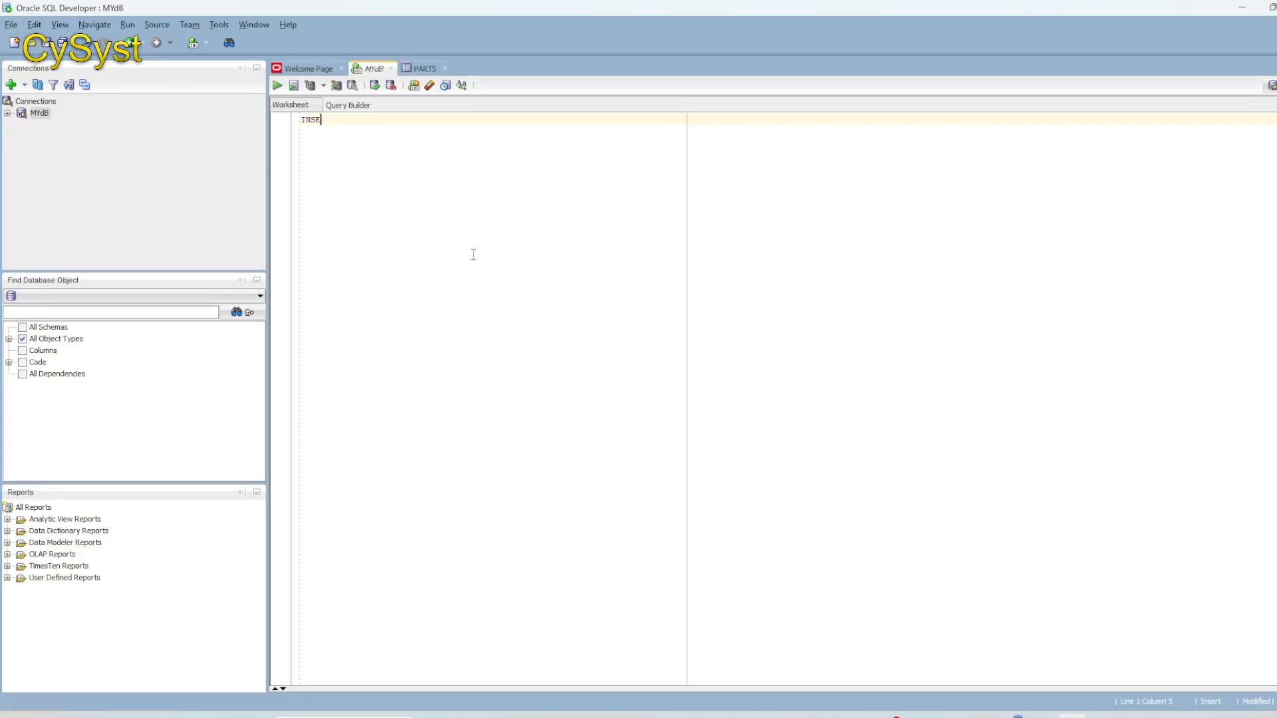
{"action": "type", "text": "RT INTO"}
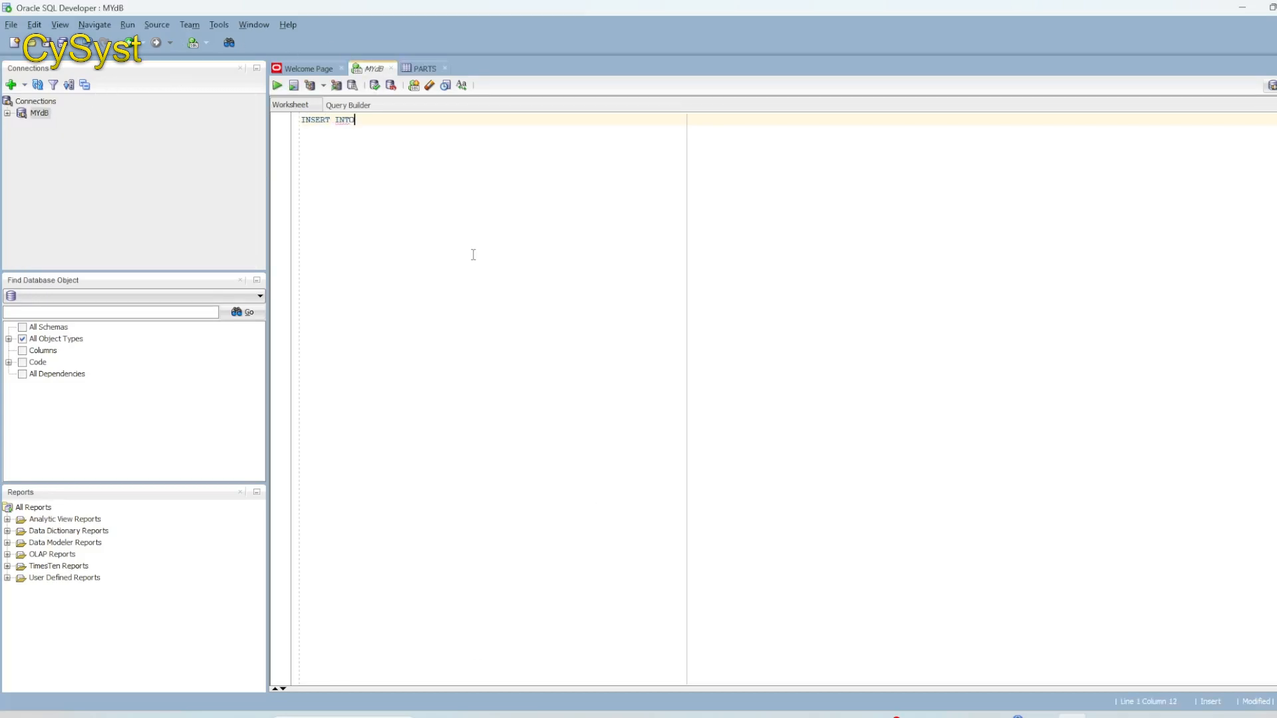
{"action": "type", "text": "PA"}
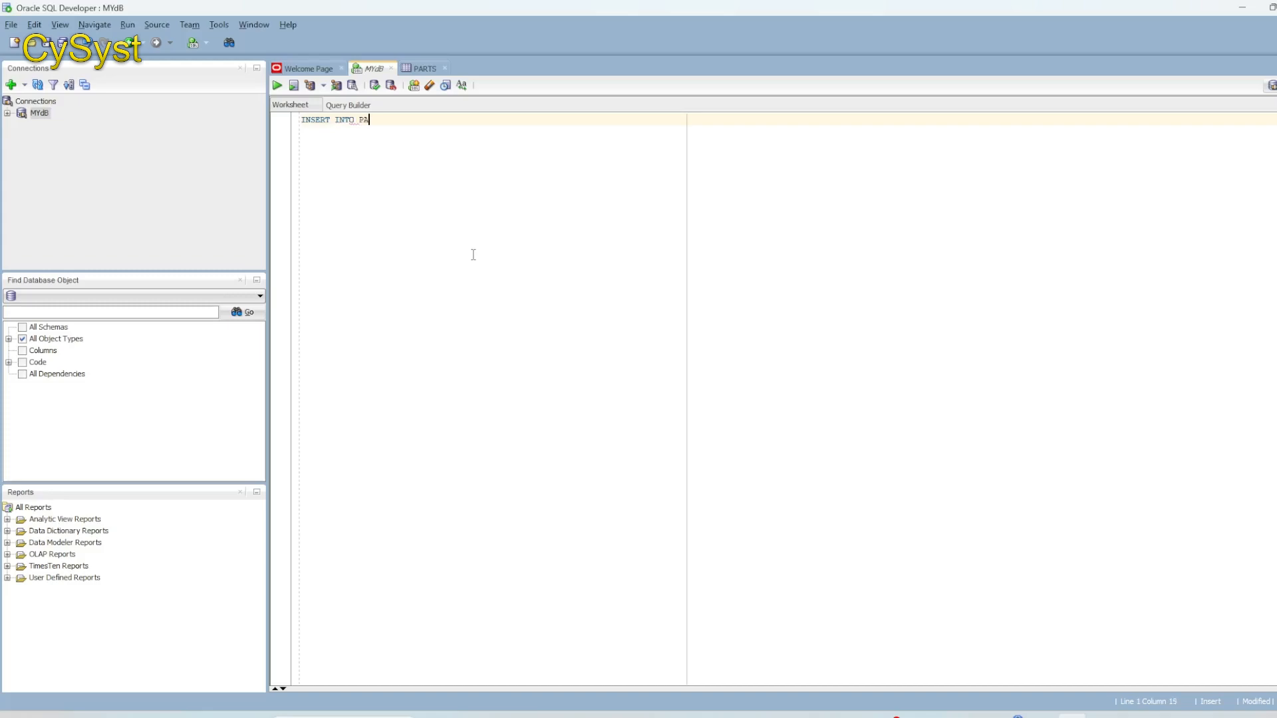
{"action": "type", "text": "RTS"}
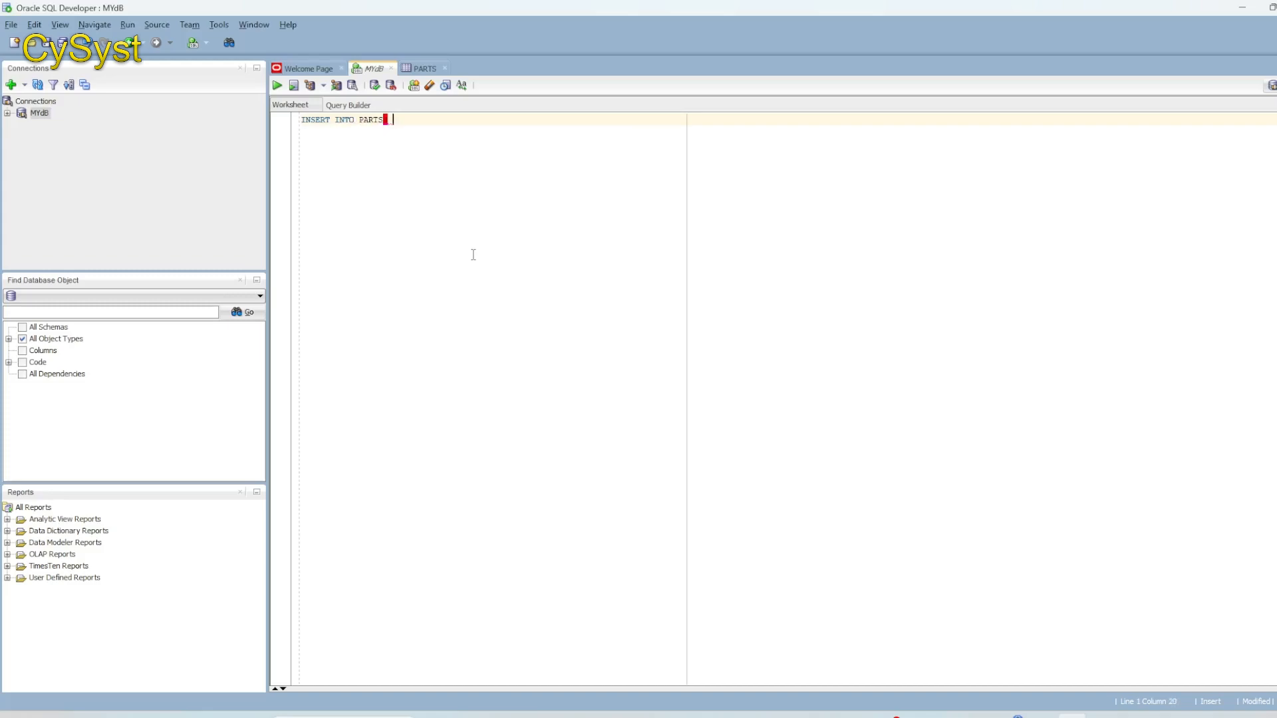
{"action": "type", "text": "(ID,"}
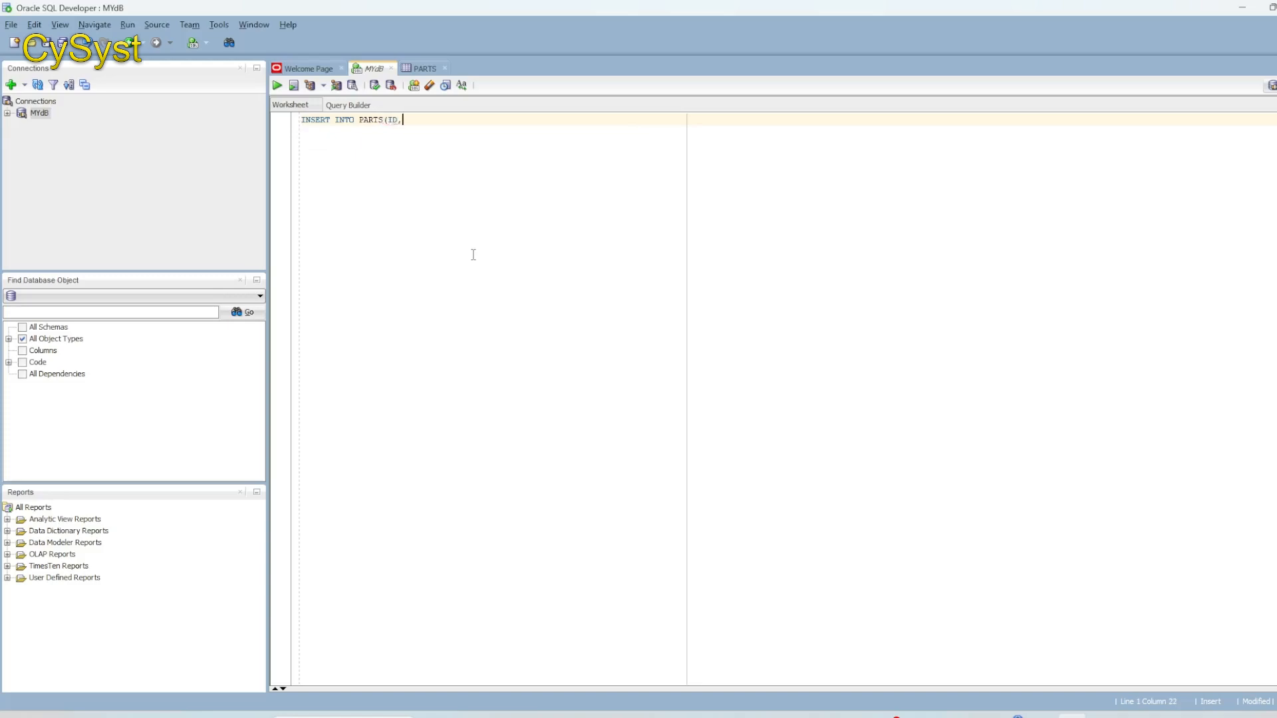
{"action": "type", "text": "PARTNAME"}
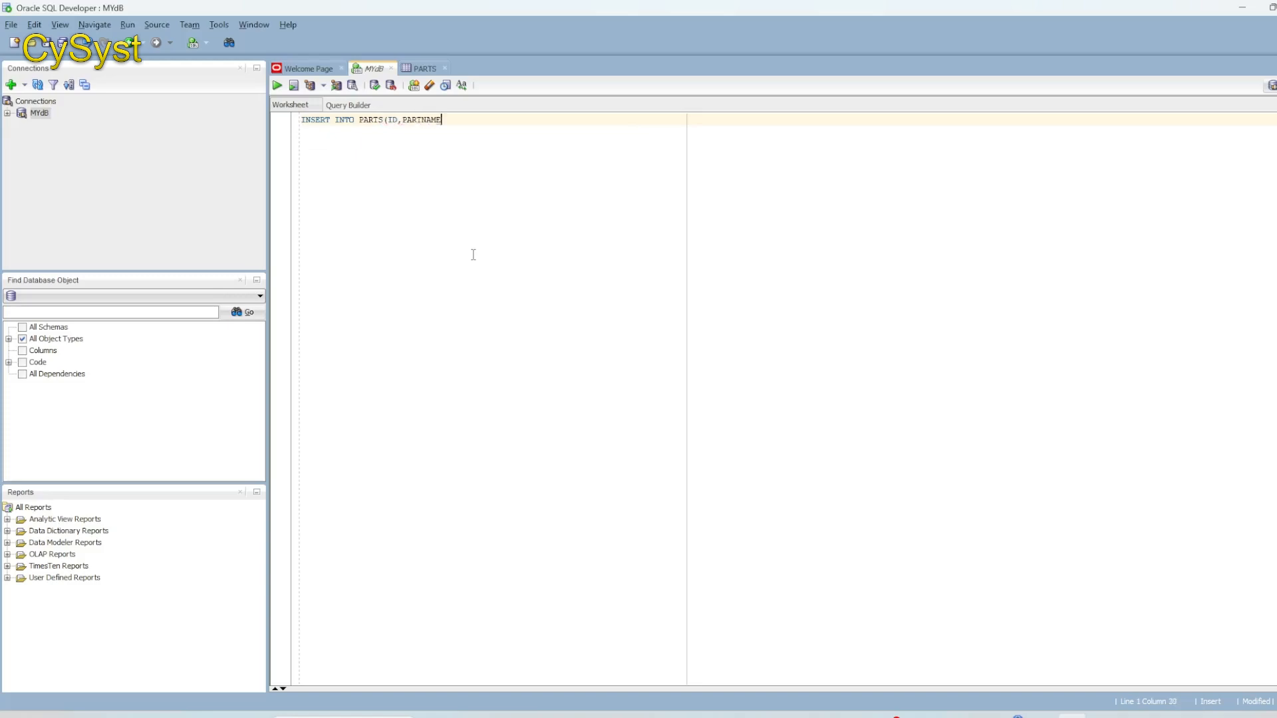
{"action": "type", "text": ",PART"}
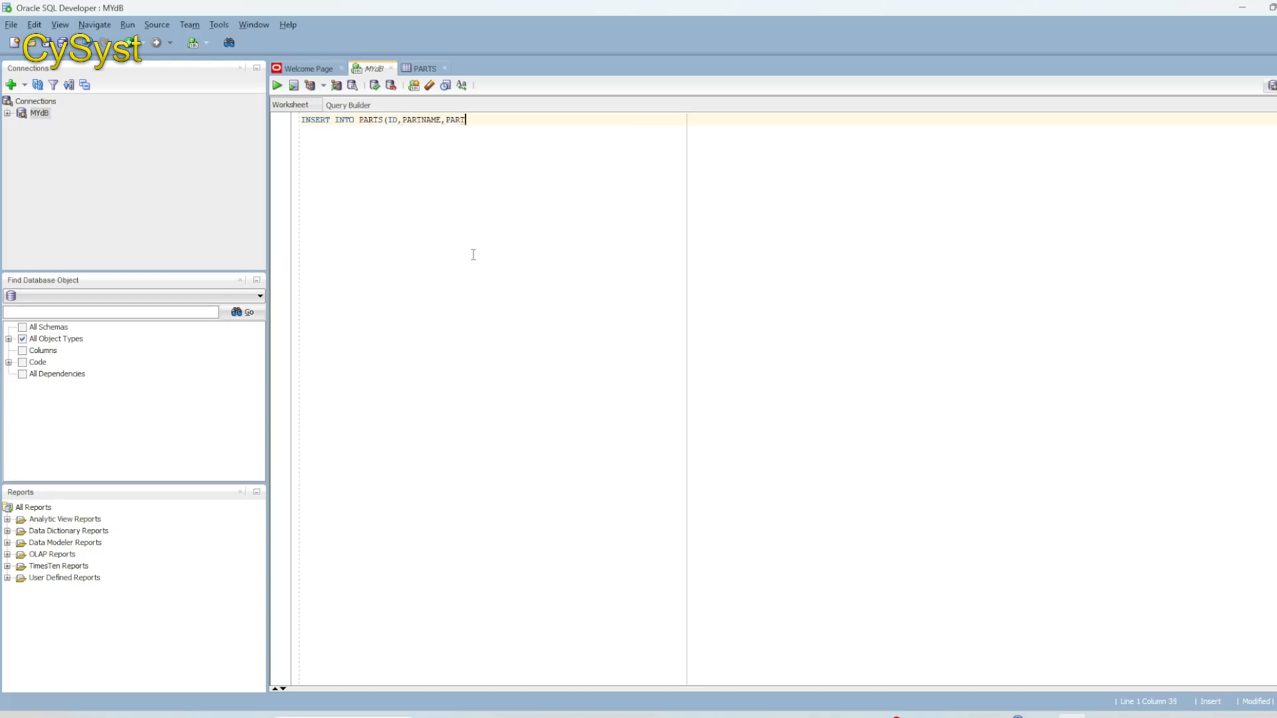
{"action": "type", "text": "UMBER"}
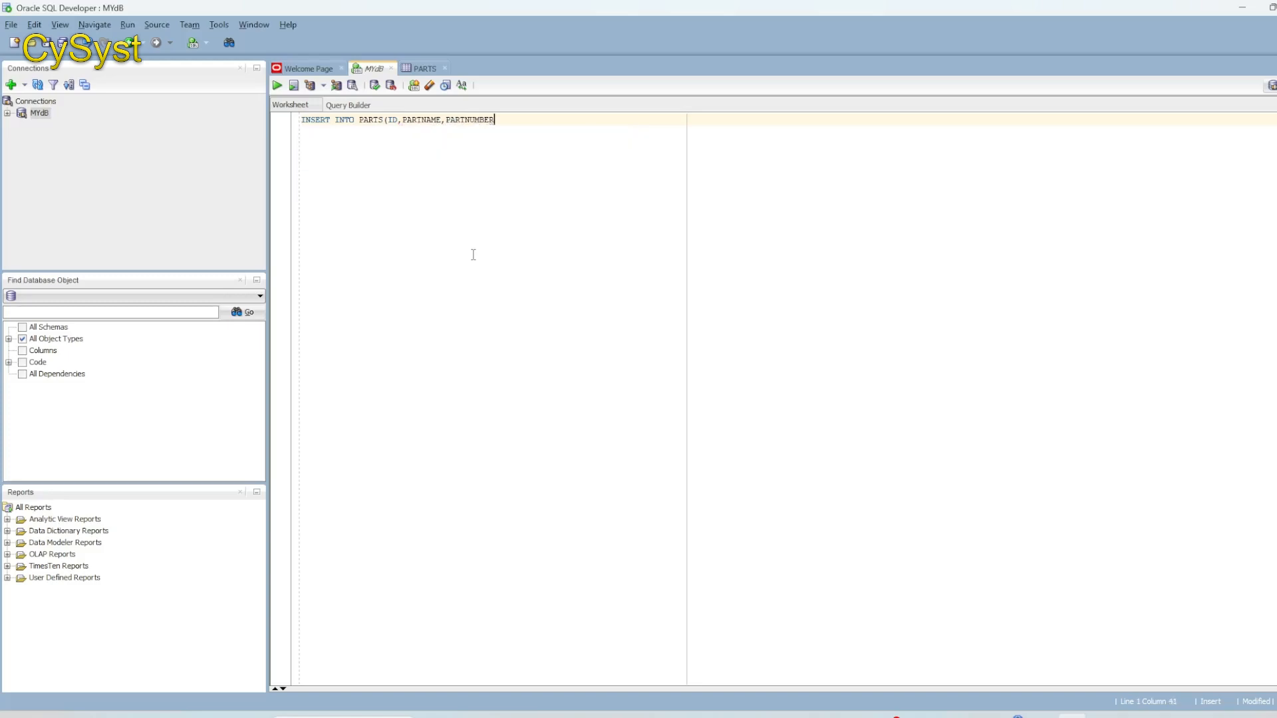
{"action": "type", "text": ")"}
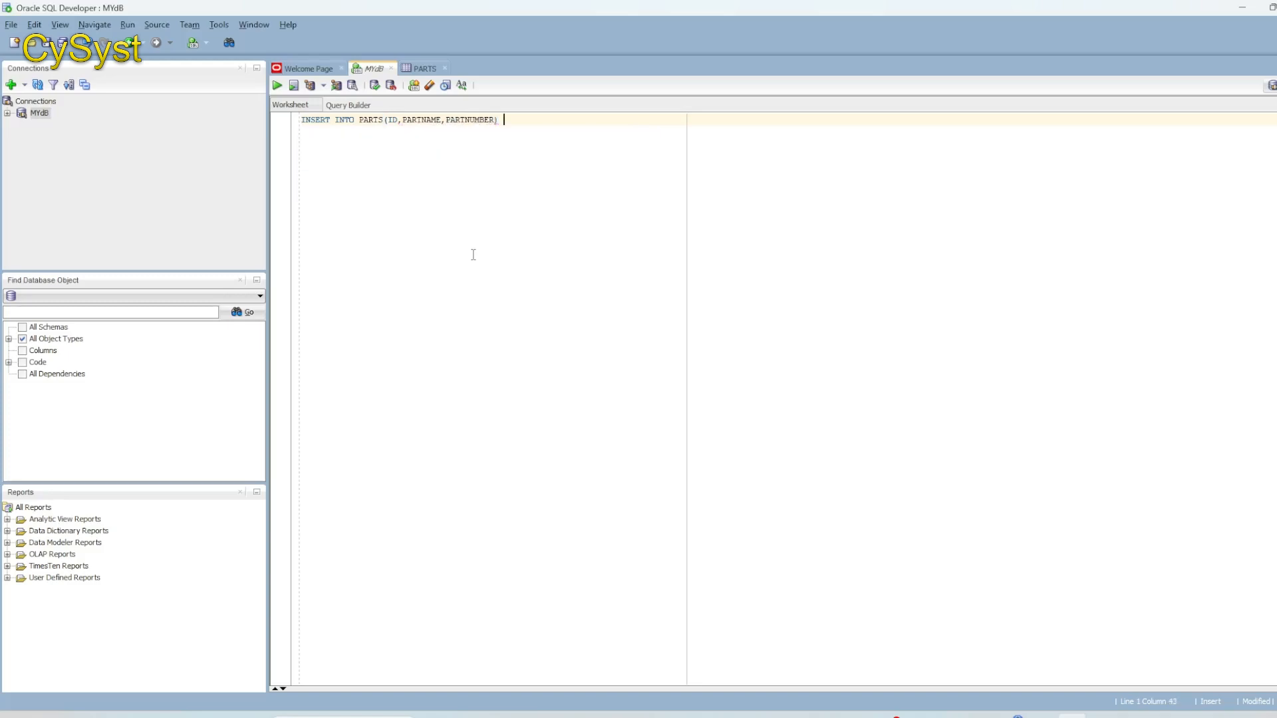
{"action": "type", "text": "VALUES"}
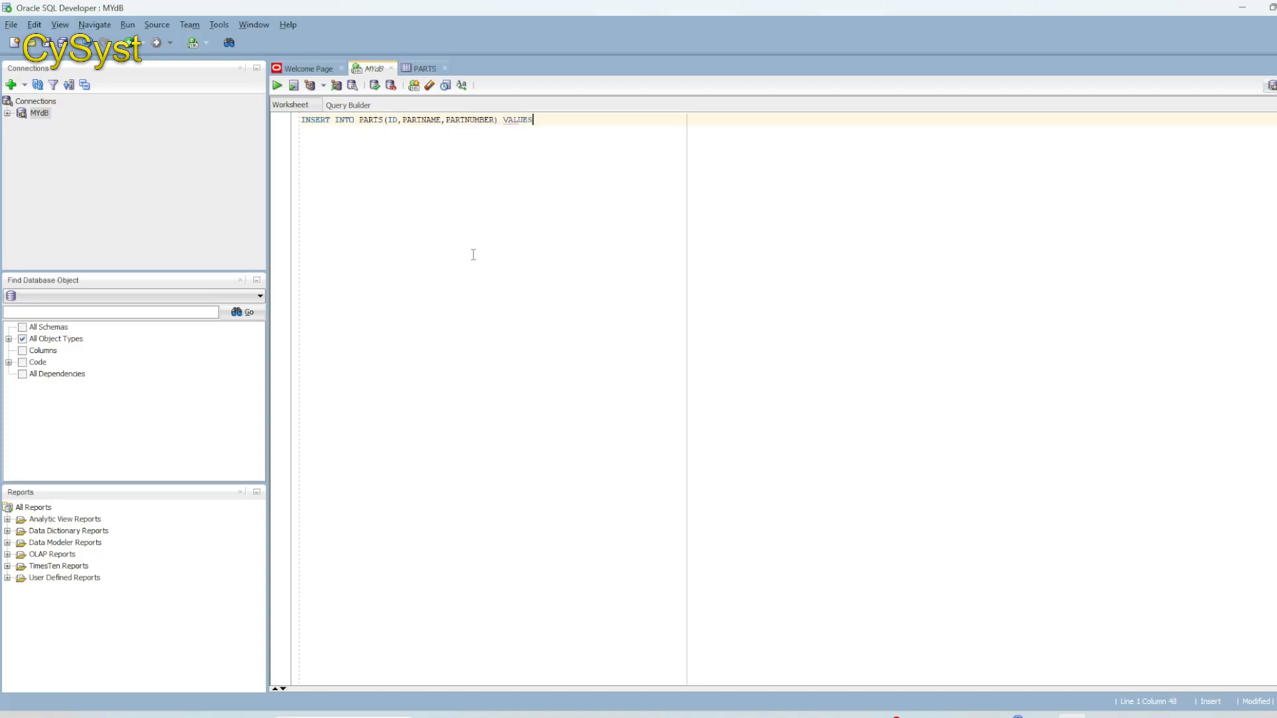
{"action": "type", "text": "("}
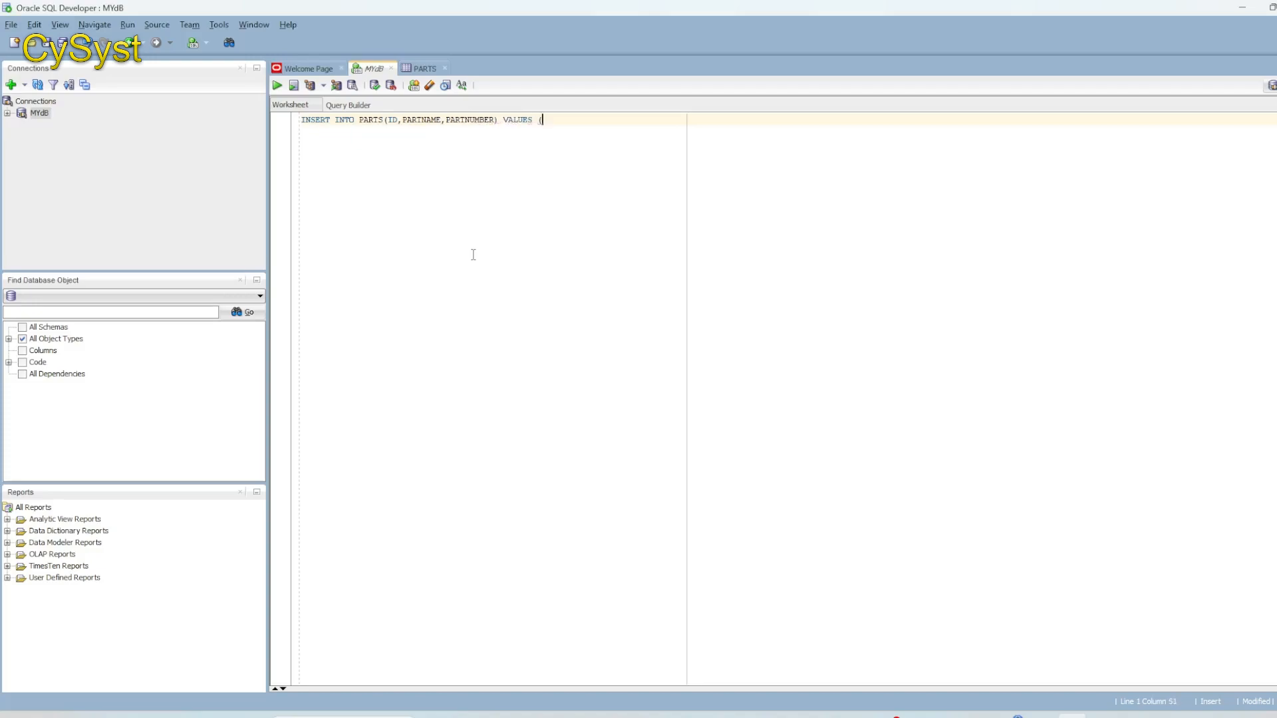
{"action": "type", "text": "1,"}
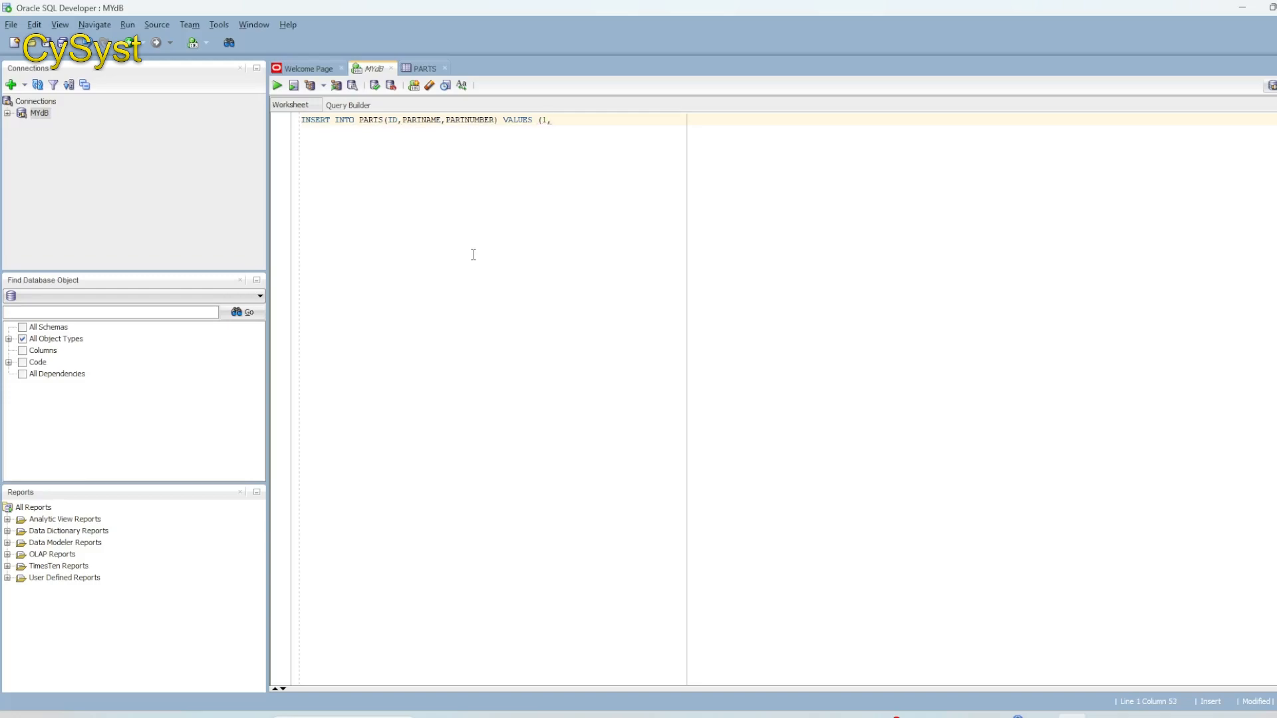
{"action": "type", "text": "'MI"}
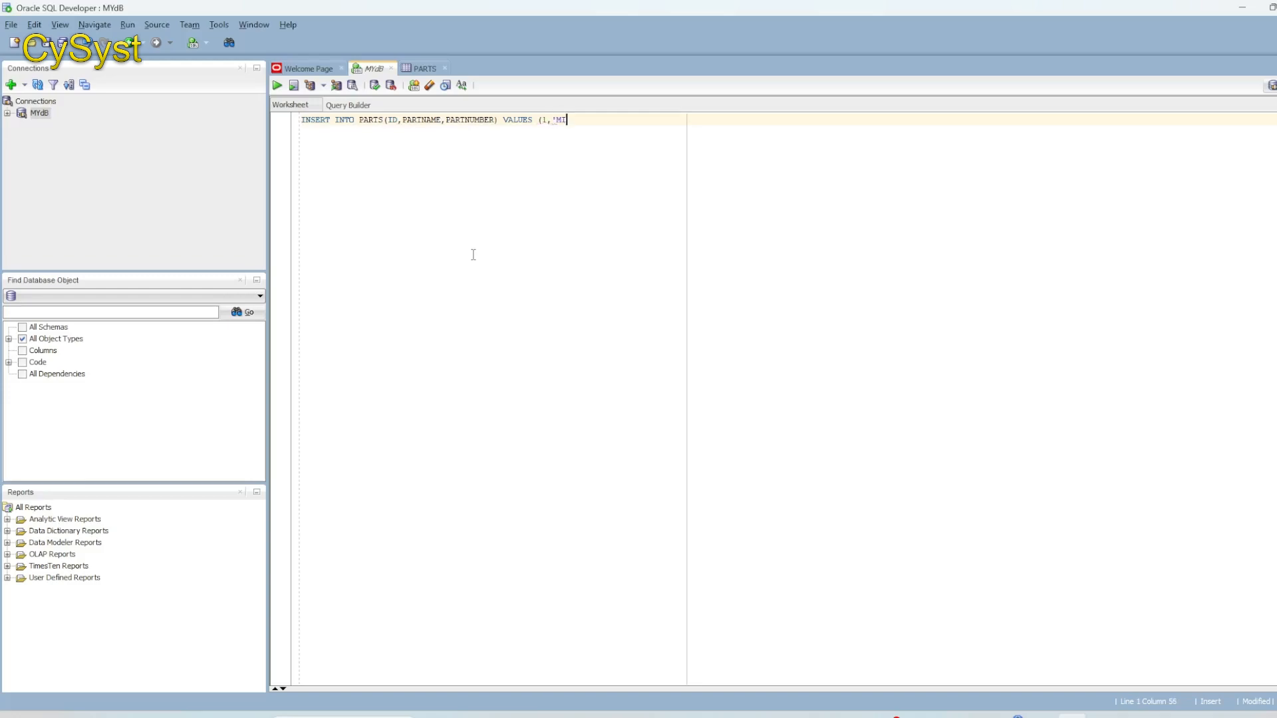
{"action": "type", "text": "RRO"}
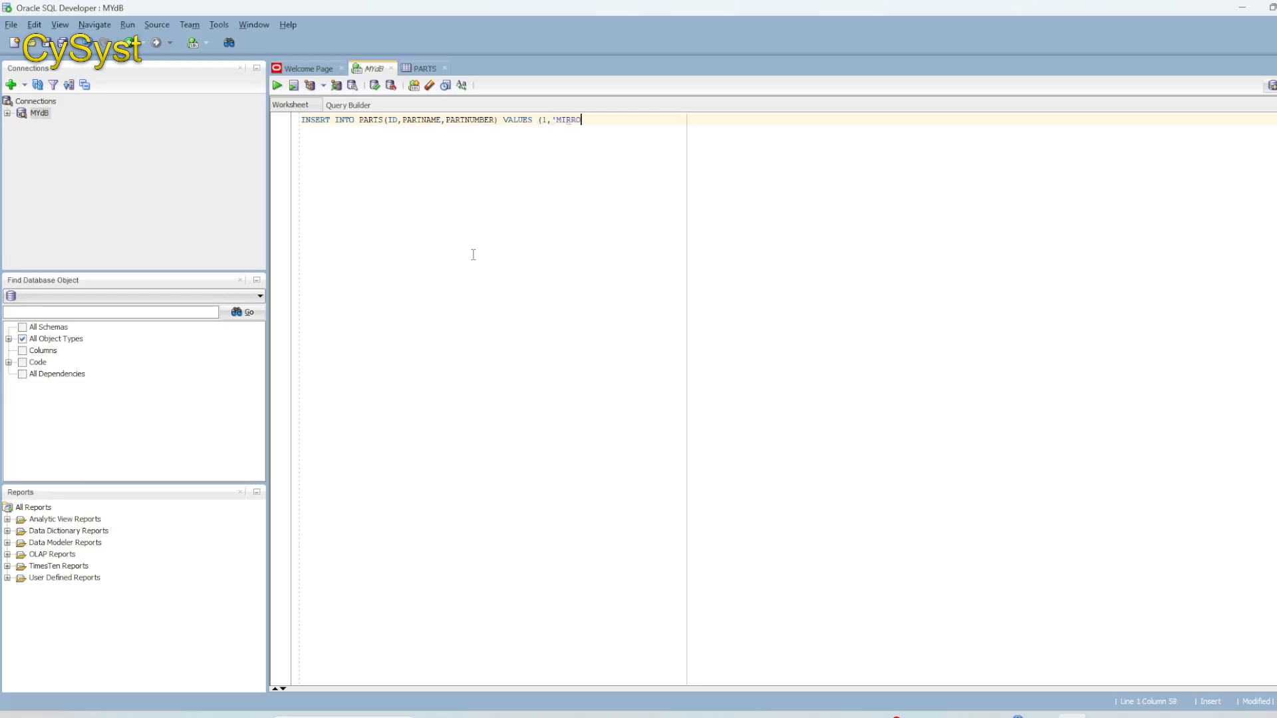
{"action": "type", "text": "R"}
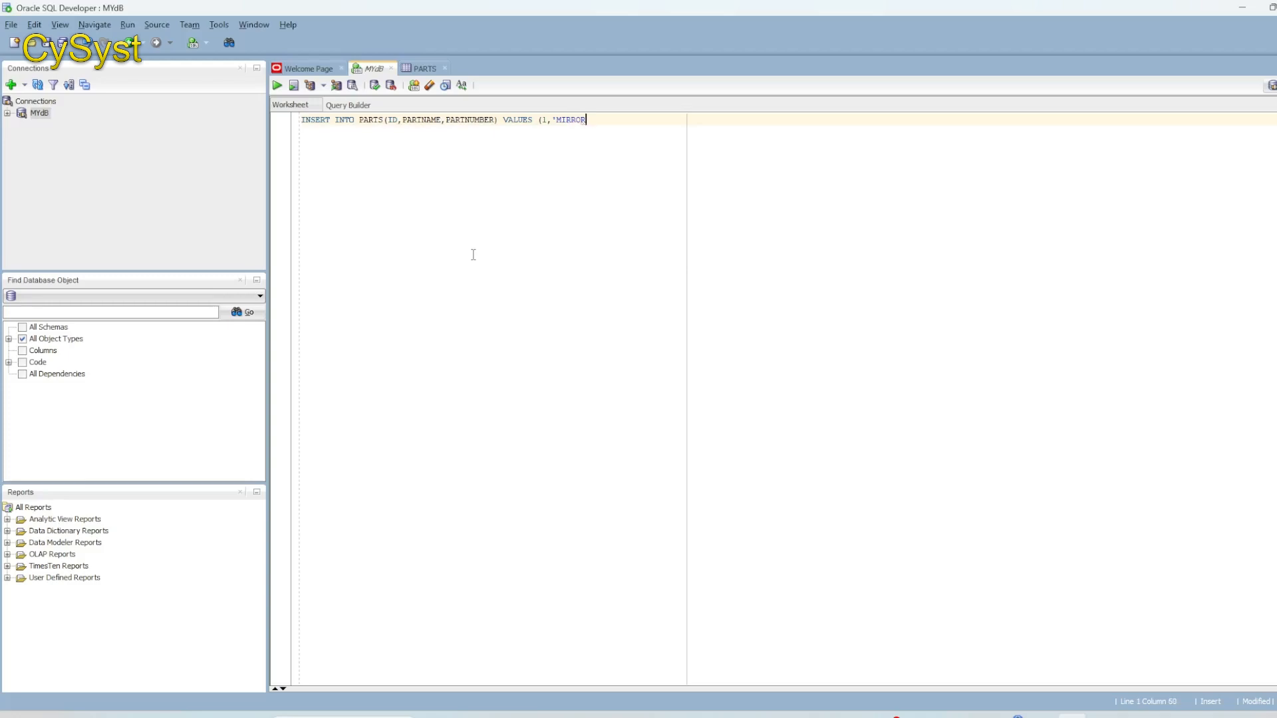
{"action": "type", "text": "',"}
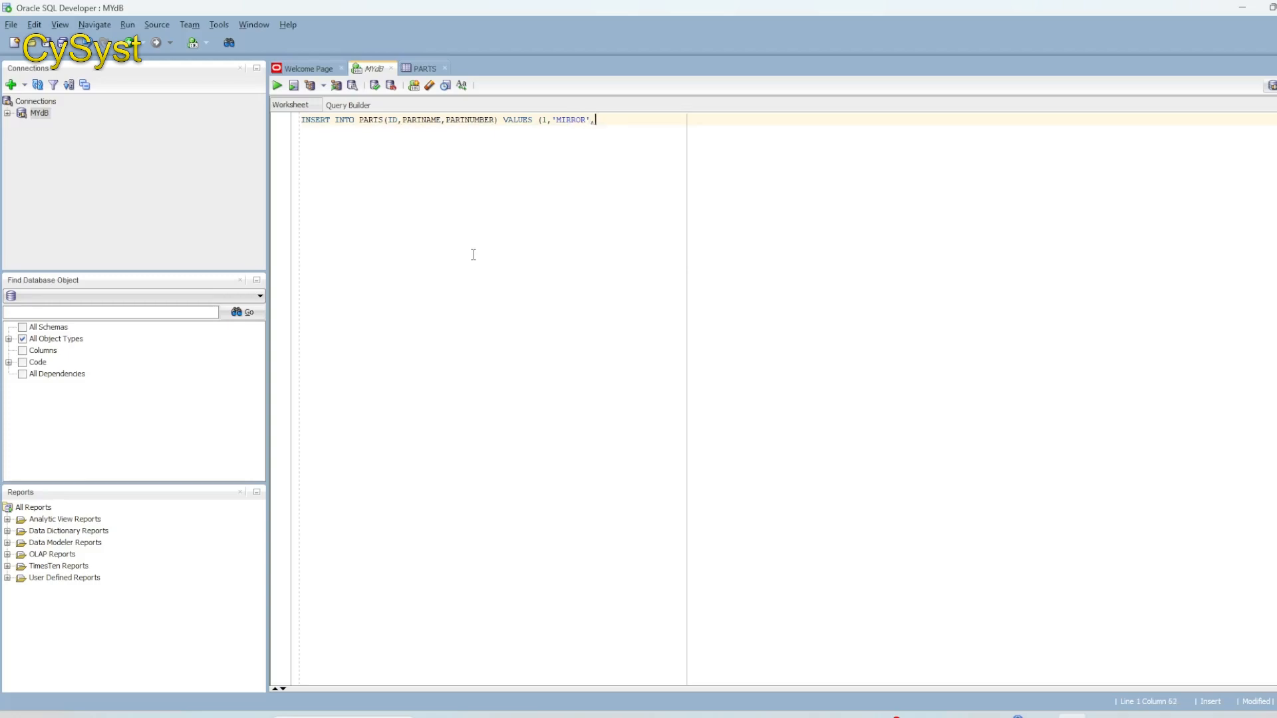
{"action": "type", "text": "200)"}
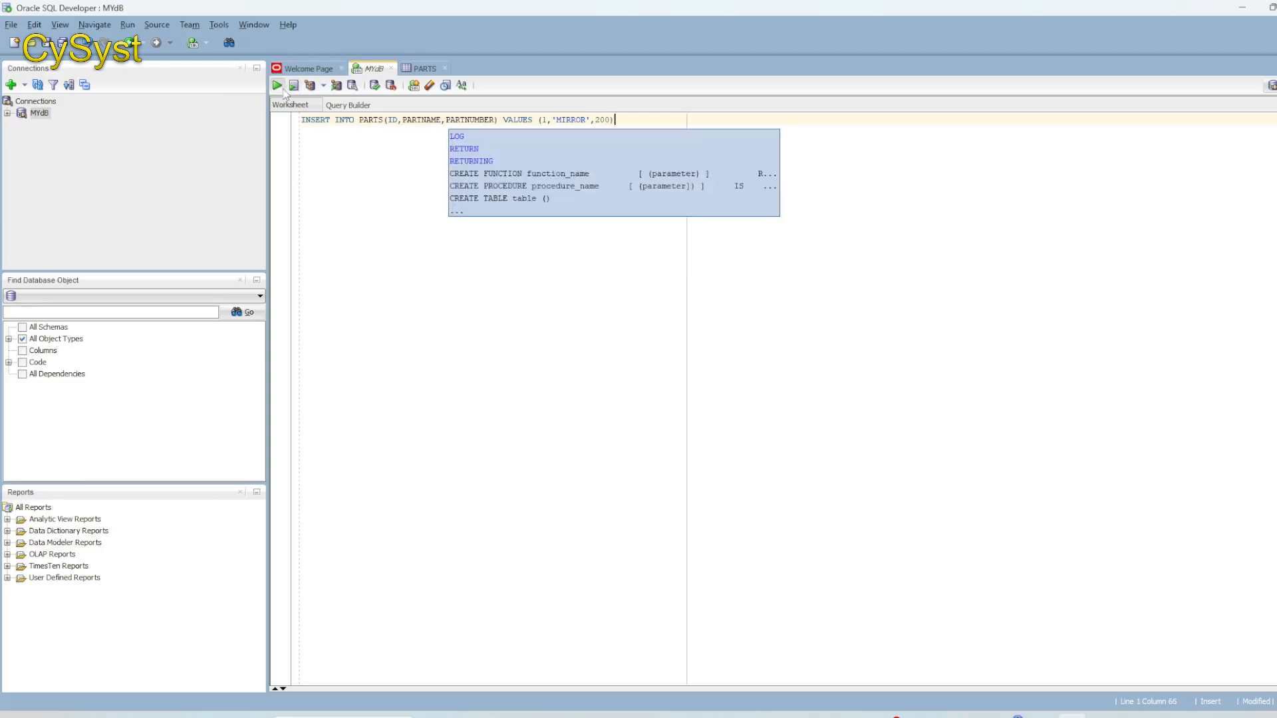
{"action": "left_click", "coordinate": [277, 85]}
{"action": "type", "text": "2"}
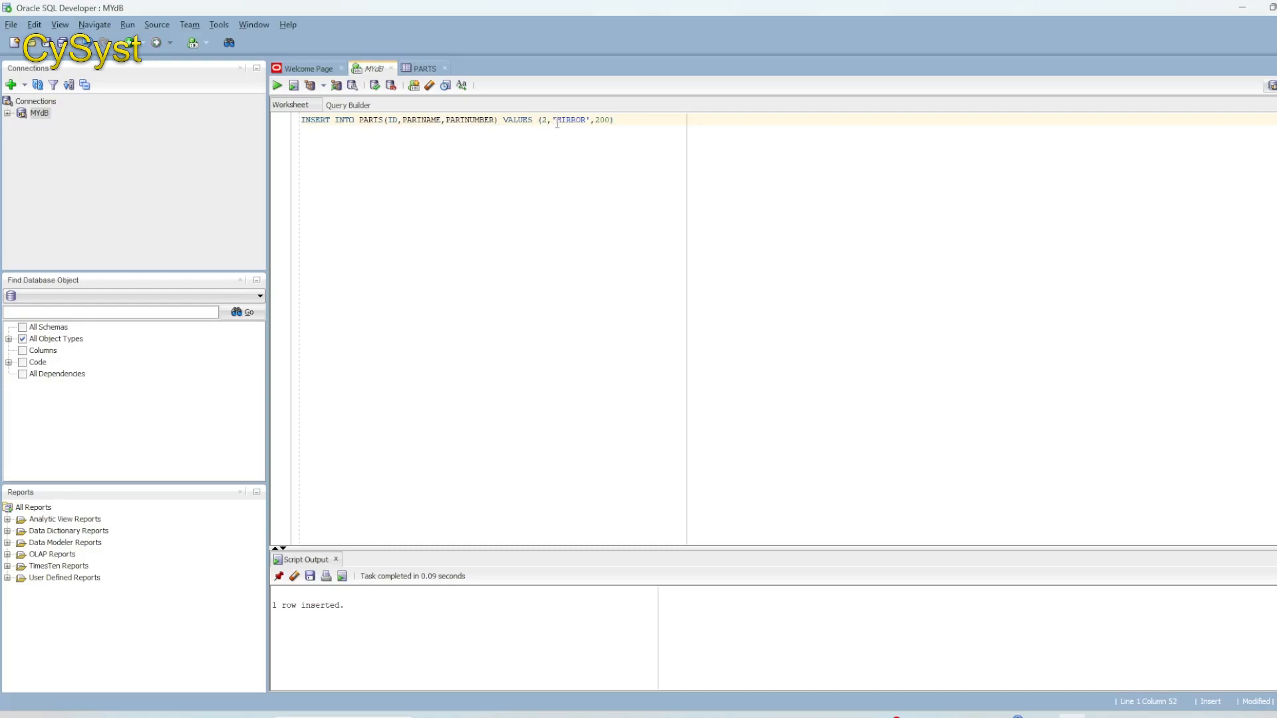
- Edit the insert to 2, 'HEADLIGHT', 230 and run it
{"action": "double_click", "coordinate": [569, 119]}
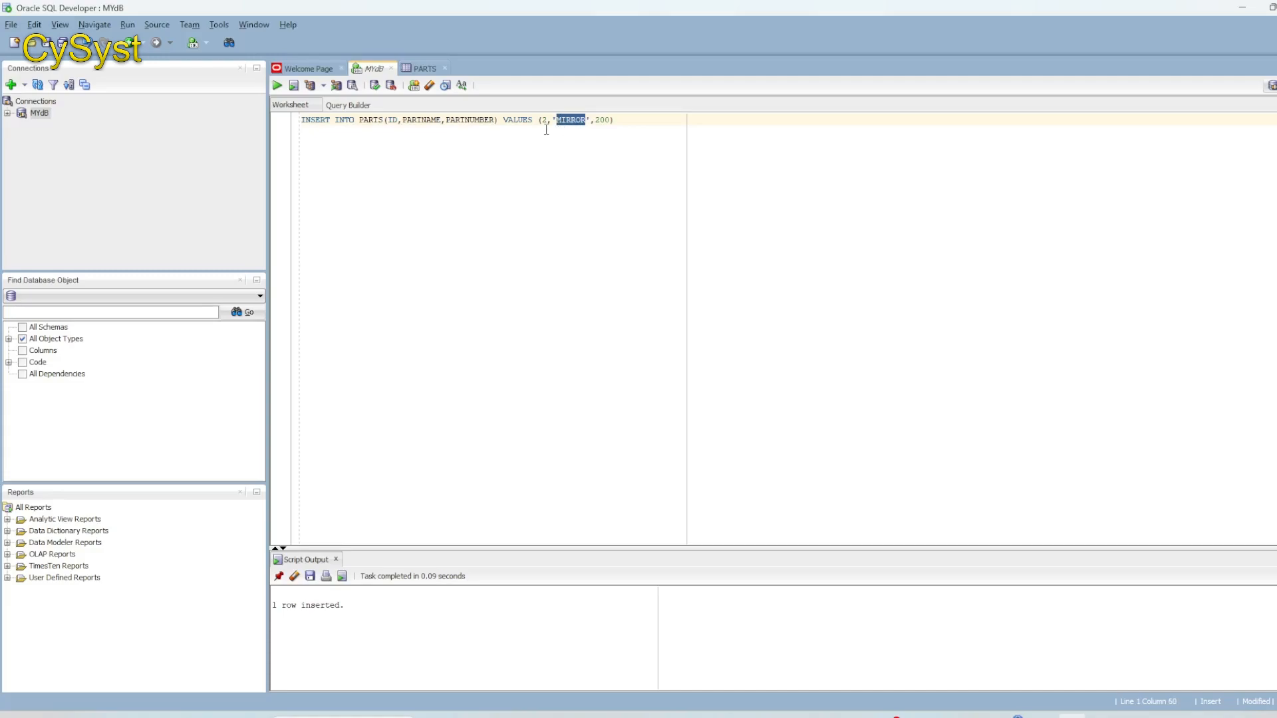
{"action": "type", "text": "HEADLIGHT"}
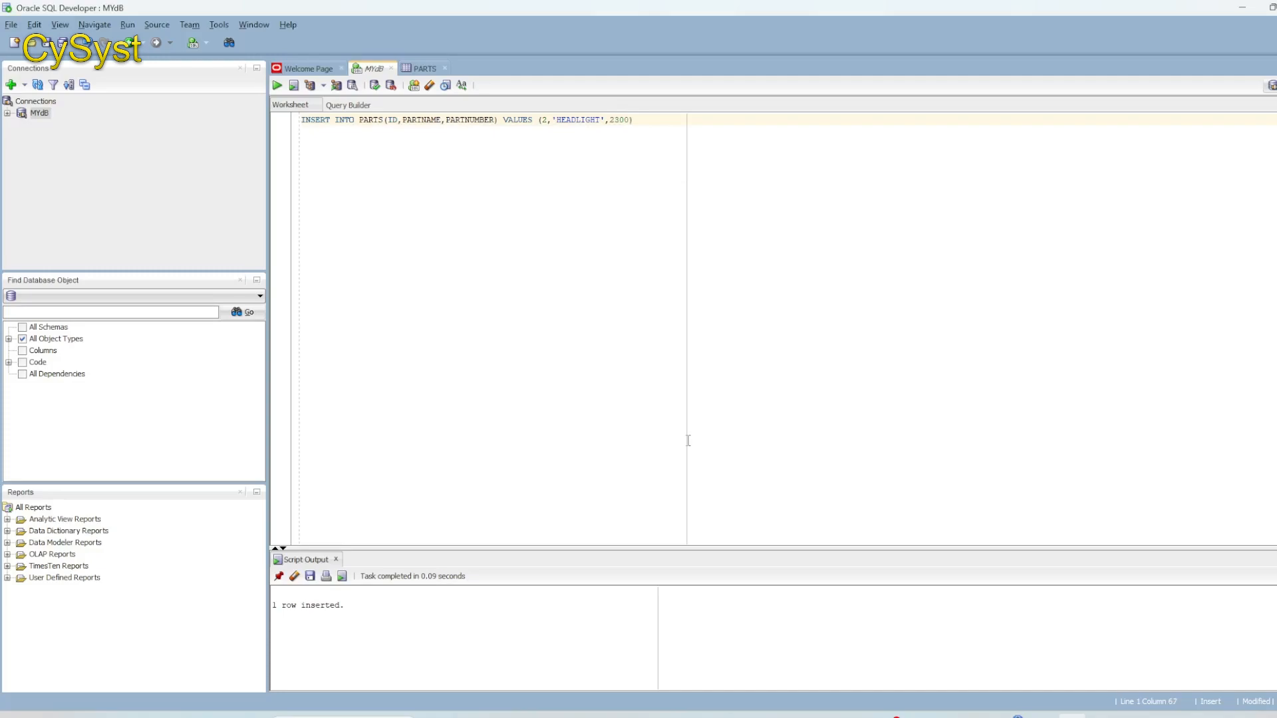
{"action": "key", "text": "BackSpace"}
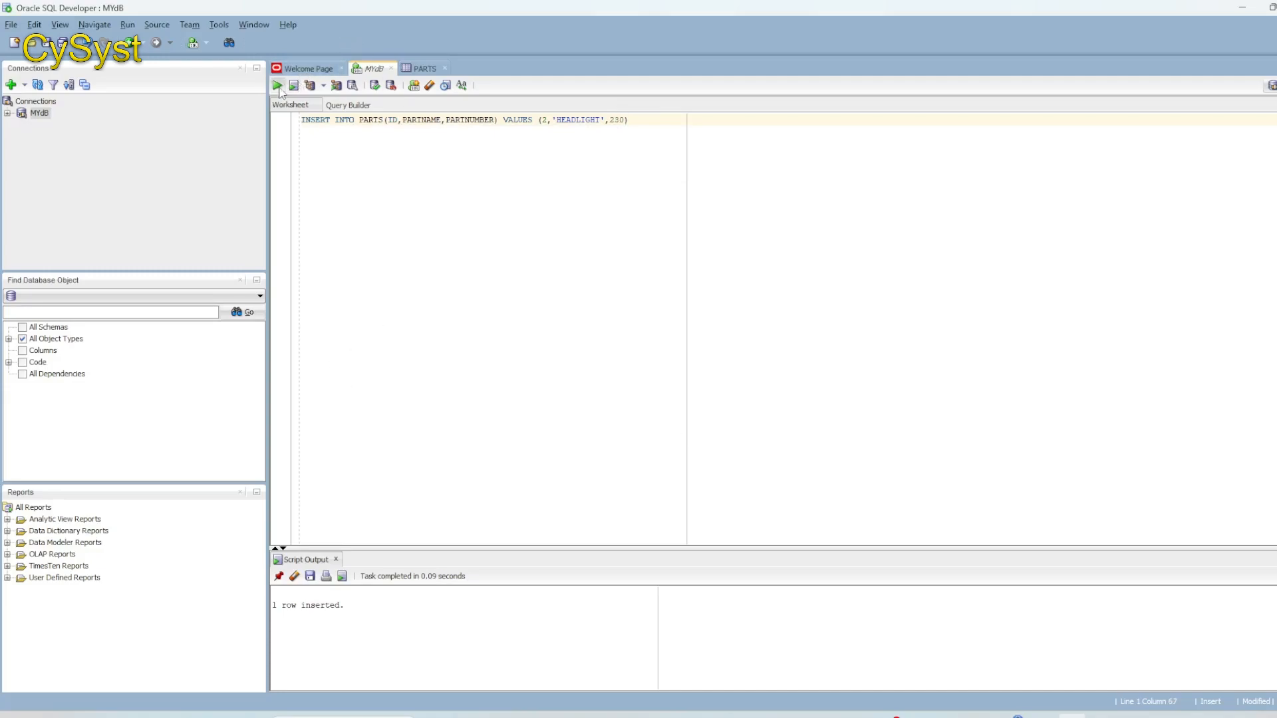
{"action": "left_click", "coordinate": [278, 84]}
{"action": "type", "text": "3"}
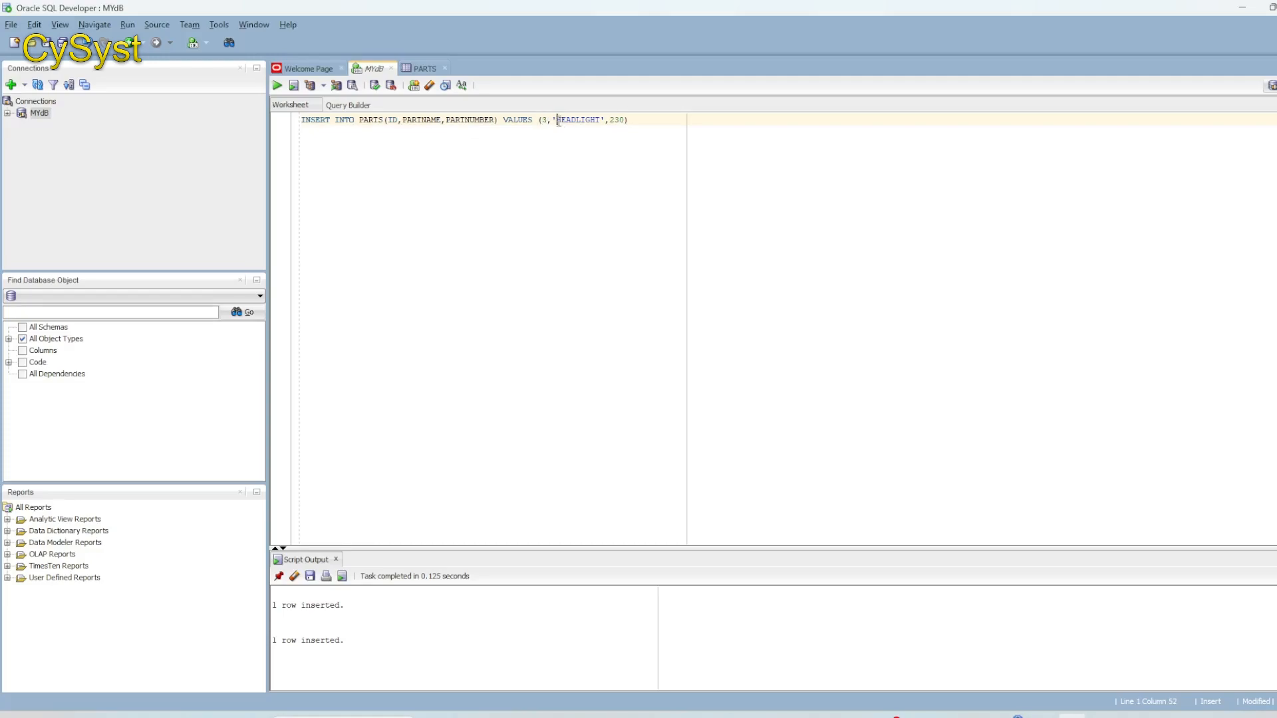
- Edit the insert to 3, 'BACKLIGHT', 400 and run it
{"action": "double_click", "coordinate": [578, 120]}
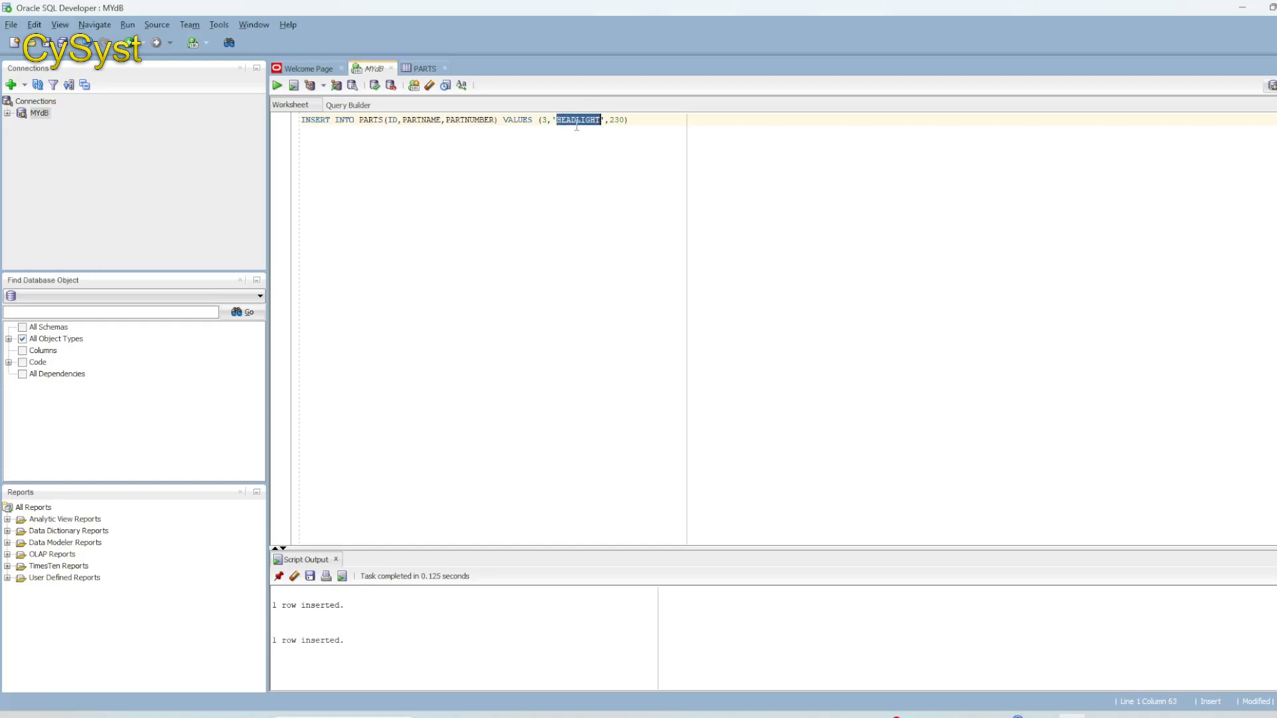
{"action": "type", "text": "BACK"}
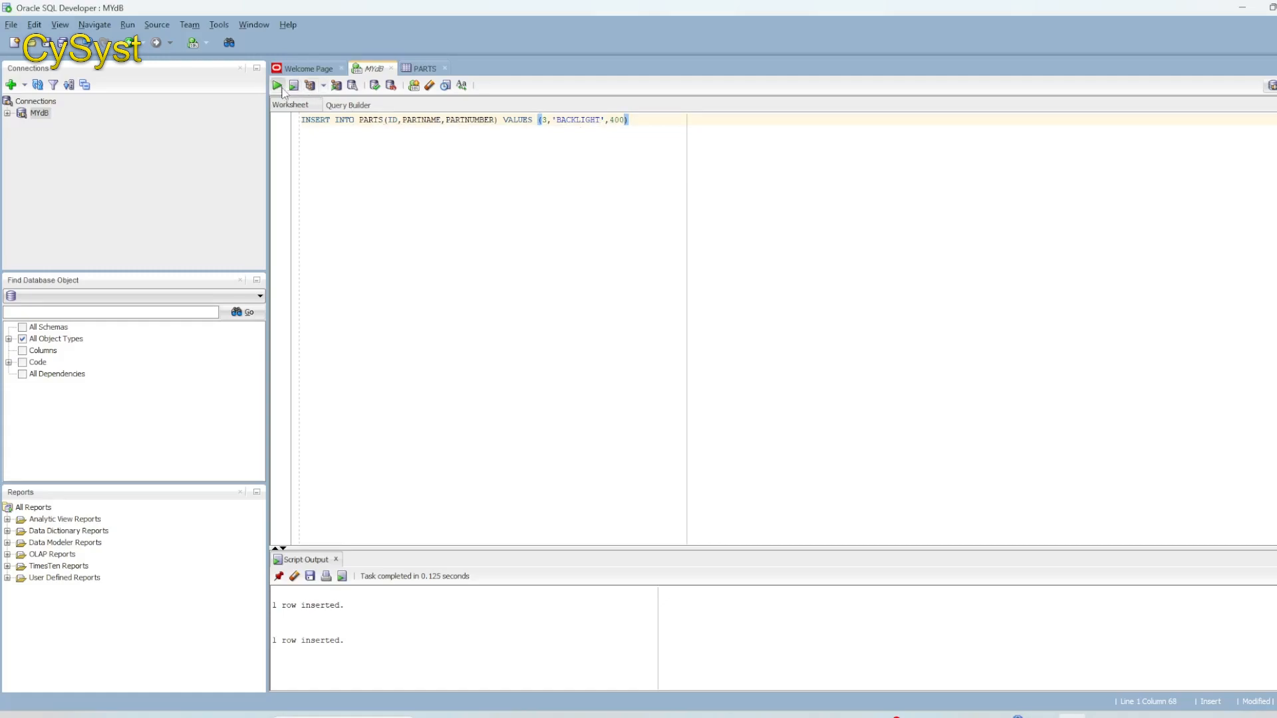
{"action": "left_click", "coordinate": [277, 85]}
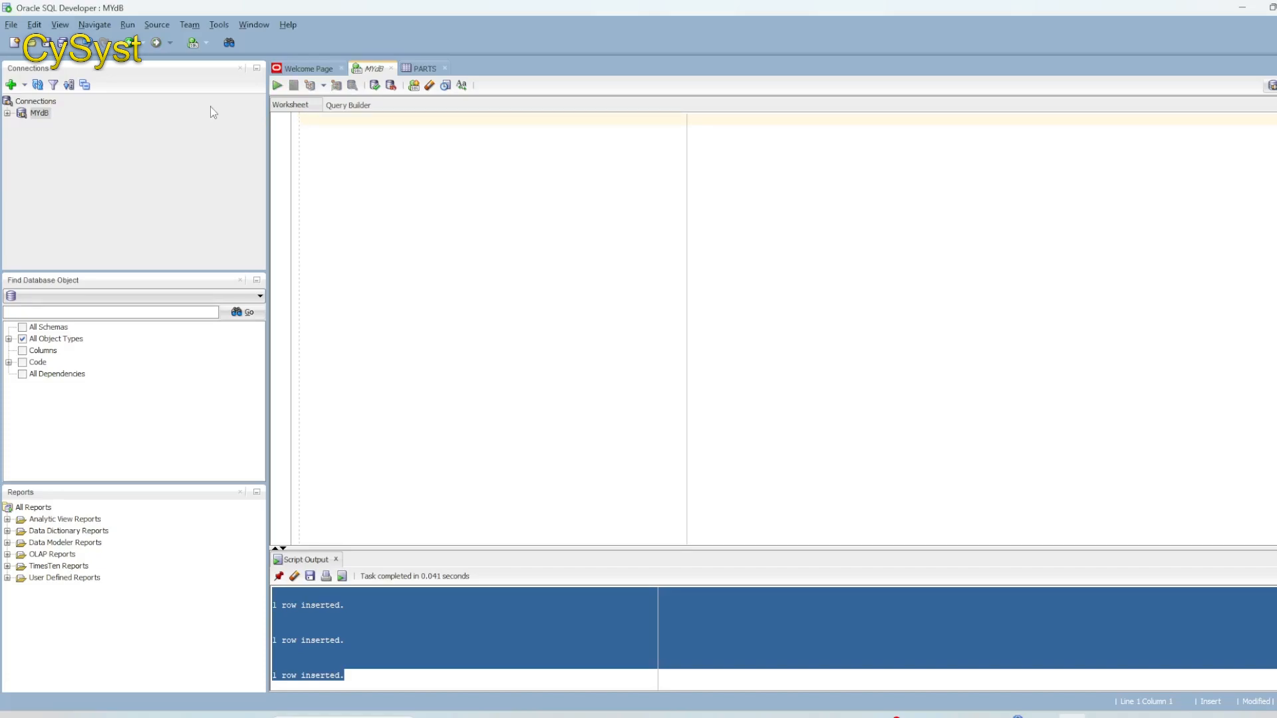
- Run SELECT * FROM PARTS to list the MIRROR, HEADLIGHT and BACKLIGHT rows
{"action": "type", "text": "SELECT *"}
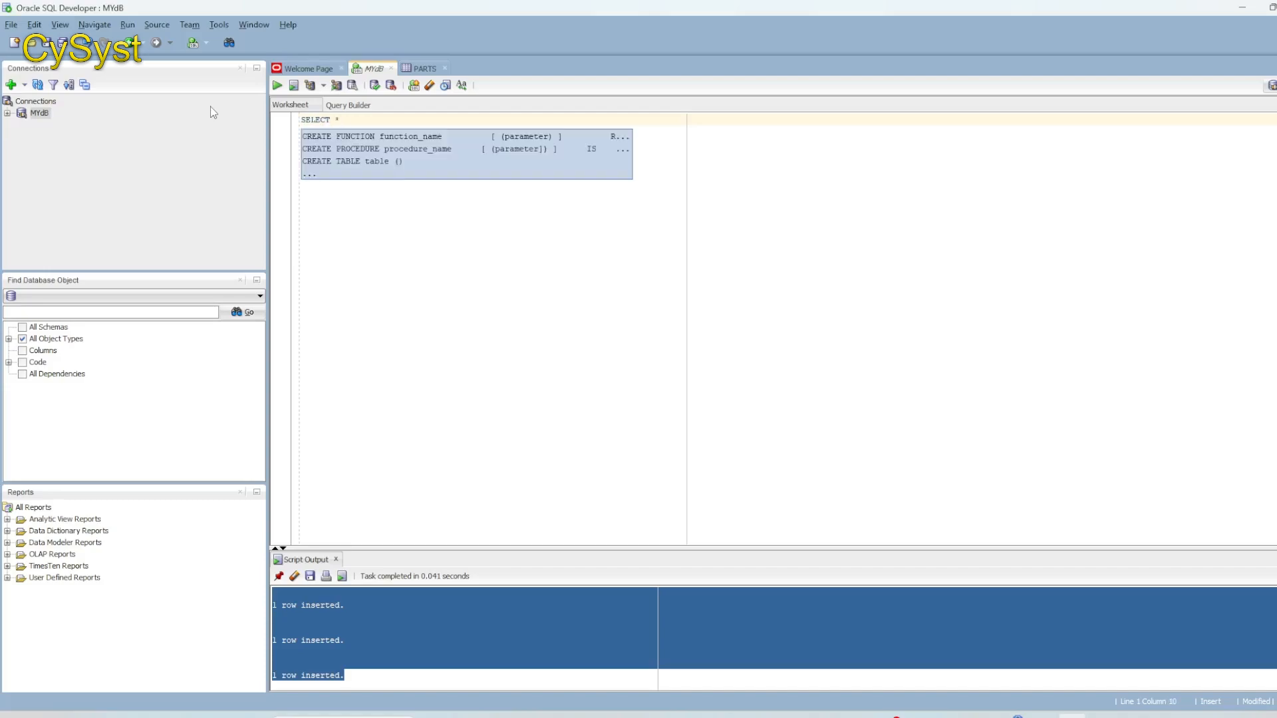
{"action": "type", "text": "FROM PARTS;"}
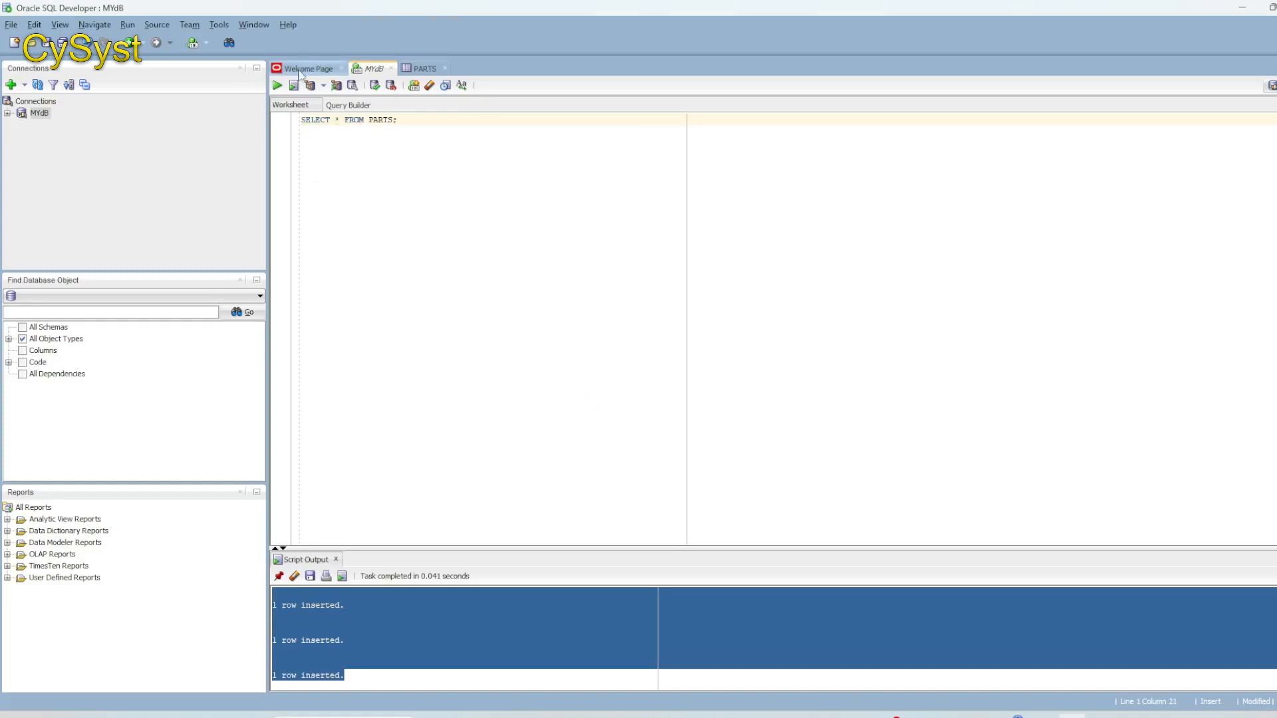
{"action": "left_click", "coordinate": [276, 84]}
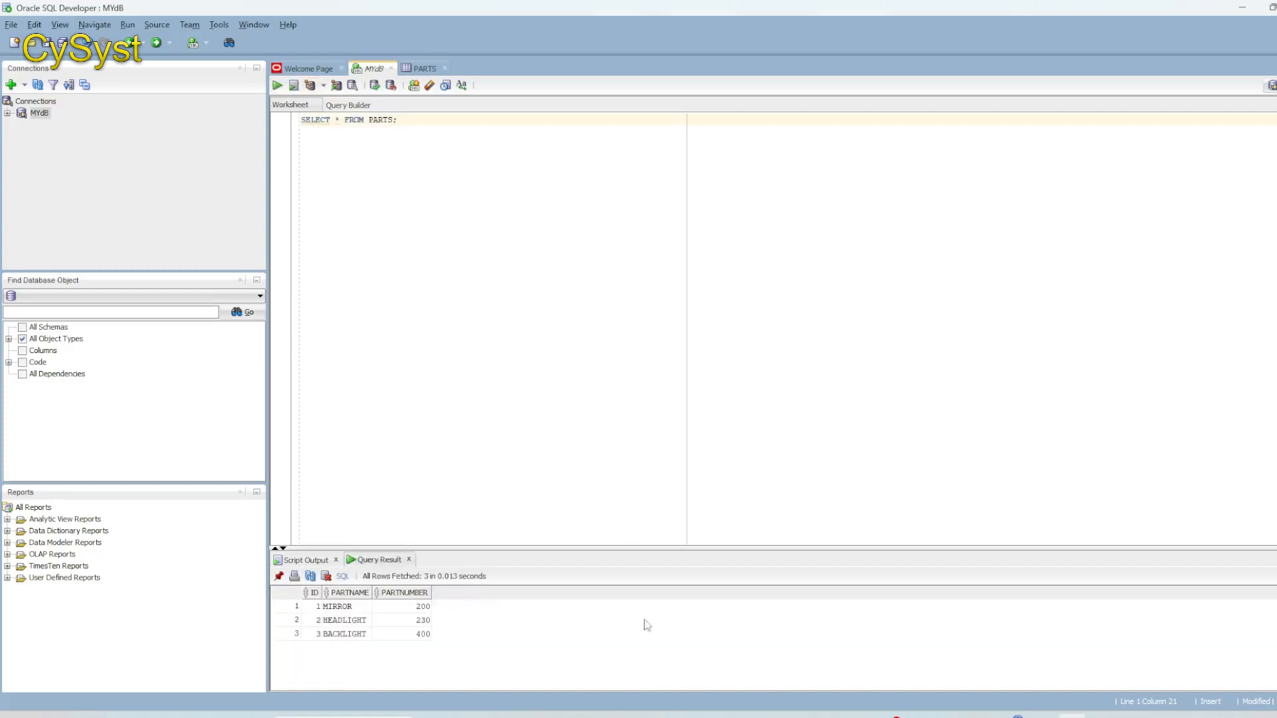
{"action": "left_click", "coordinate": [334, 606]}
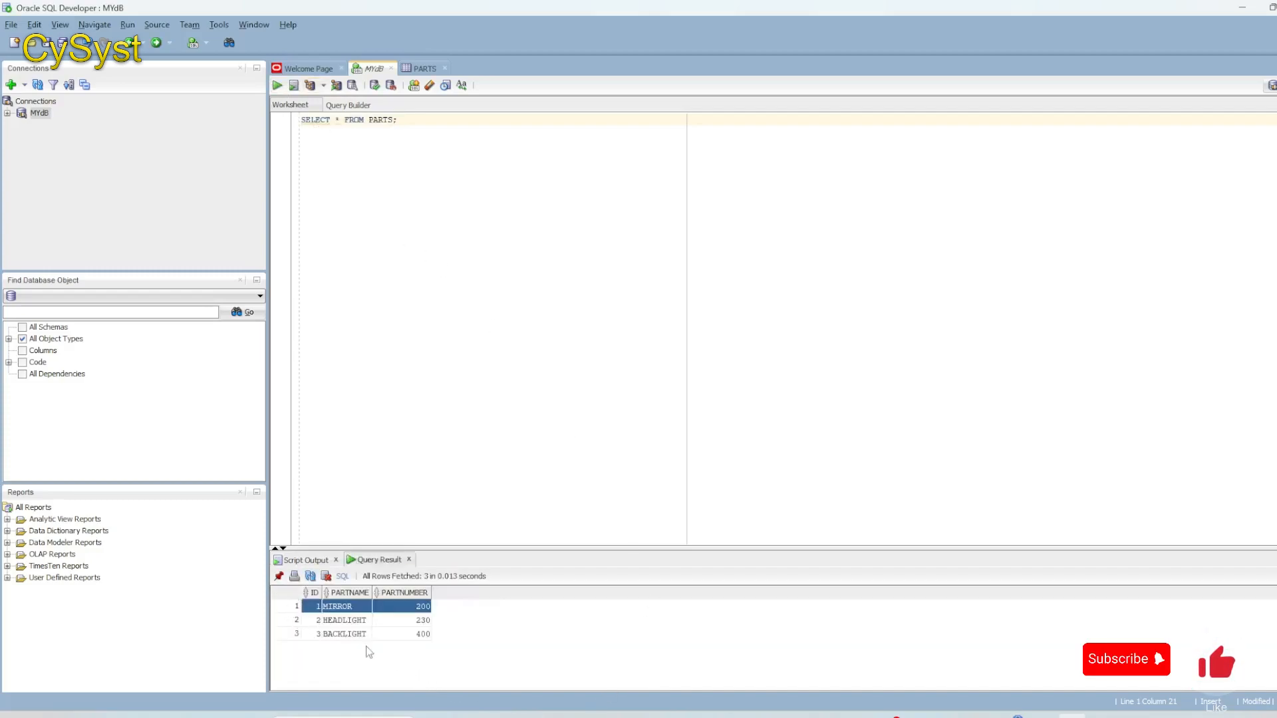
{"action": "left_click_drag", "start_coordinate": [341, 619], "coordinate": [340, 634]}
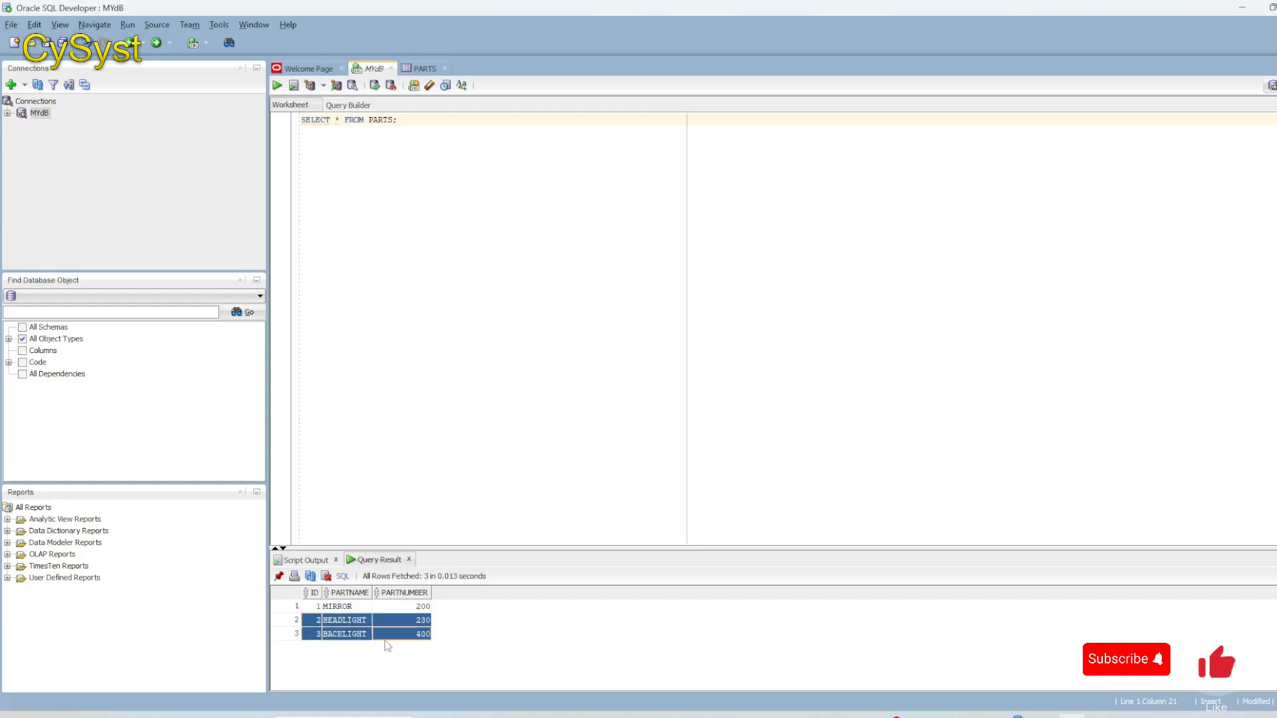
{"action": "left_click", "coordinate": [422, 606]}
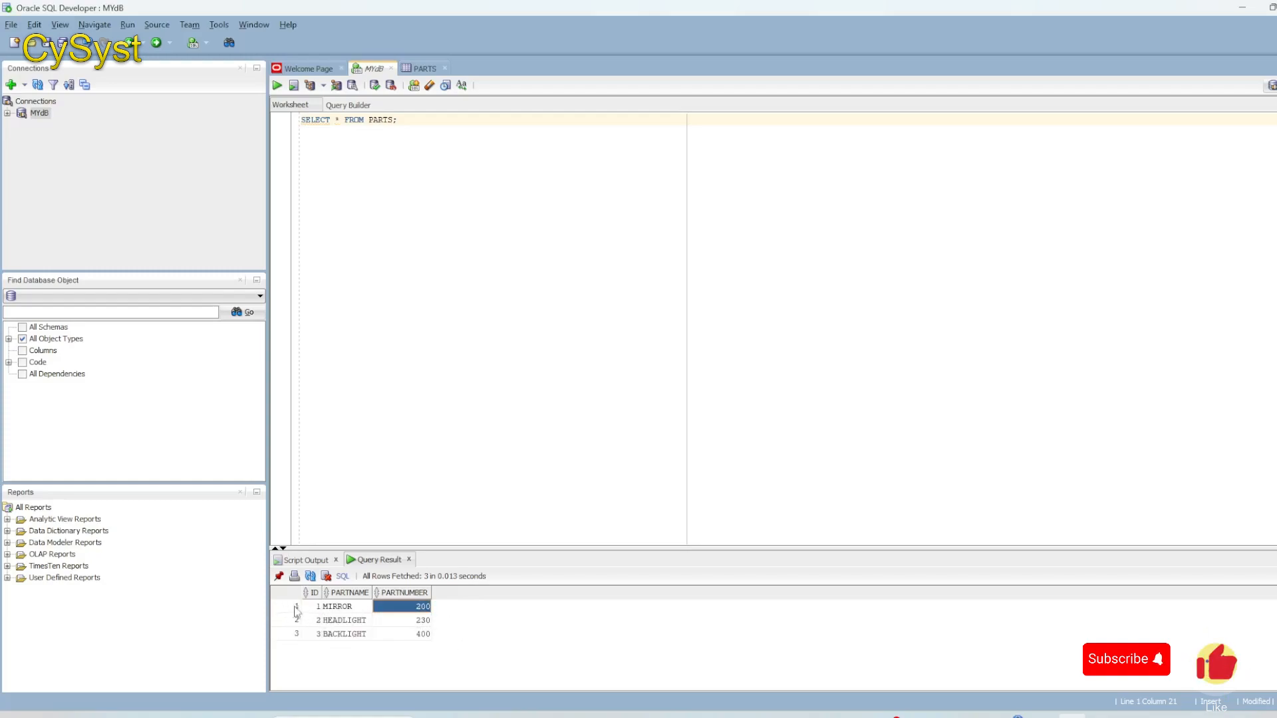
{"action": "mouse_move", "coordinate": [423, 642]}
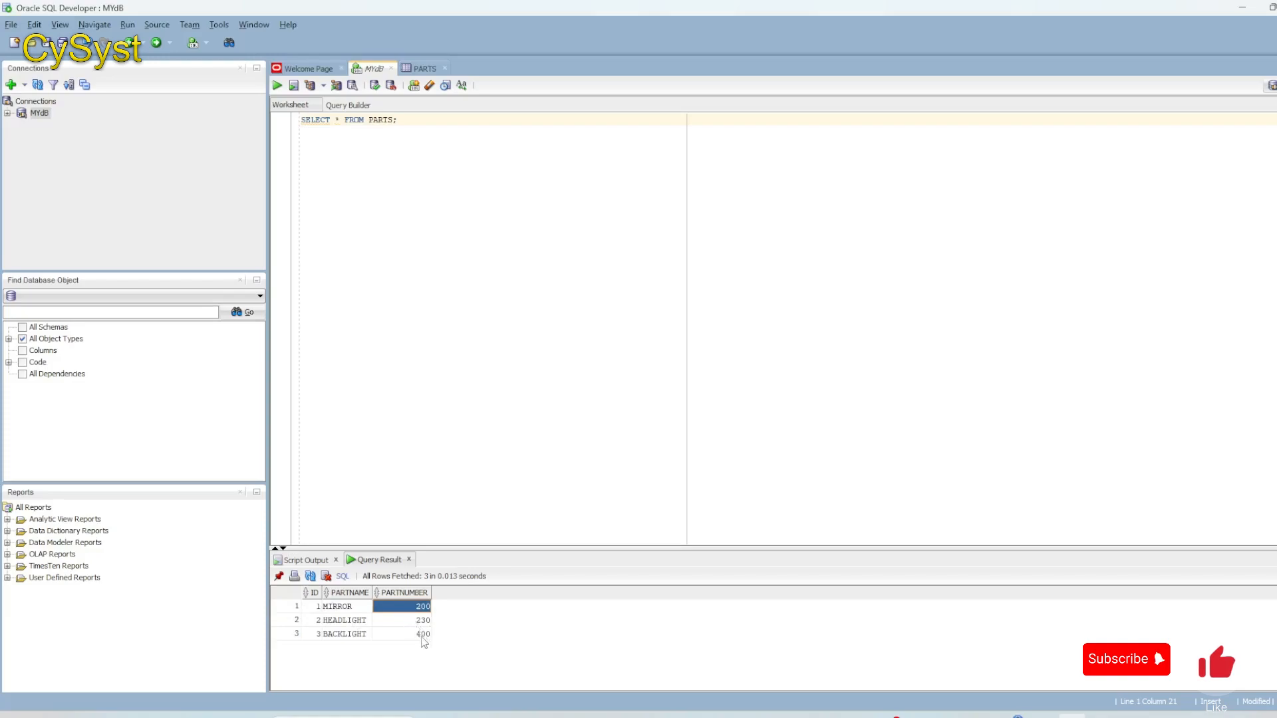